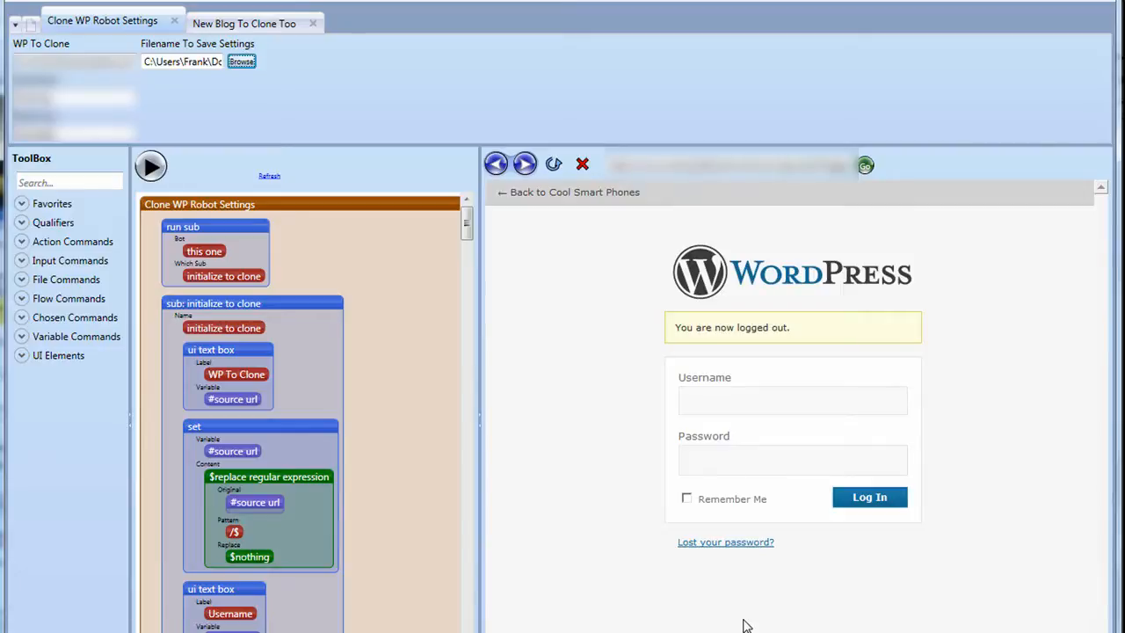
pyautogui.moveTo(737, 186)
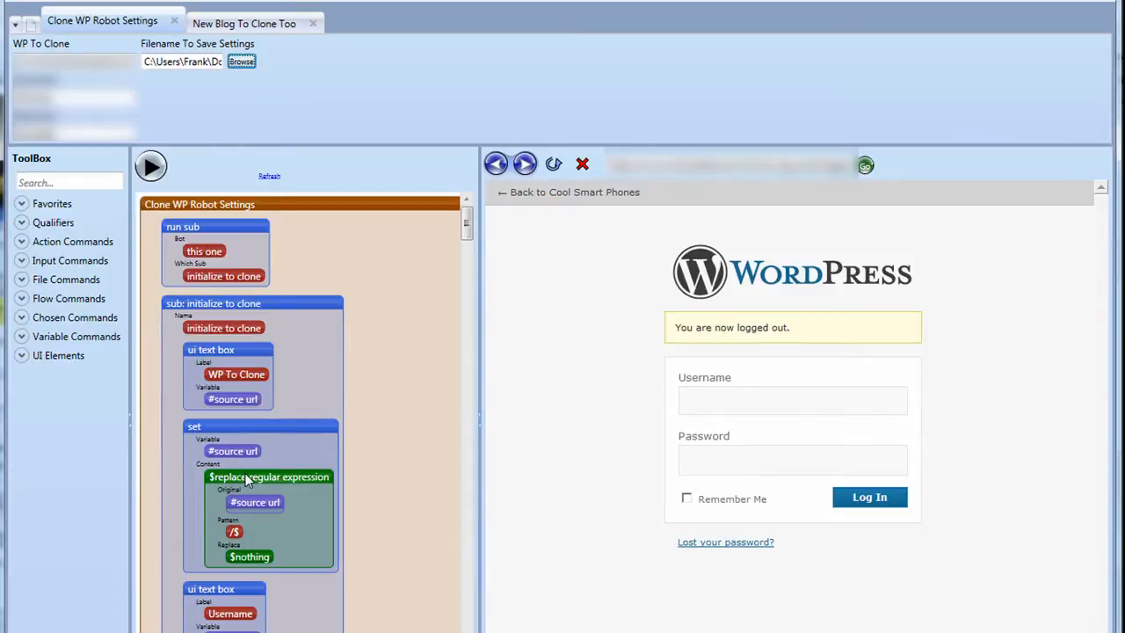
pyautogui.moveTo(478, 472)
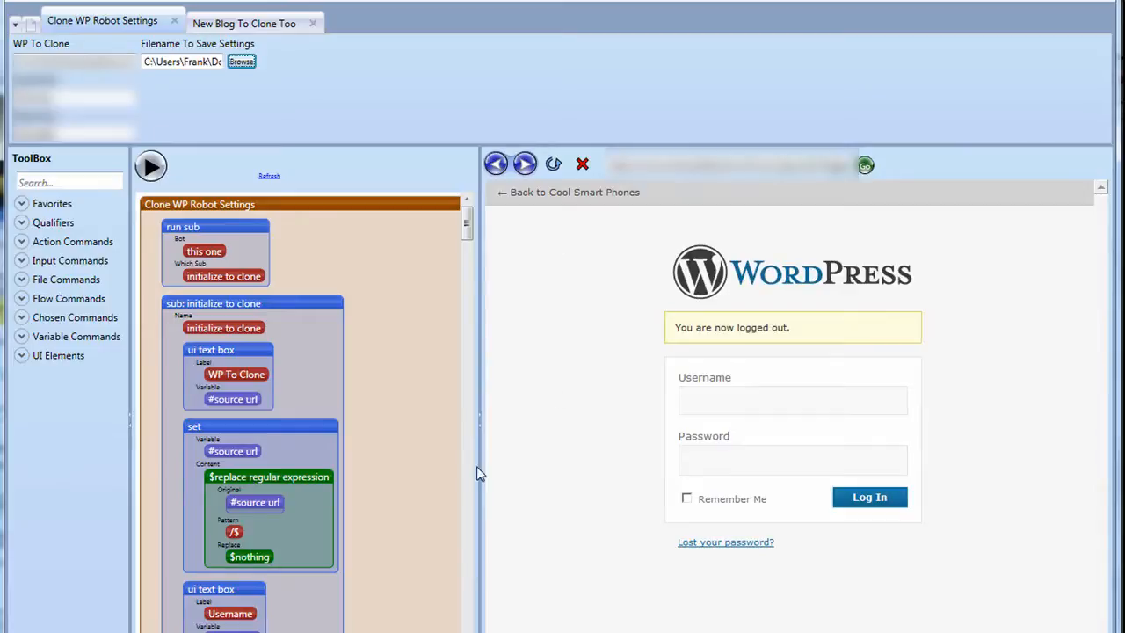
pyautogui.moveTo(735, 506)
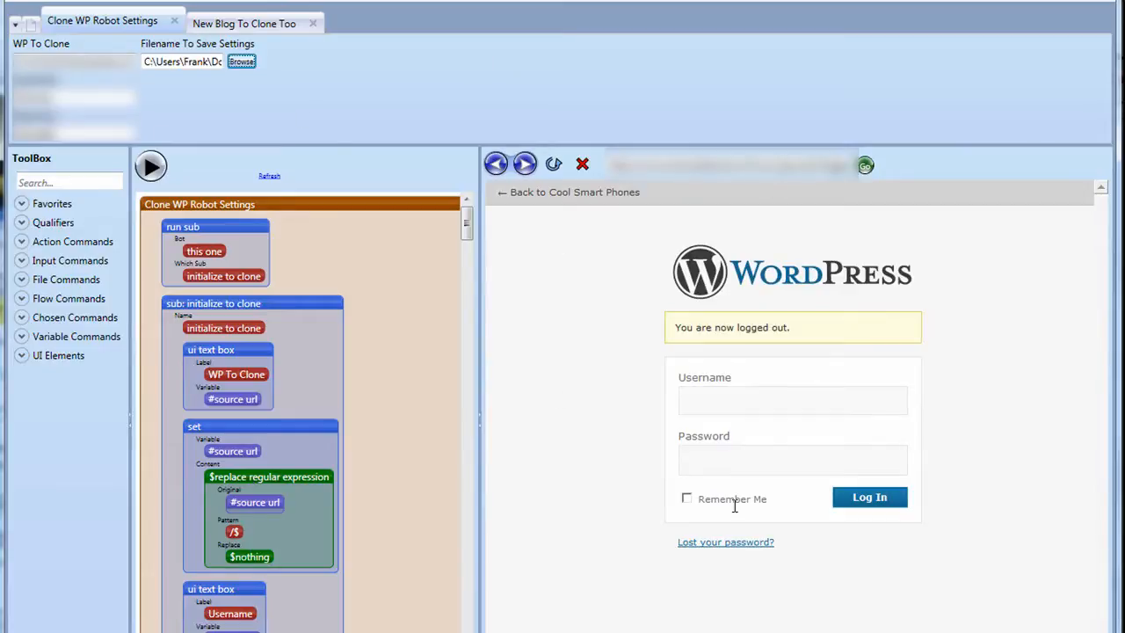
pyautogui.moveTo(583, 531)
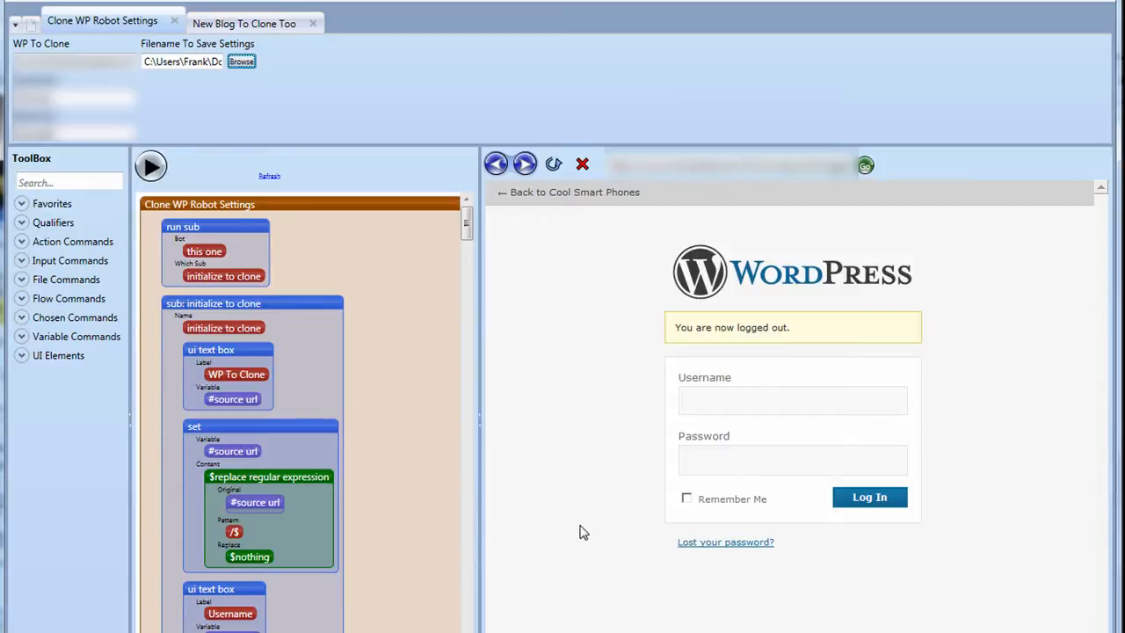
pyautogui.moveTo(562, 502)
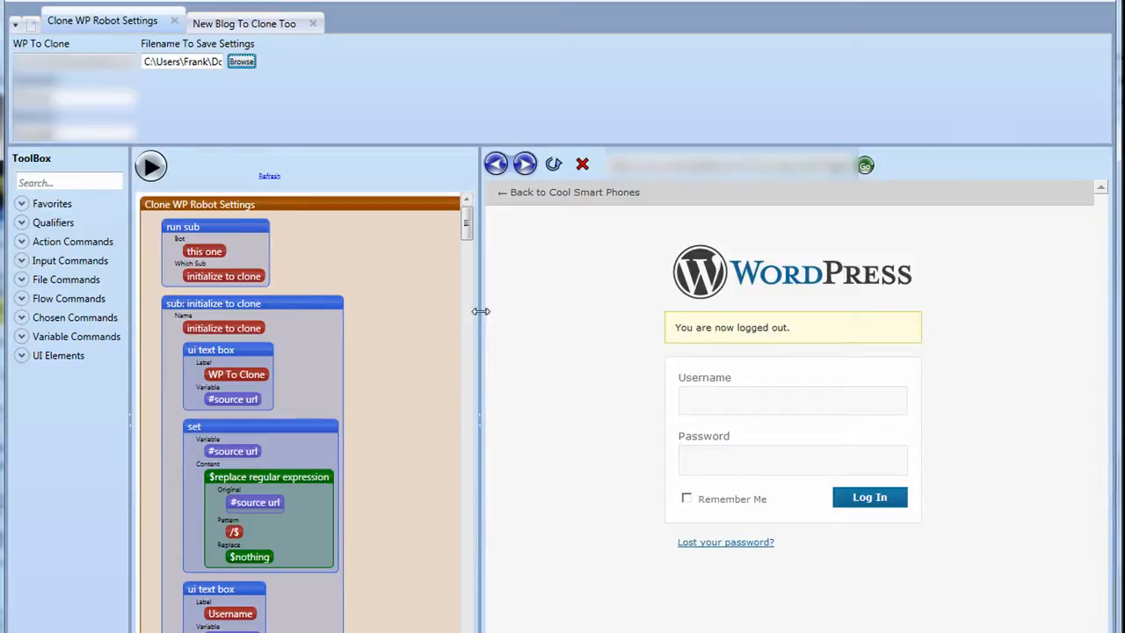
pyautogui.moveTo(506, 242)
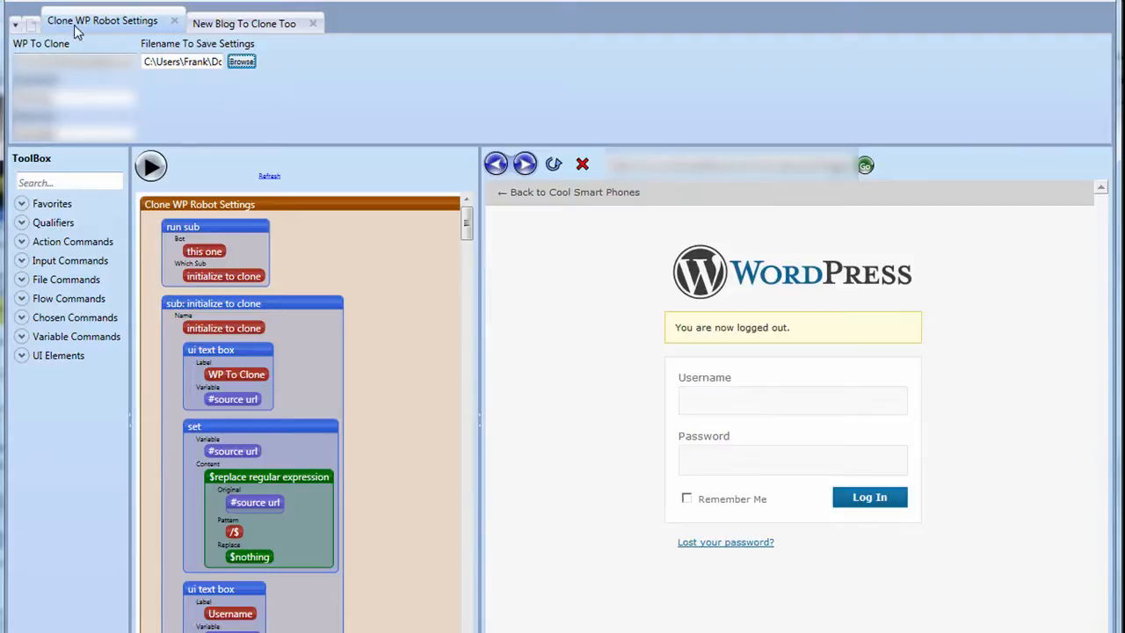
pyautogui.moveTo(49, 138)
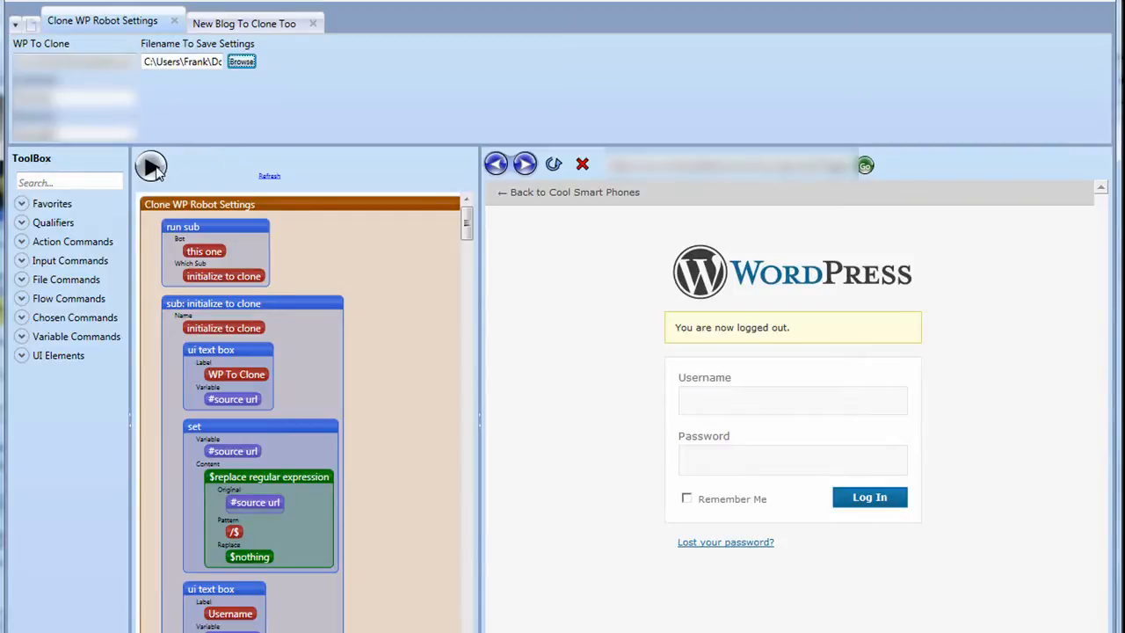
# Step: Scroll through the grab wp-robot data subroutine past the navigate step and its scrape-and-add blocks
pyautogui.scroll(-3)
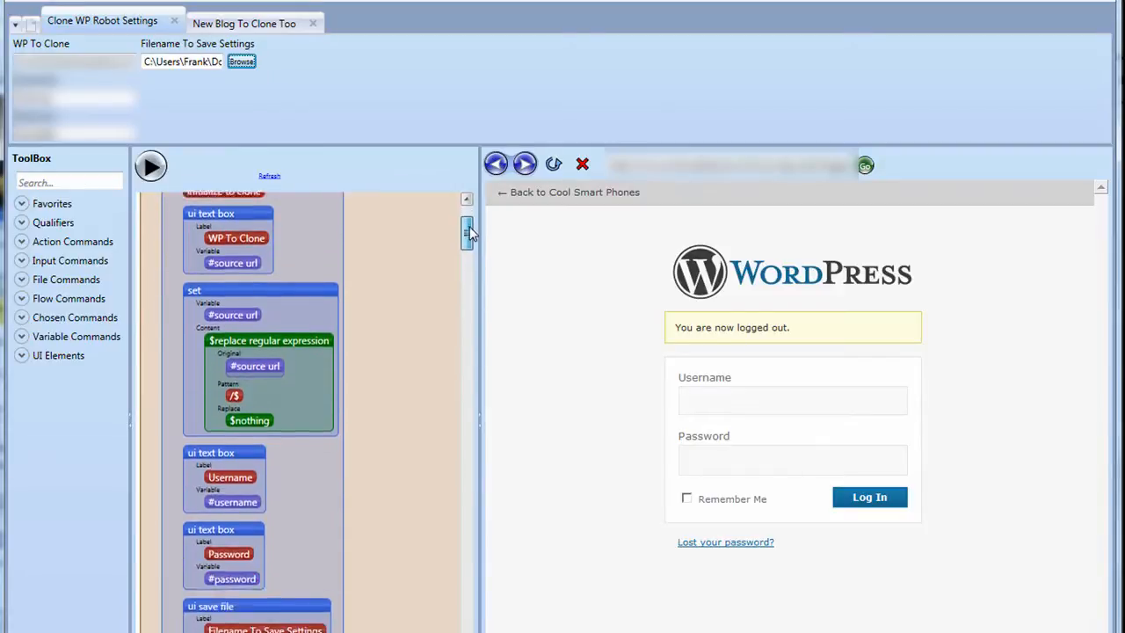
pyautogui.scroll(-3)
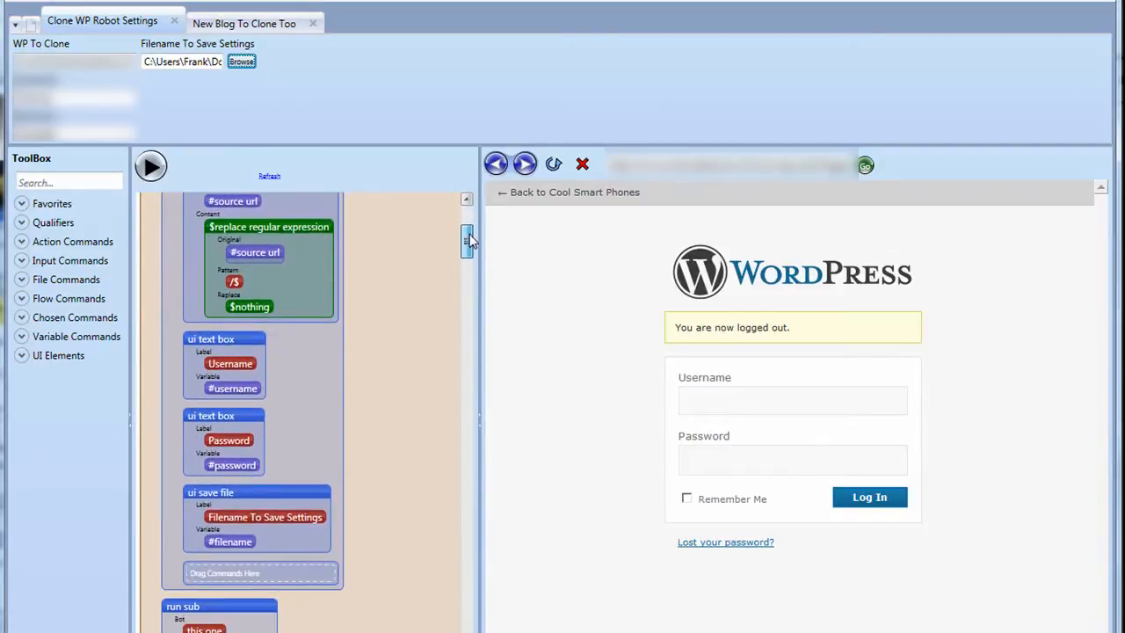
pyautogui.scroll(-3)
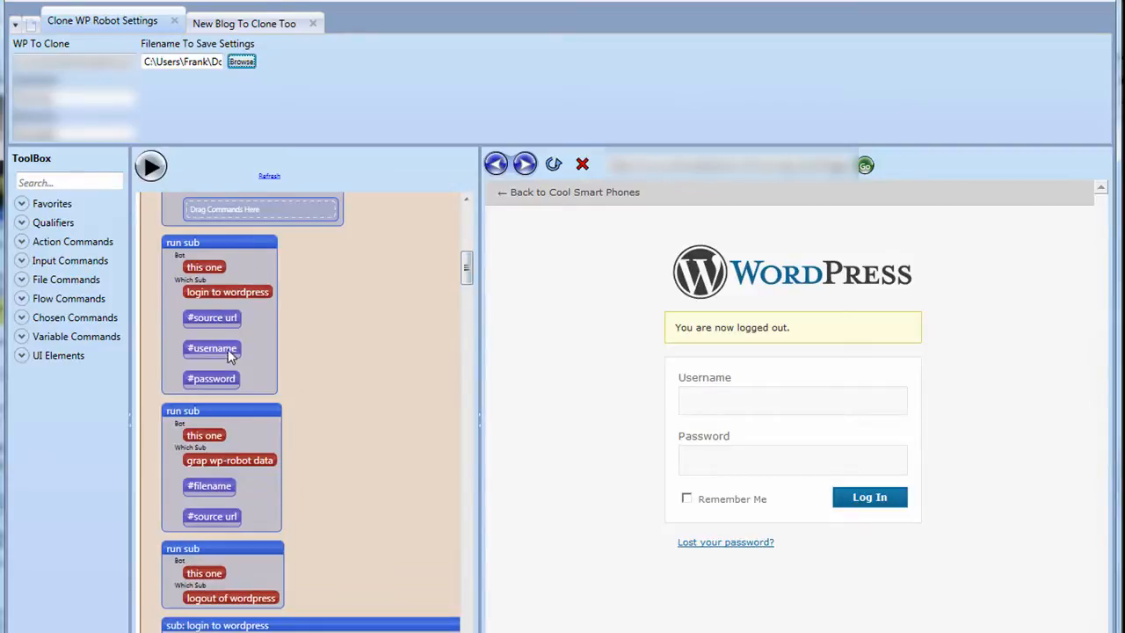
pyautogui.moveTo(232, 431)
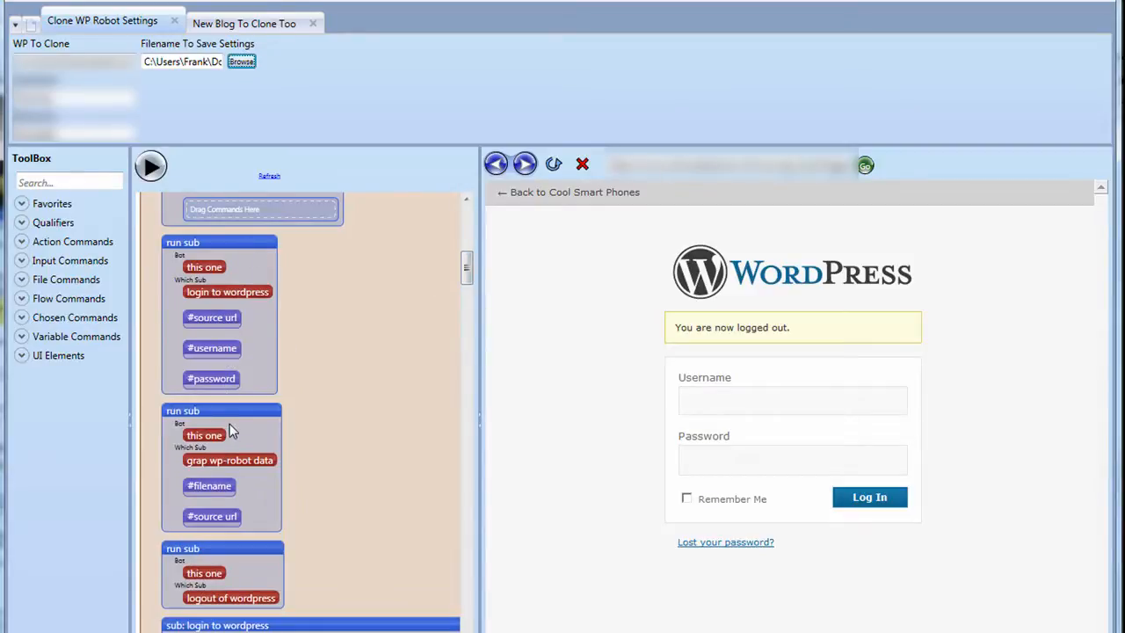
pyautogui.moveTo(250, 524)
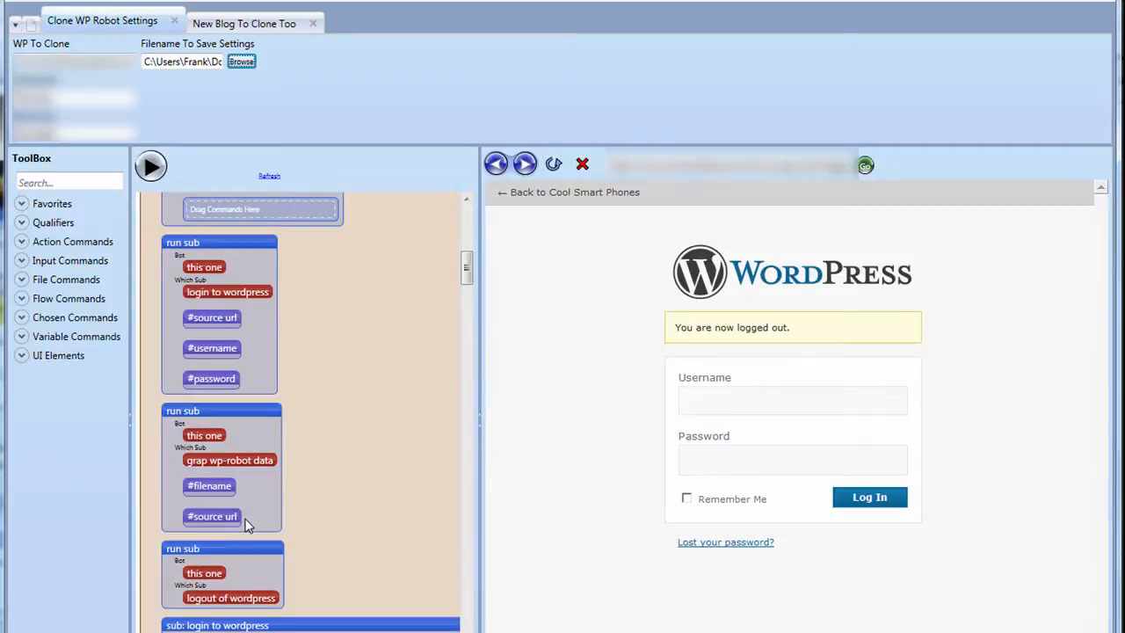
pyautogui.moveTo(478, 334)
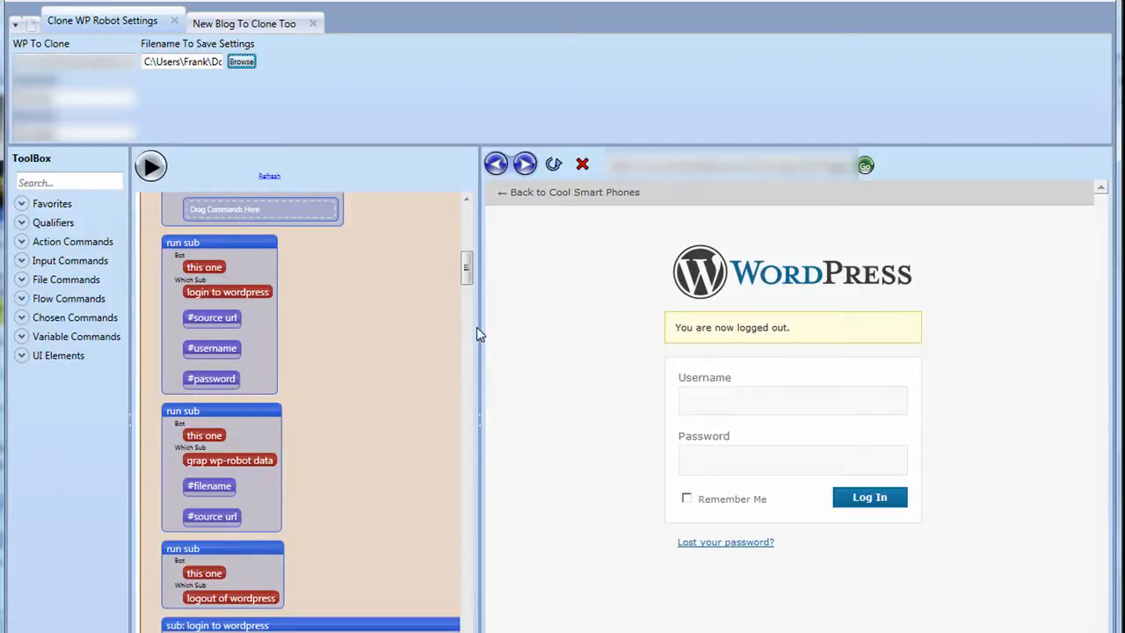
pyautogui.scroll(-3)
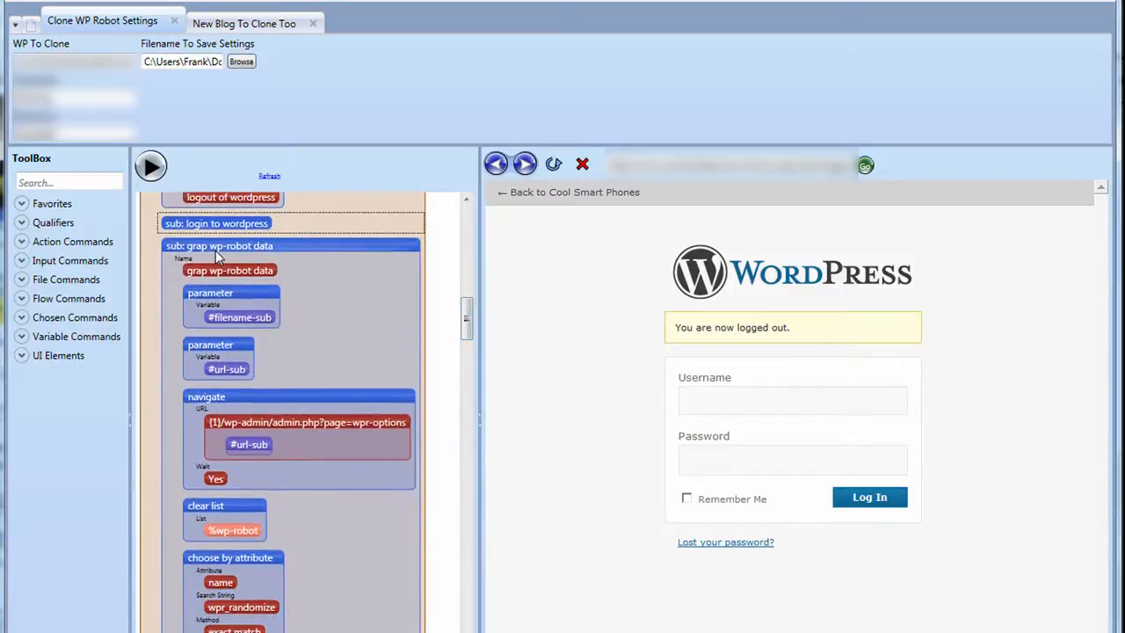
pyautogui.moveTo(208, 351)
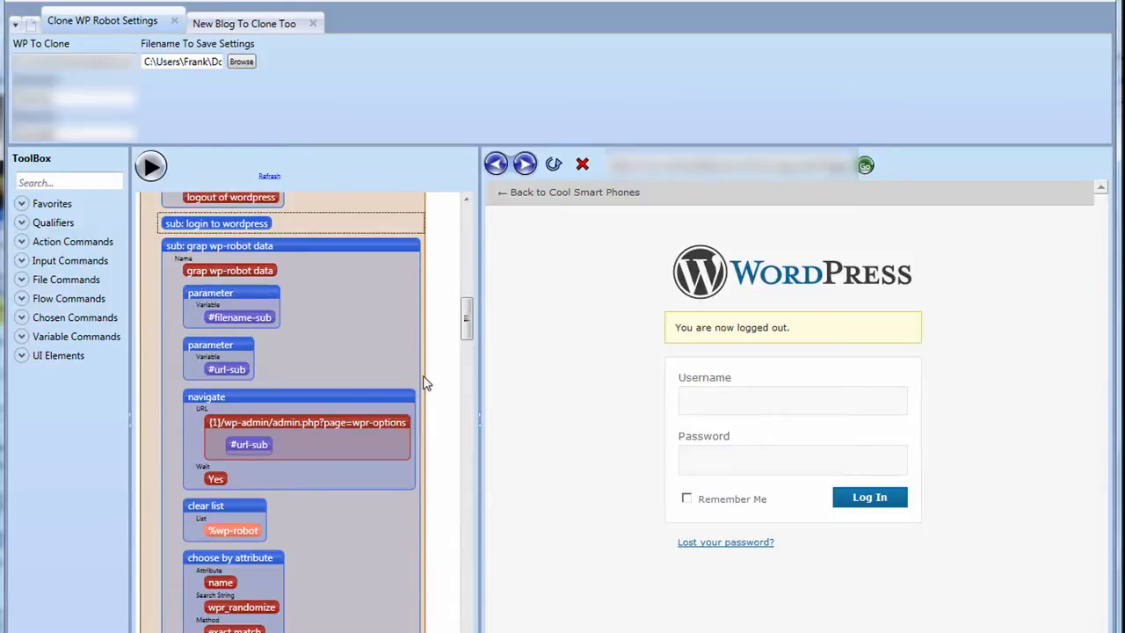
pyautogui.scroll(-3)
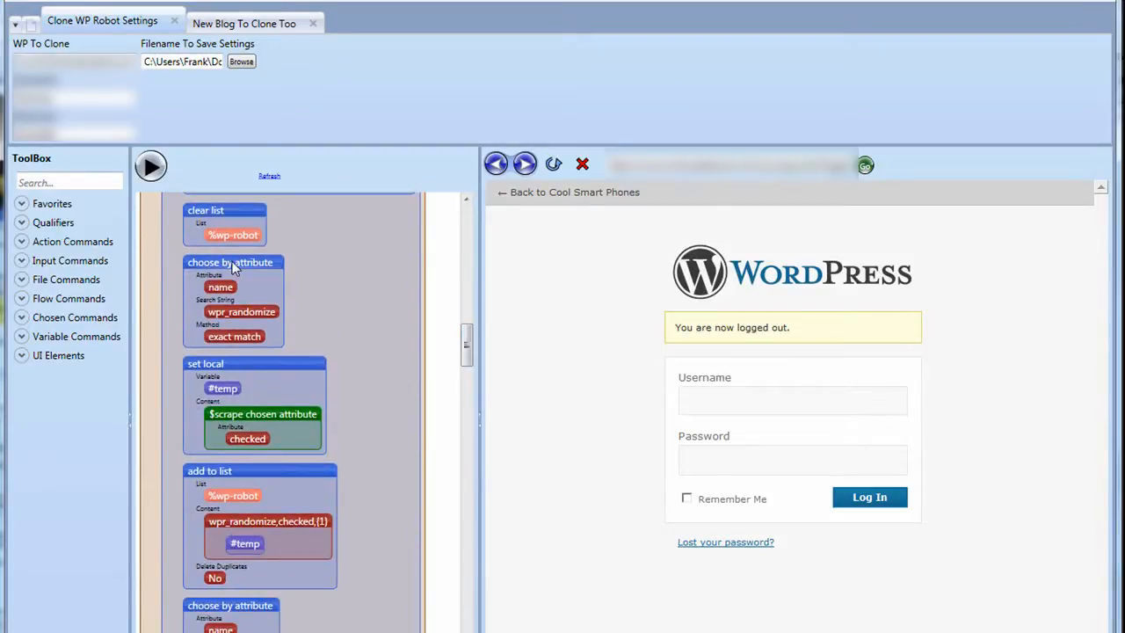
pyautogui.moveTo(221, 306)
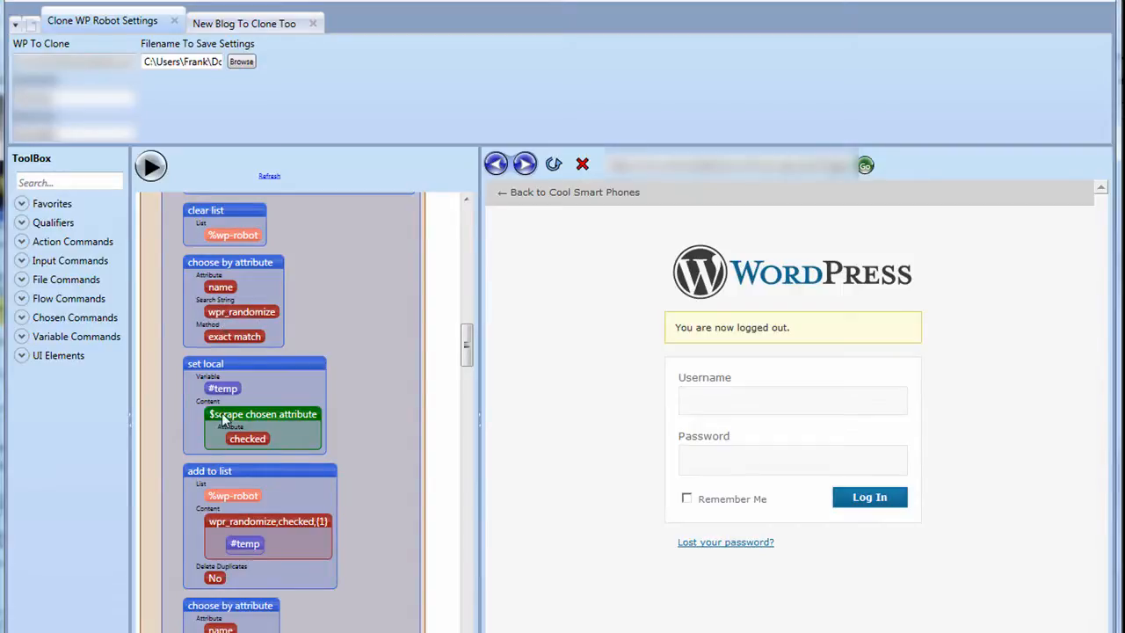
pyautogui.scroll(-3)
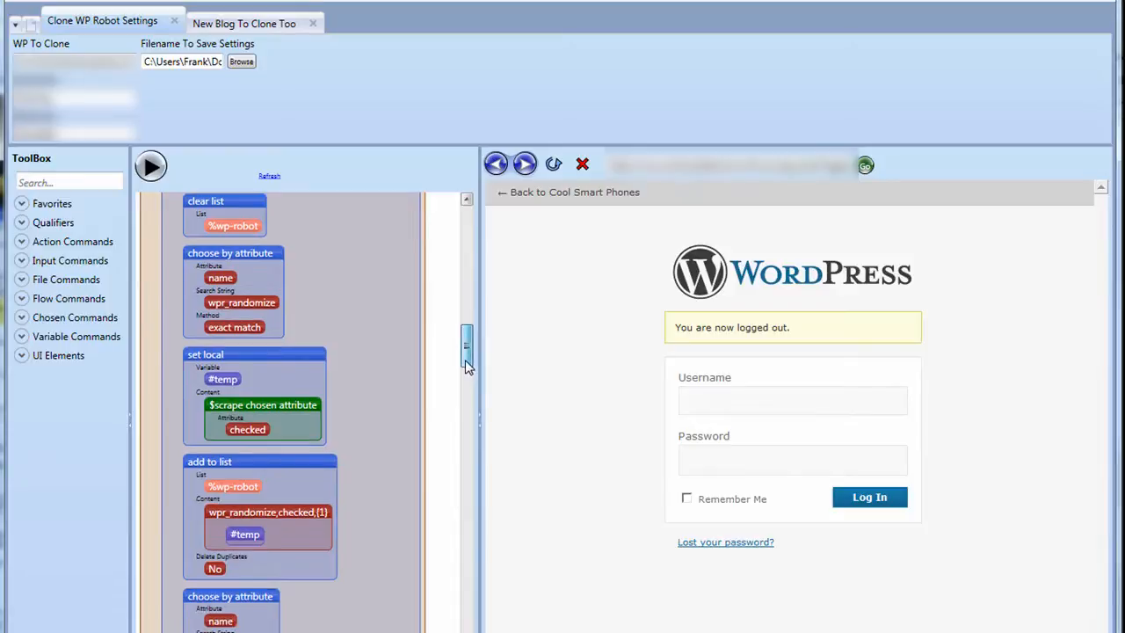
pyautogui.scroll(-3)
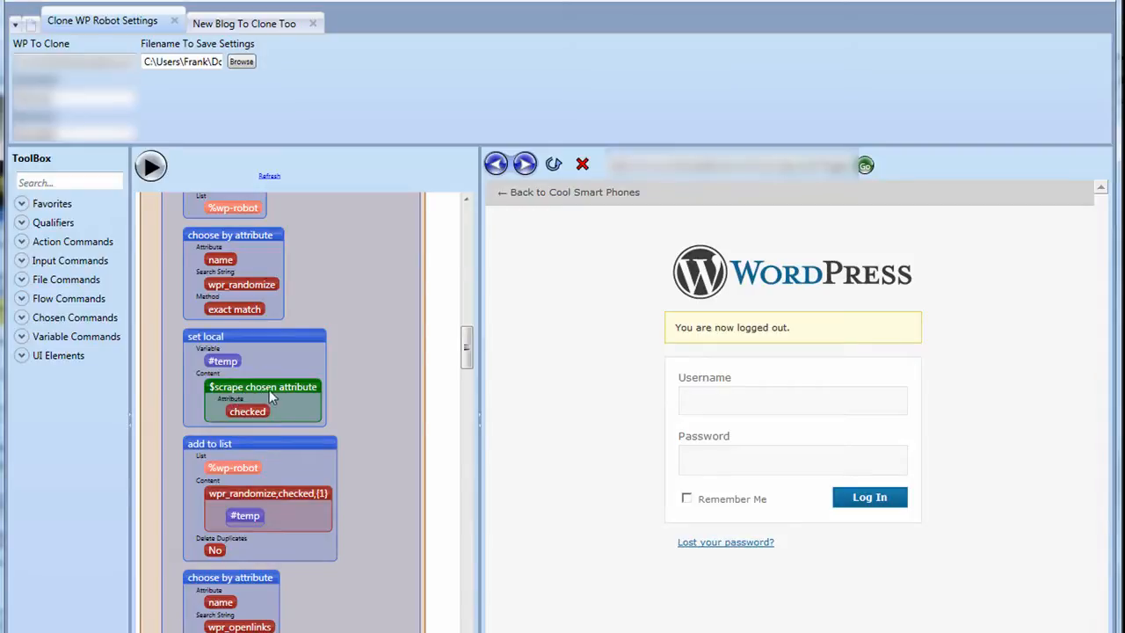
pyautogui.moveTo(246, 420)
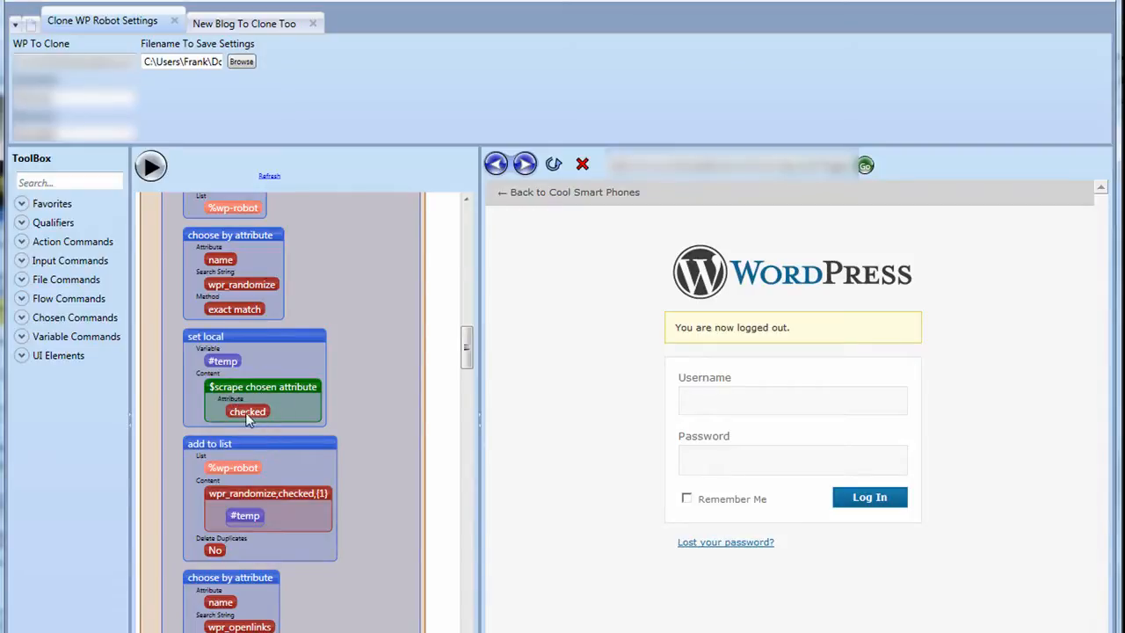
pyautogui.scroll(-3)
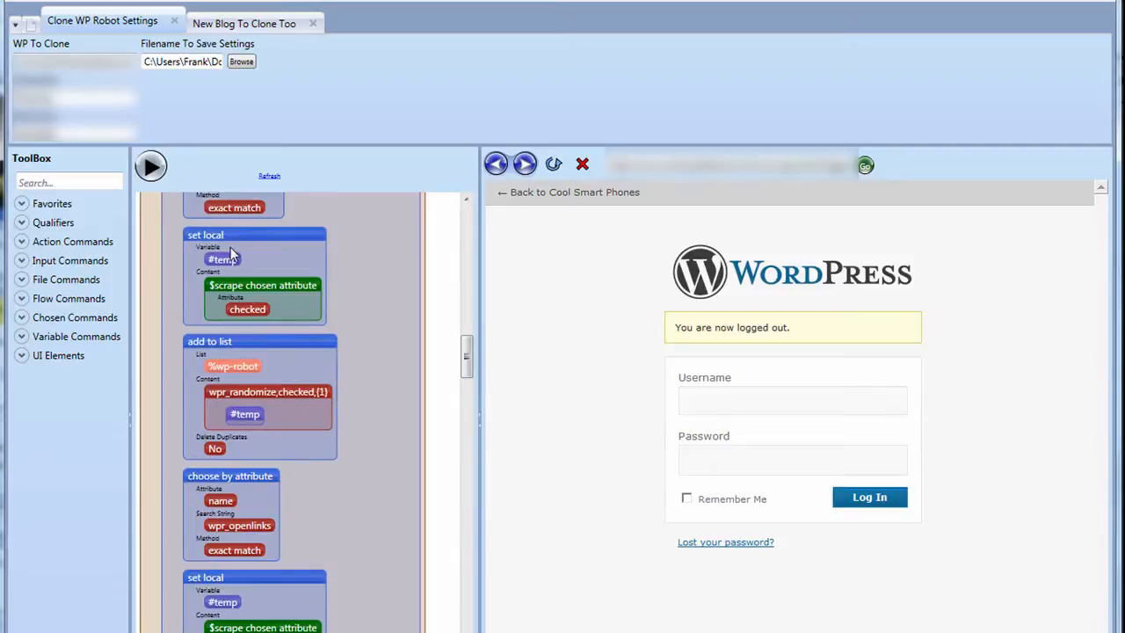
pyautogui.moveTo(228, 390)
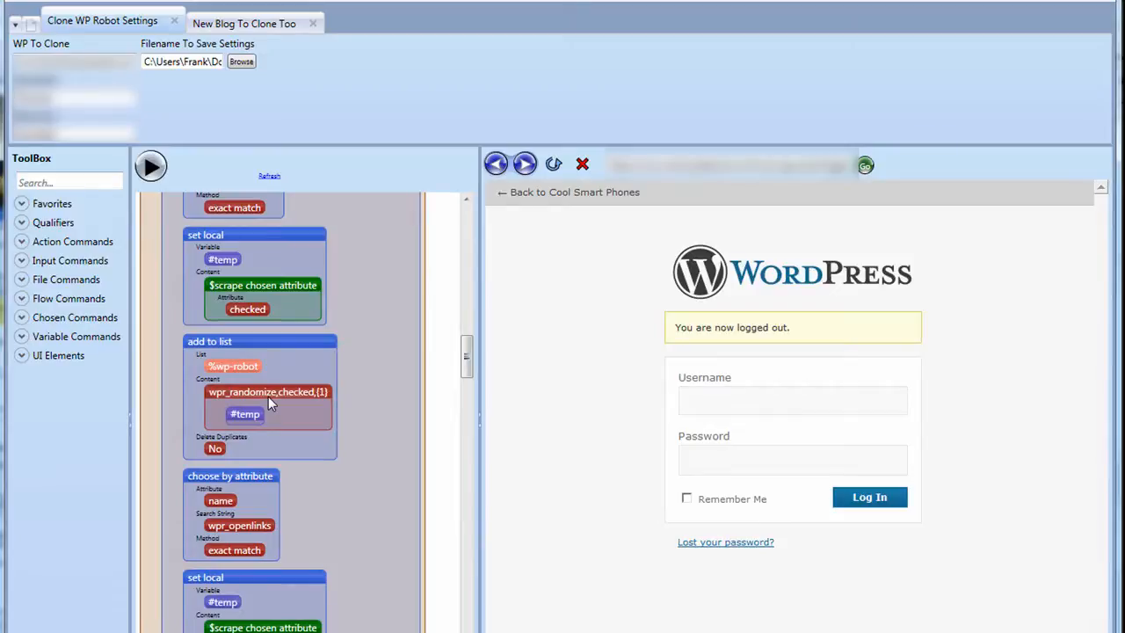
pyautogui.moveTo(316, 398)
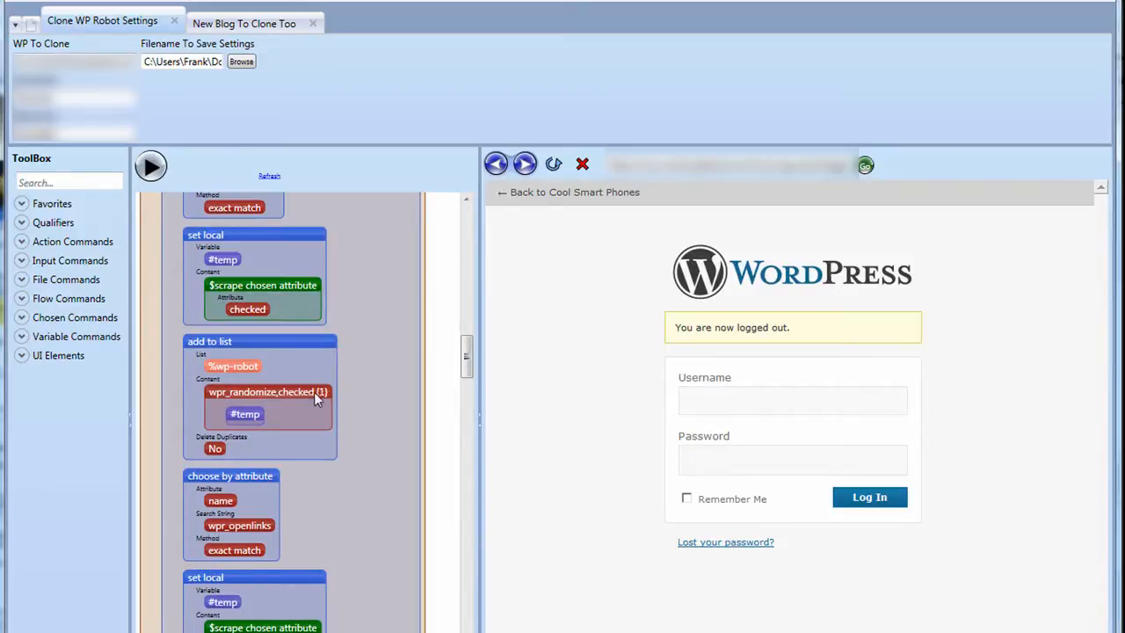
pyautogui.moveTo(457, 373)
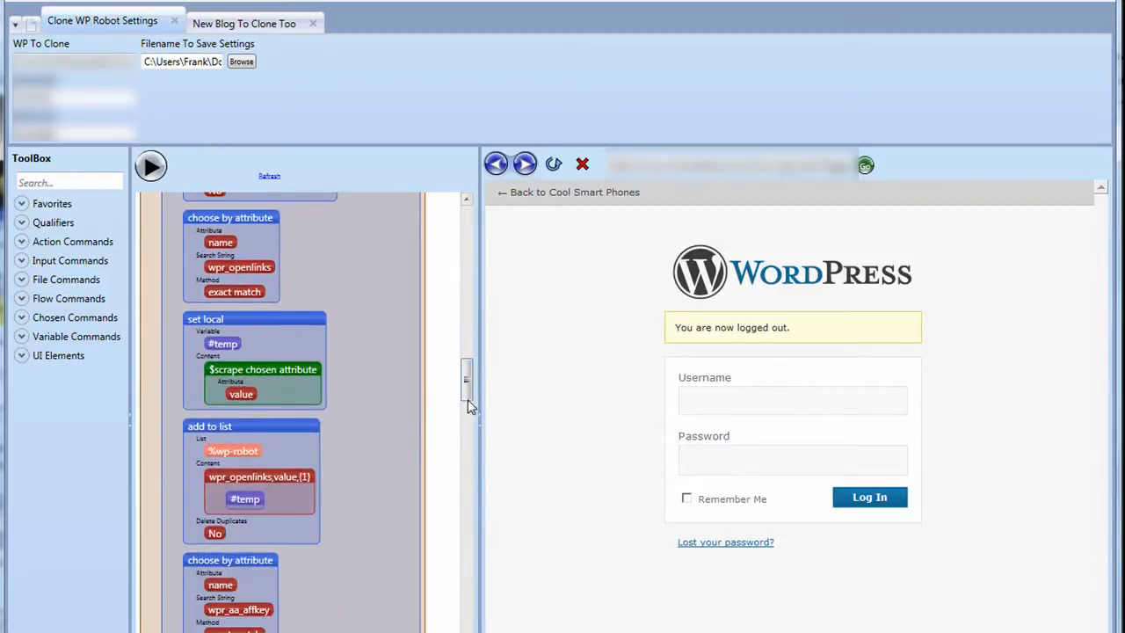
pyautogui.scroll(-3)
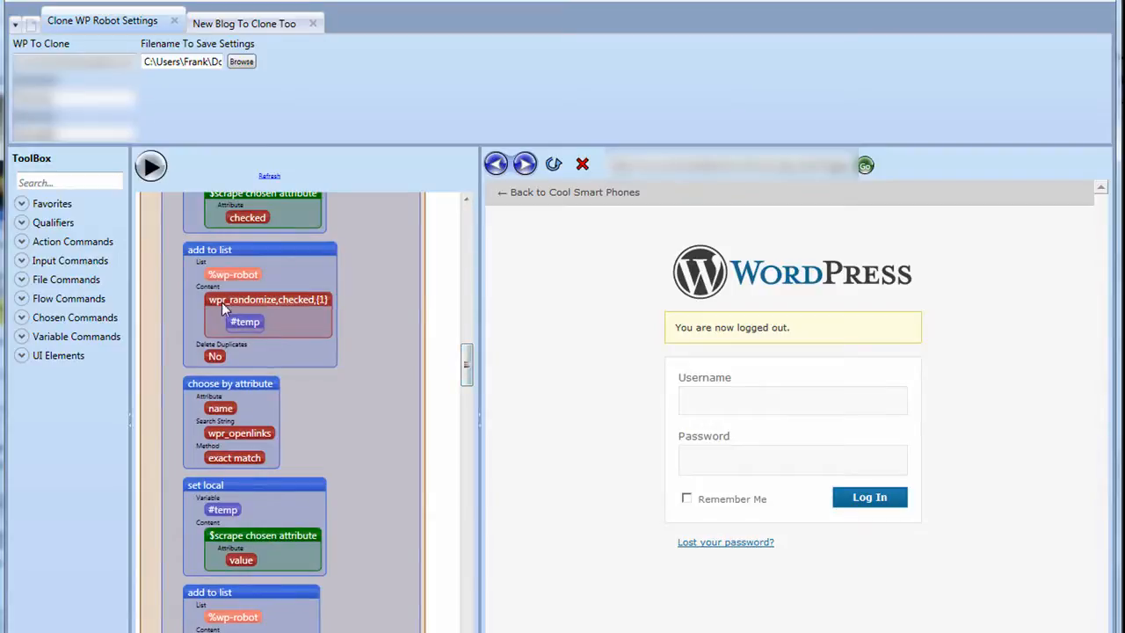
pyautogui.moveTo(466, 369)
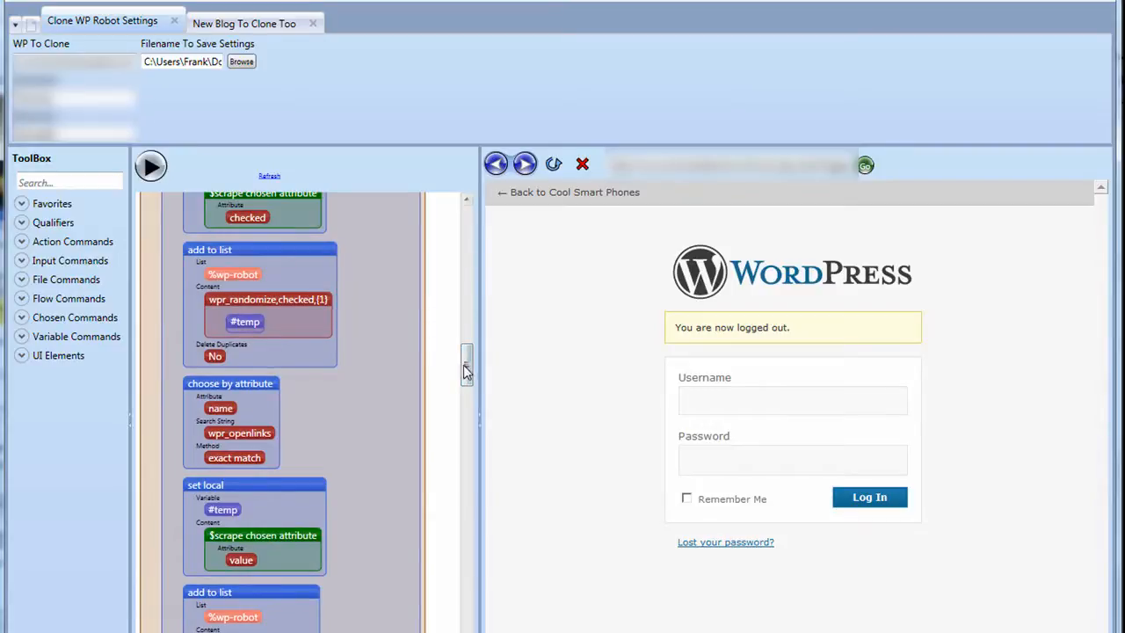
pyautogui.scroll(-3)
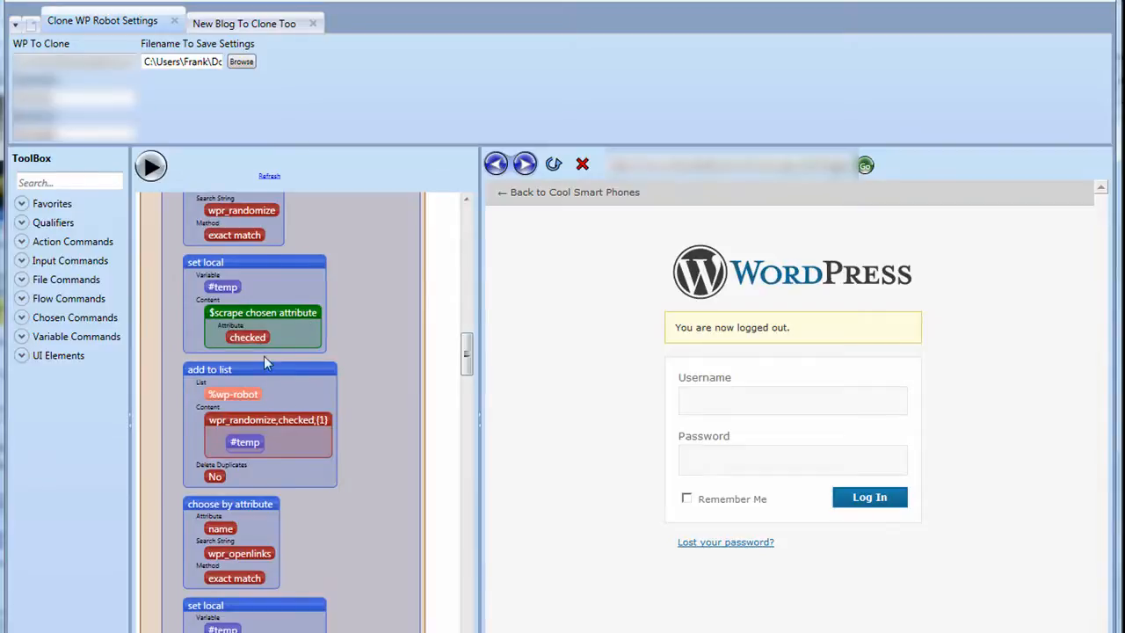
pyautogui.scroll(-3)
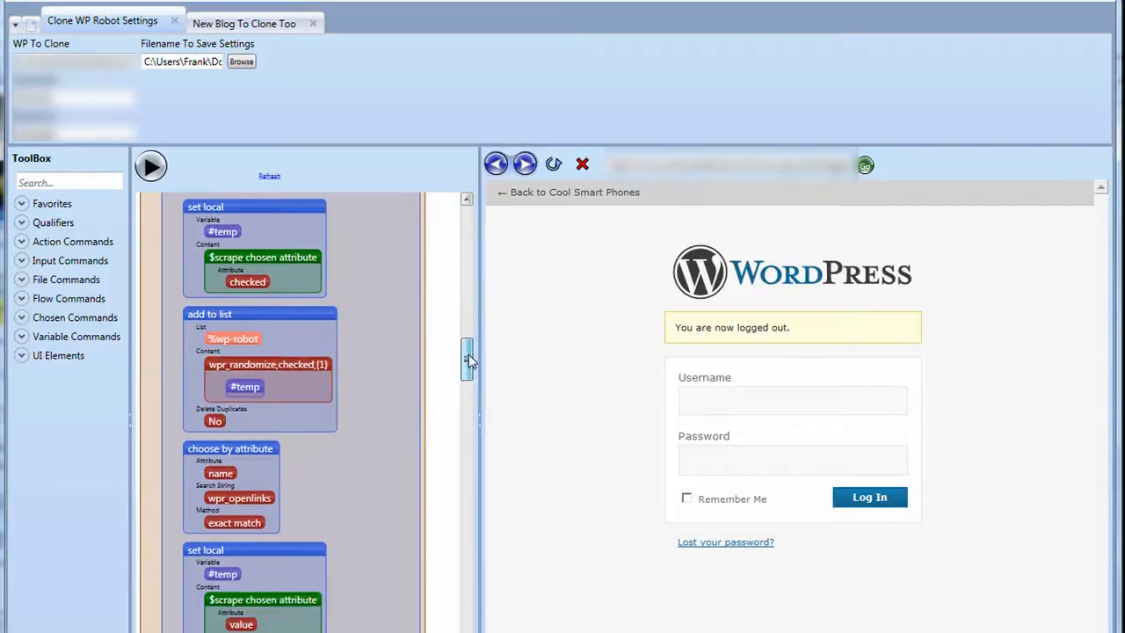
pyautogui.scroll(-3)
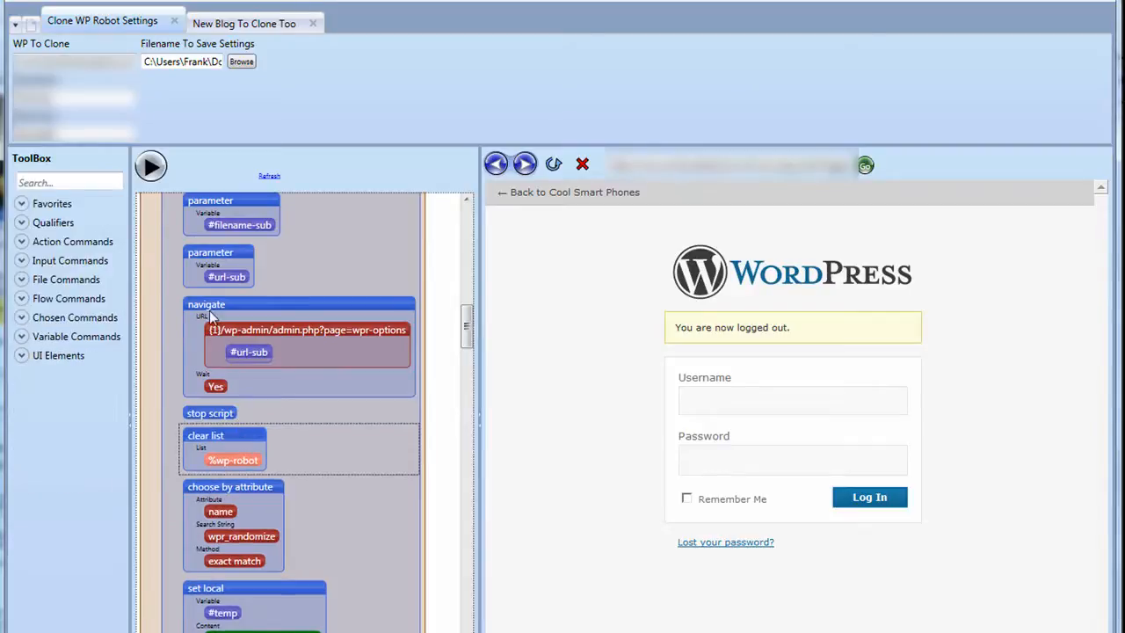
# Step: Run the Clone WP Robot Settings script to log into How To Train A Cat and reach WP Robot Options
pyautogui.click(150, 165)
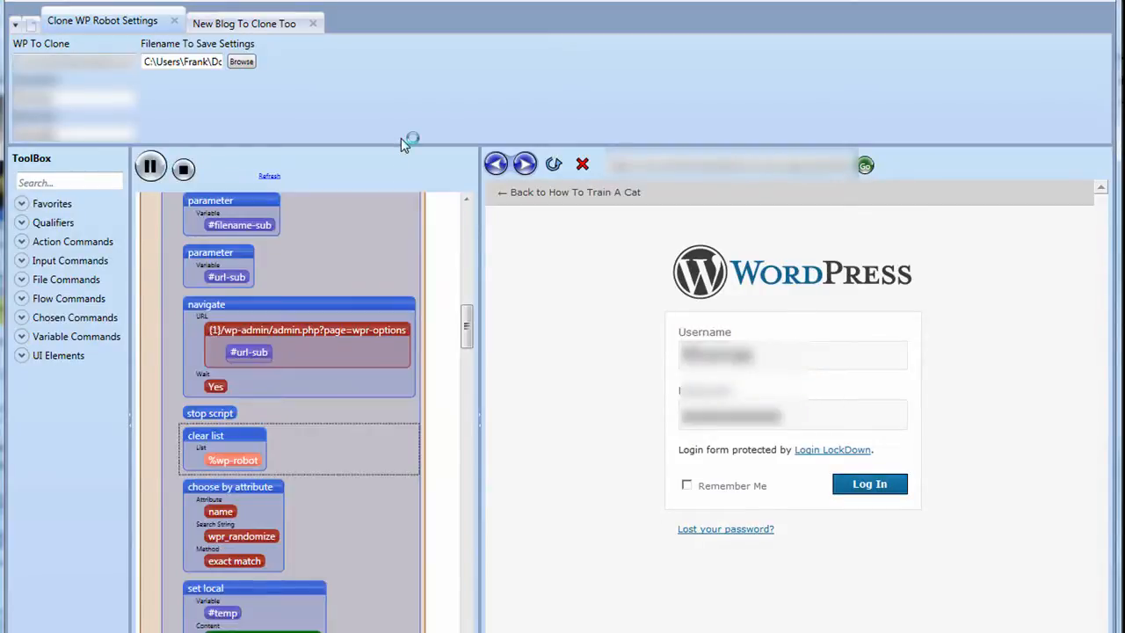
pyautogui.scroll(-3)
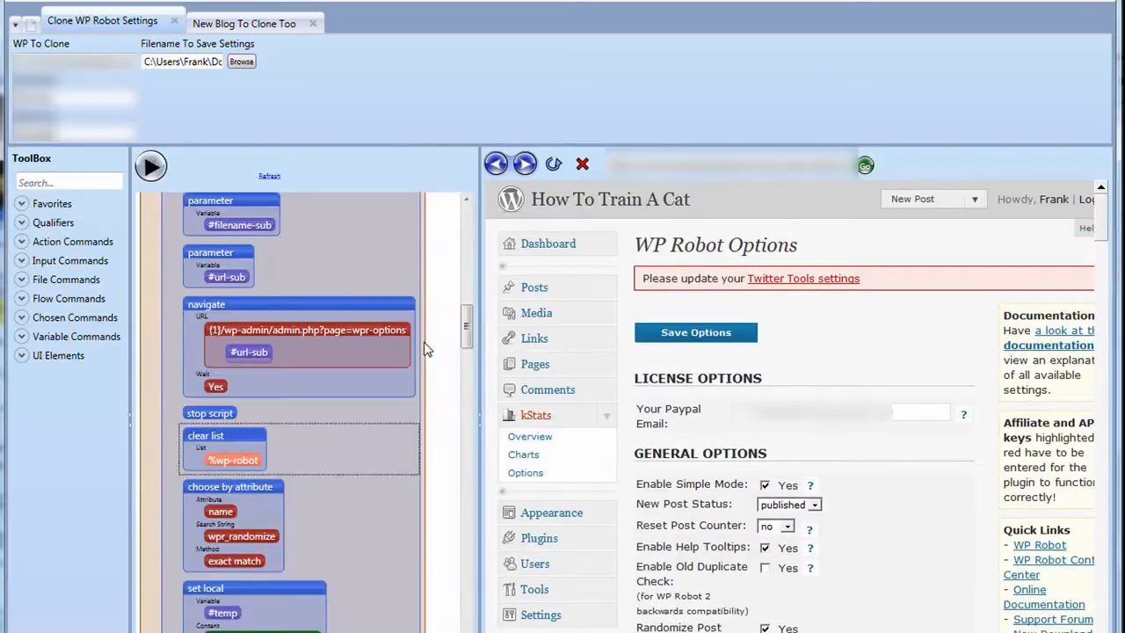
pyautogui.scroll(-3)
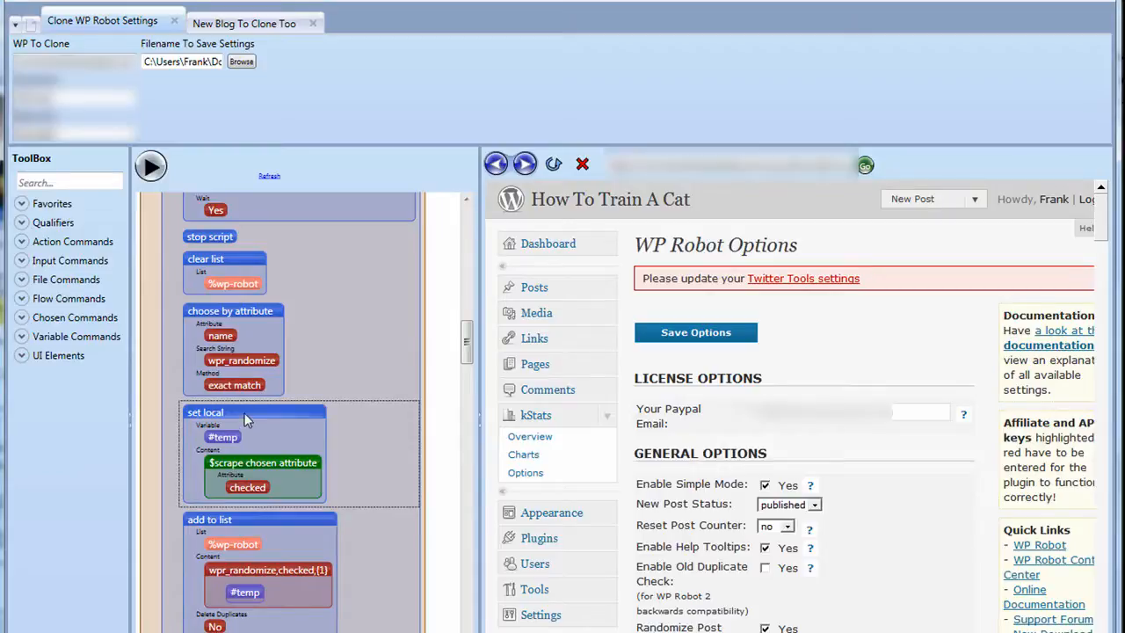
pyautogui.moveTo(237, 431)
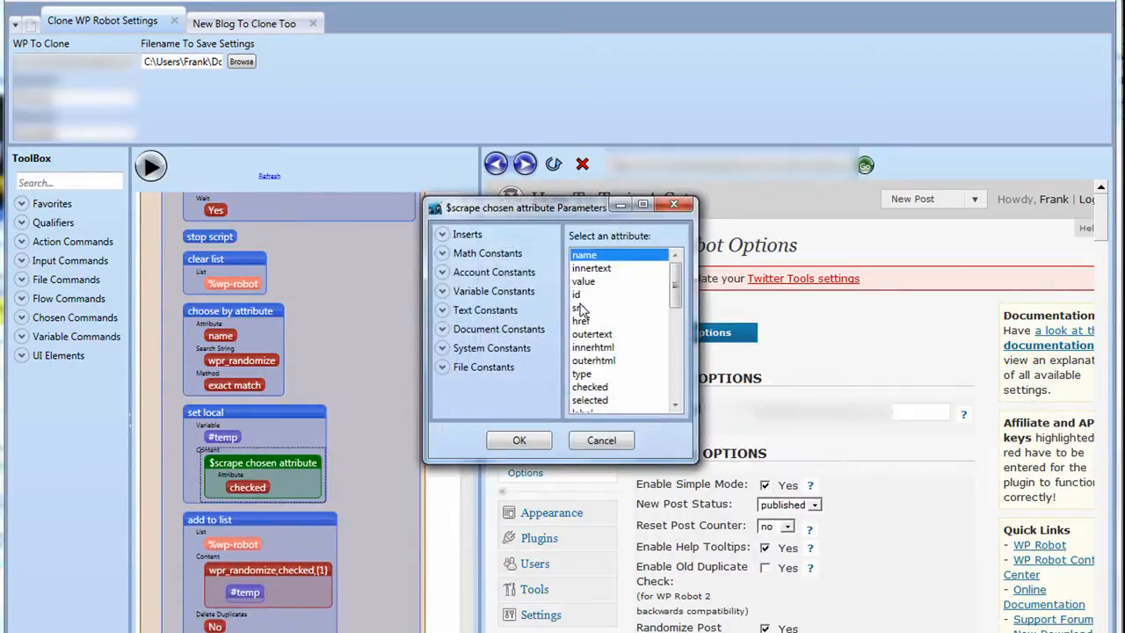
pyautogui.moveTo(591, 295)
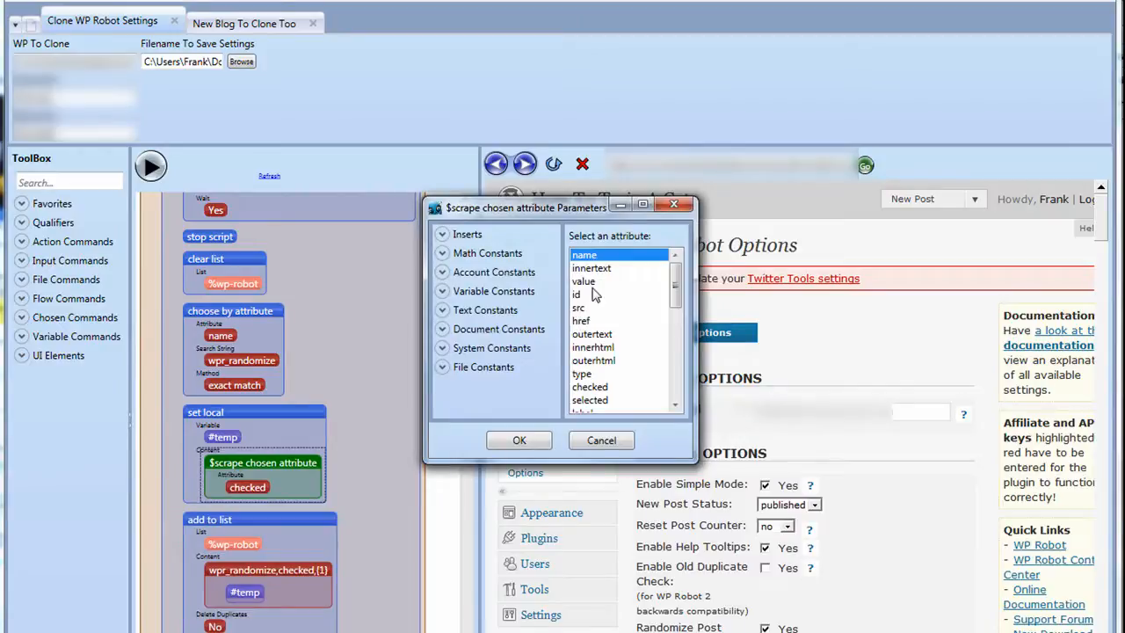
pyautogui.moveTo(594, 398)
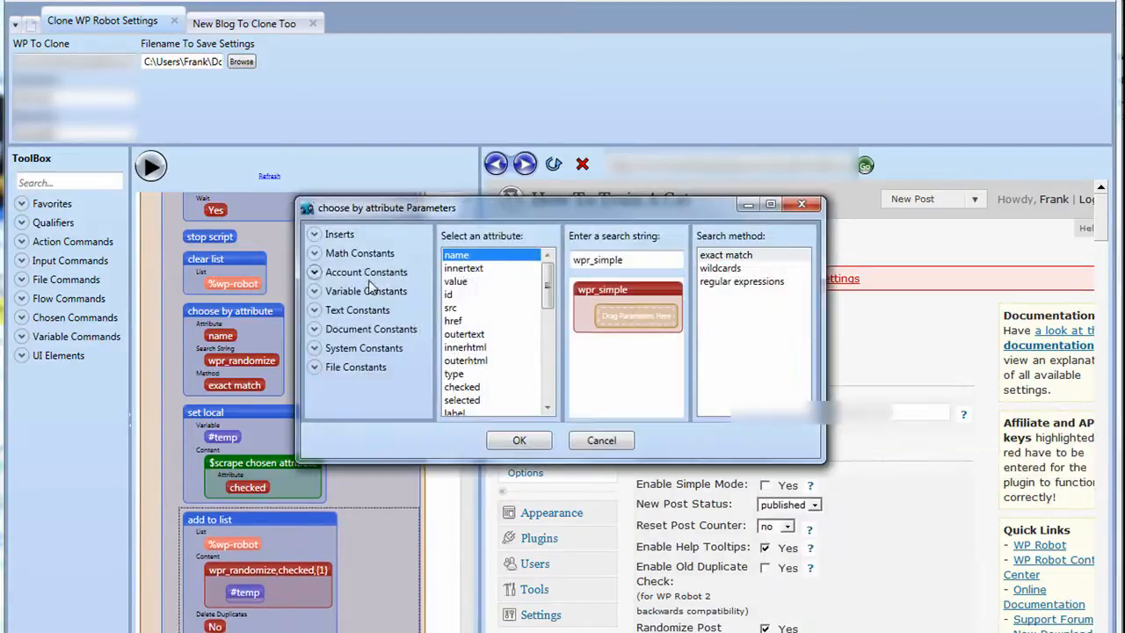
# Step: Inspect the simple mode field's value and checked attributes and the post status field's name and value
pyautogui.click(457, 281)
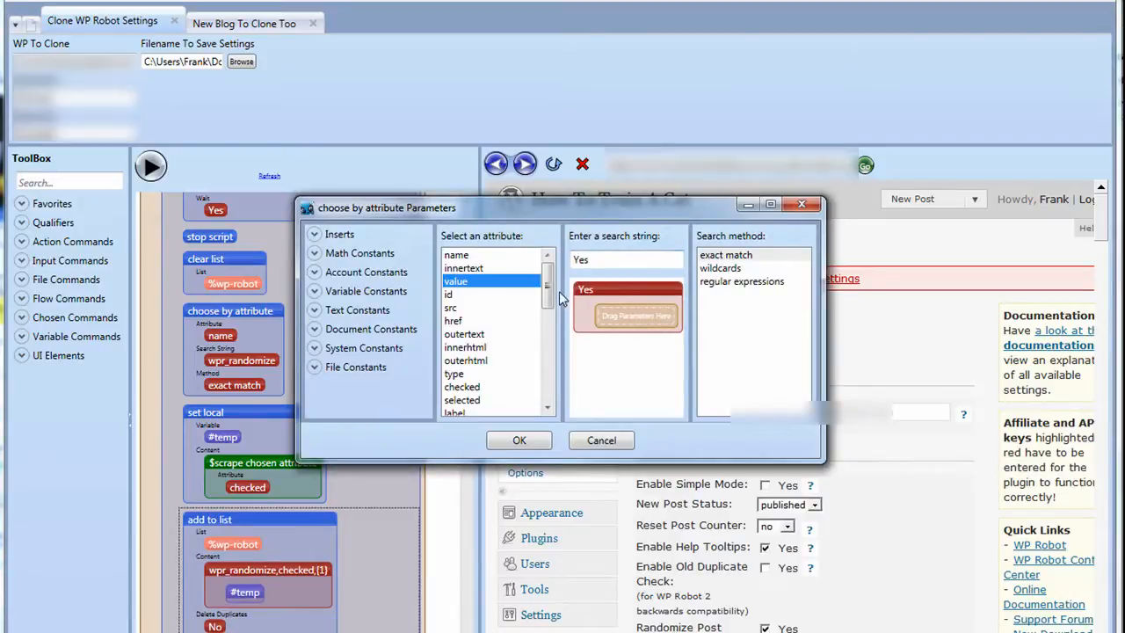
pyautogui.click(460, 386)
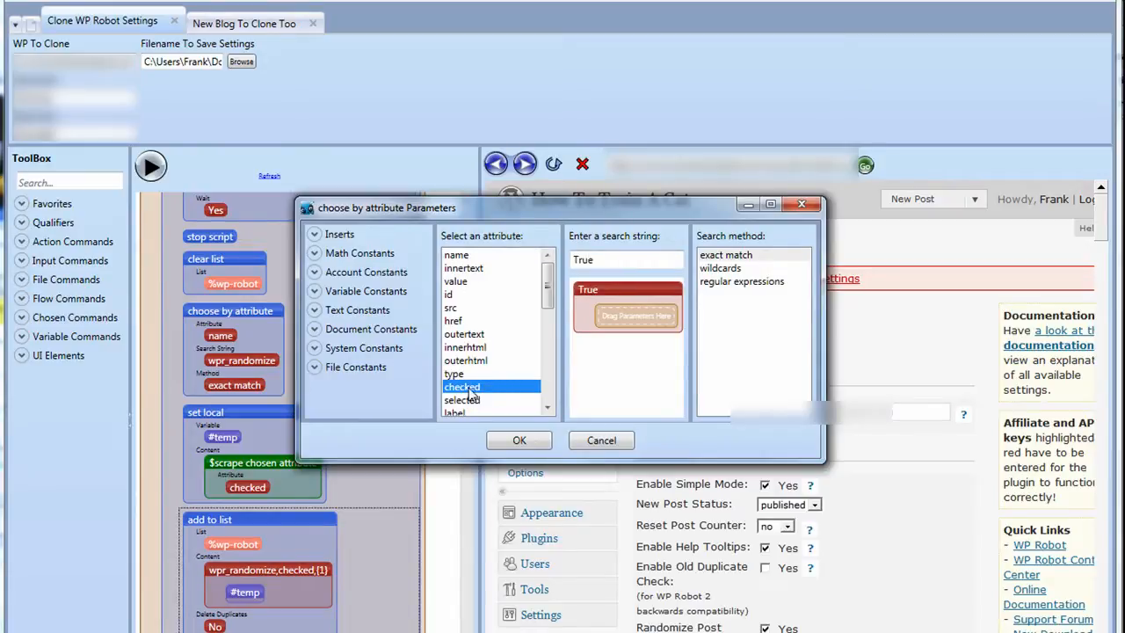
pyautogui.click(518, 440)
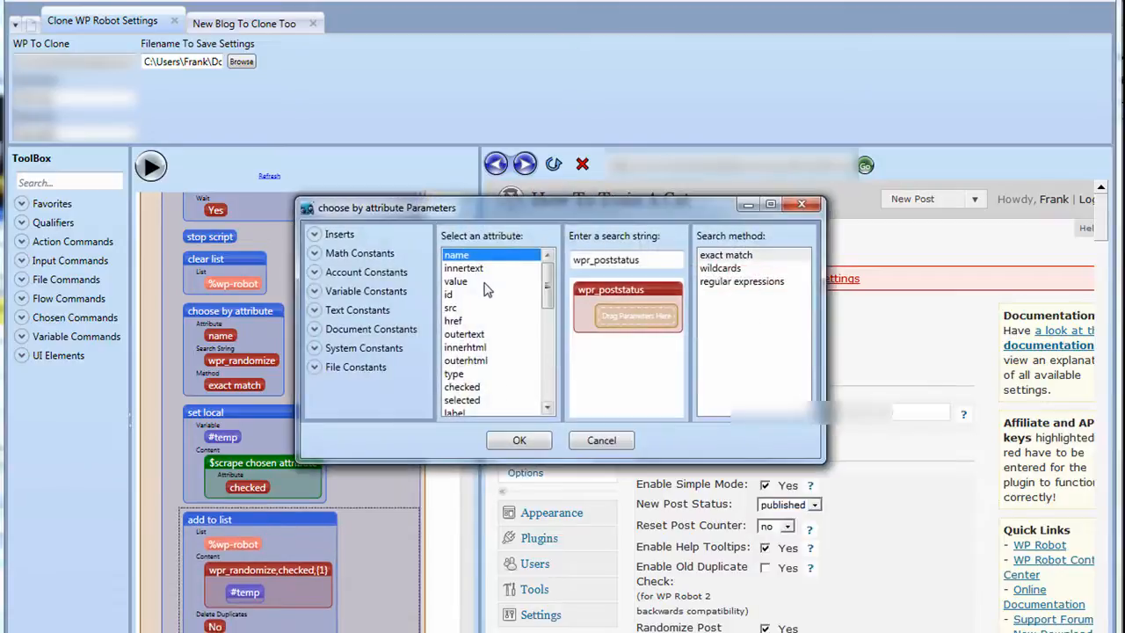
pyautogui.click(457, 281)
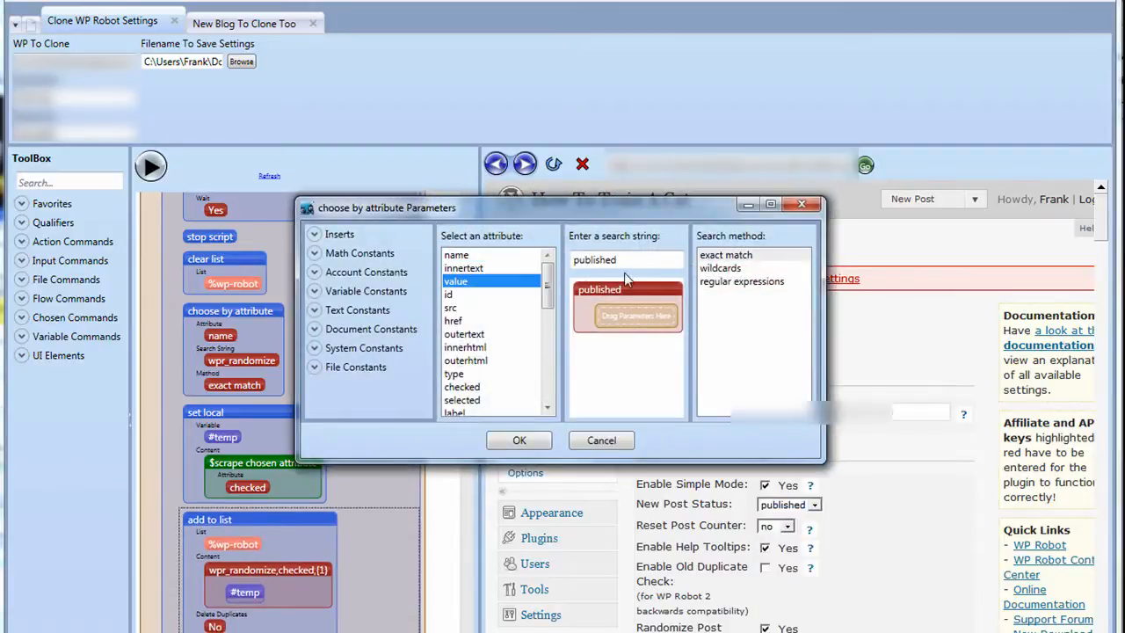
pyautogui.moveTo(496, 365)
pyautogui.write(' draft')
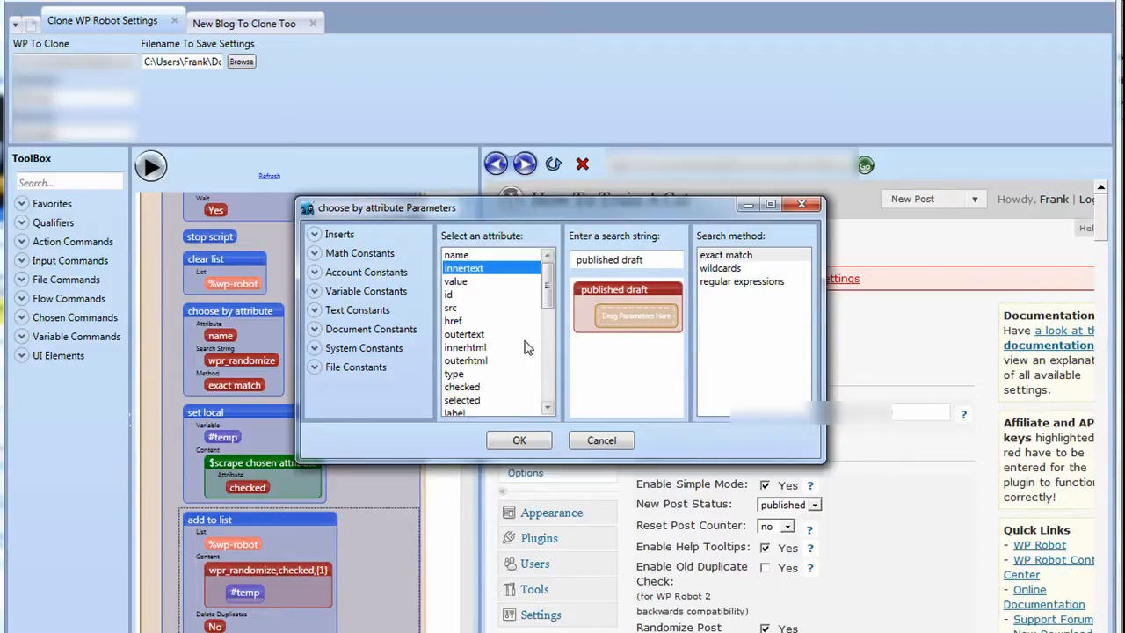
pyautogui.click(601, 439)
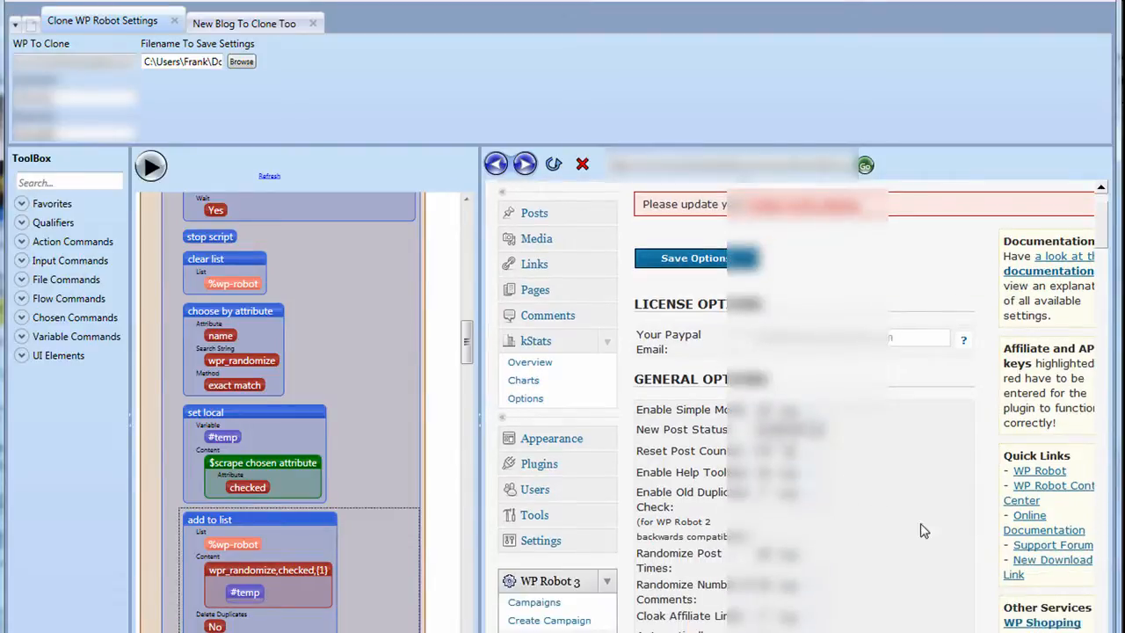
# Step: Scroll to the wpr_aa_affkey step and dismiss its attribute settings
pyautogui.scroll(-3)
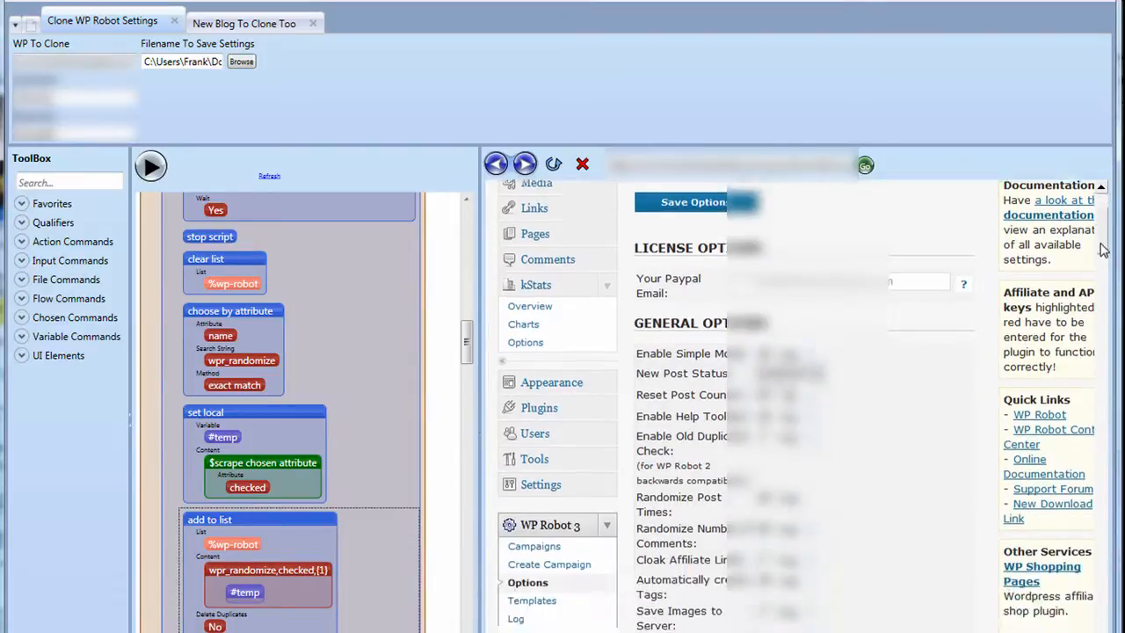
pyautogui.scroll(-3)
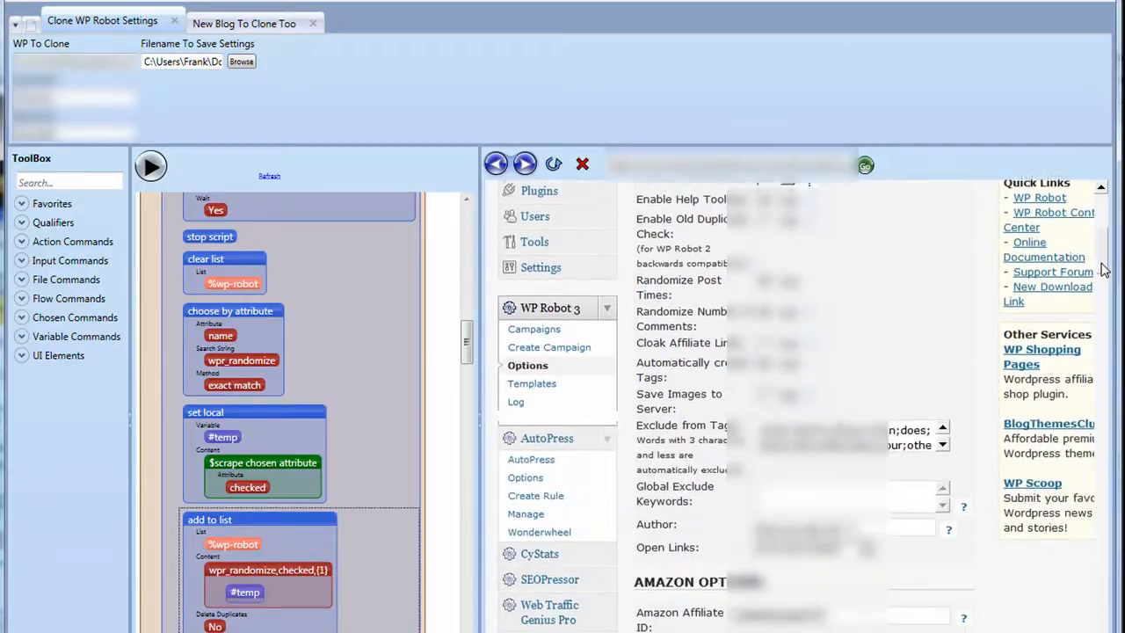
pyautogui.scroll(-3)
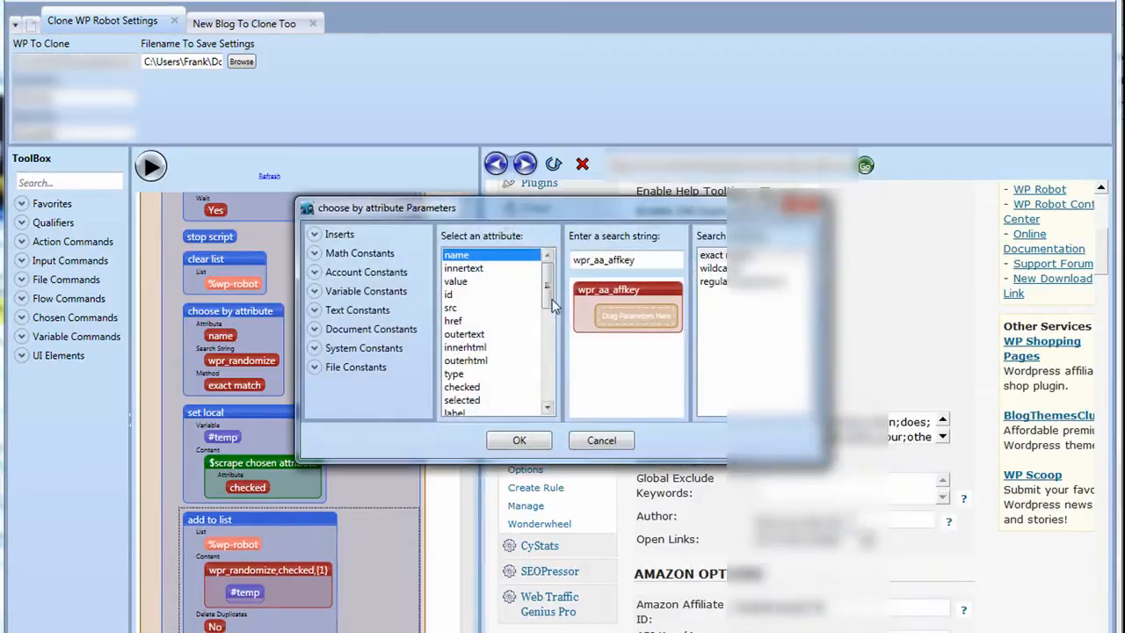
pyautogui.click(457, 281)
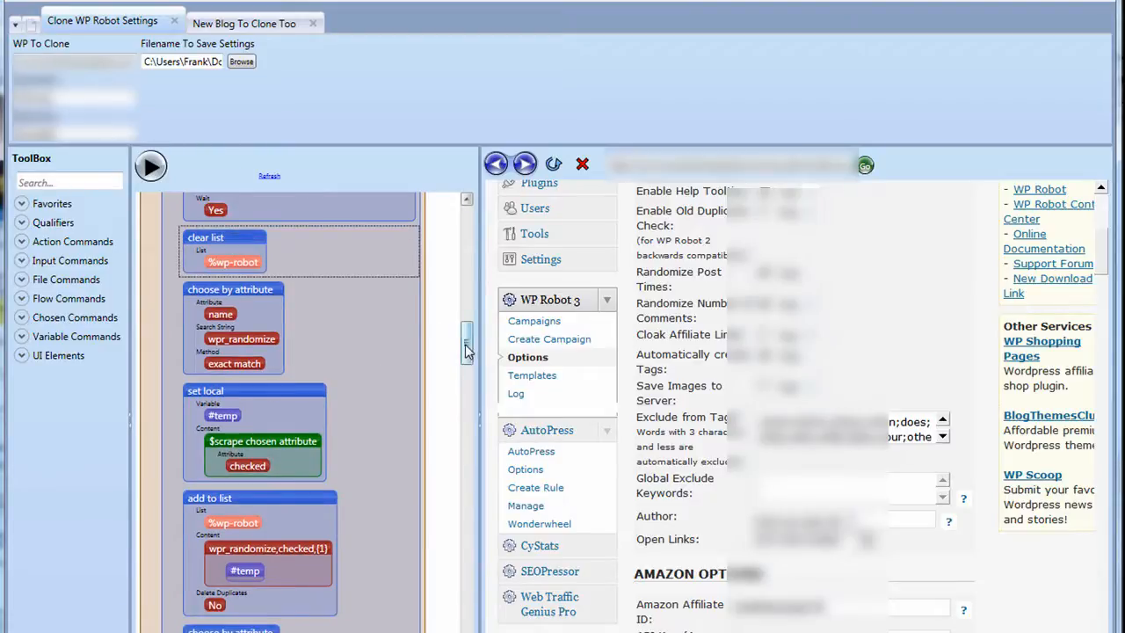
# Step: Run the logout of wordpress sub so the browser returns to the WordPress login page
pyautogui.click(150, 165)
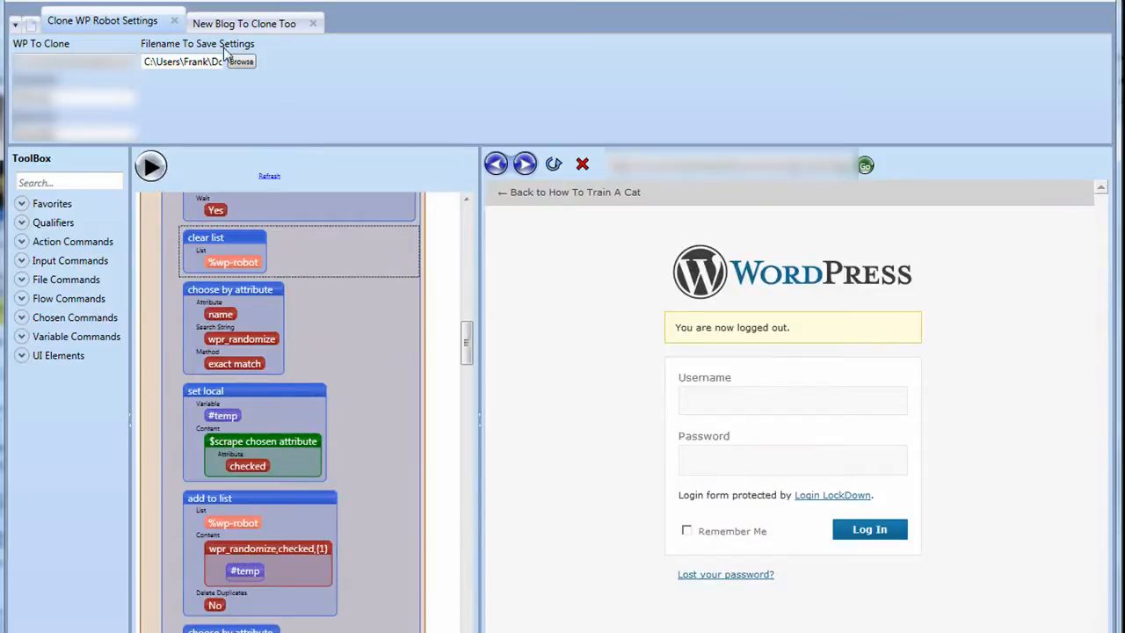
# Step: Switch to the New Blog To Clone Too bot and scroll through its clear table, create table from file and loop steps
pyautogui.click(243, 21)
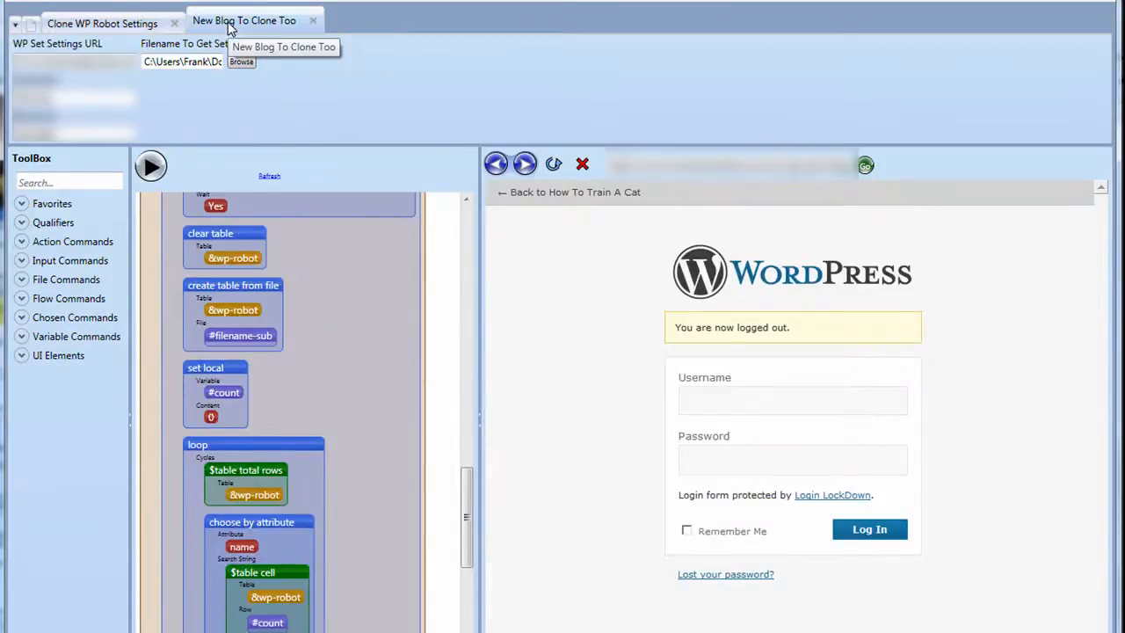
pyautogui.moveTo(413, 257)
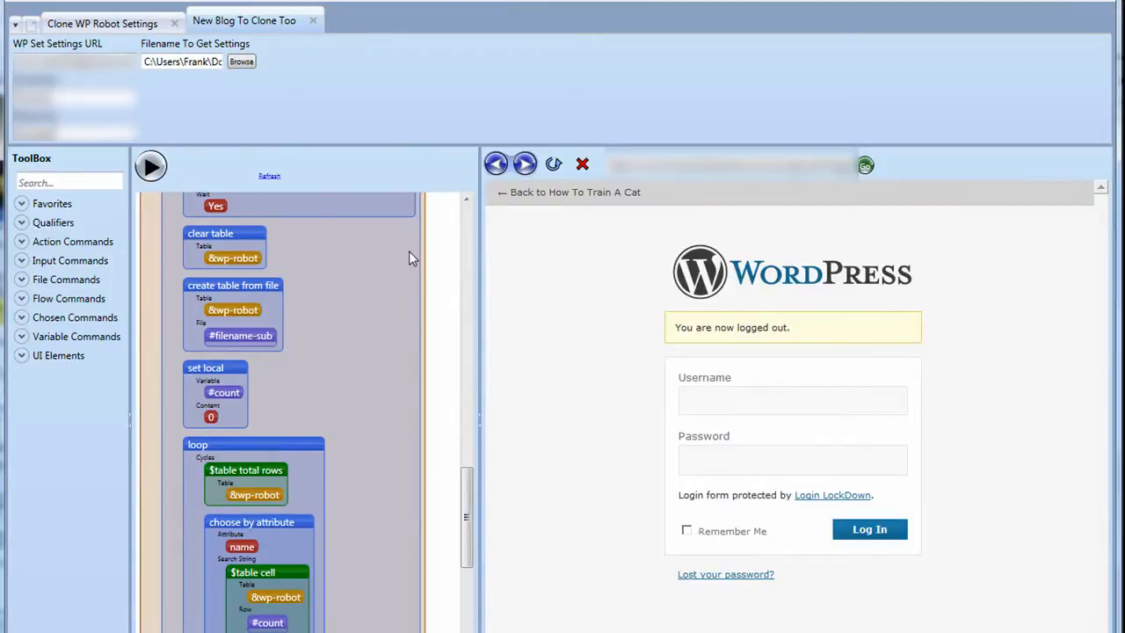
pyautogui.moveTo(218, 112)
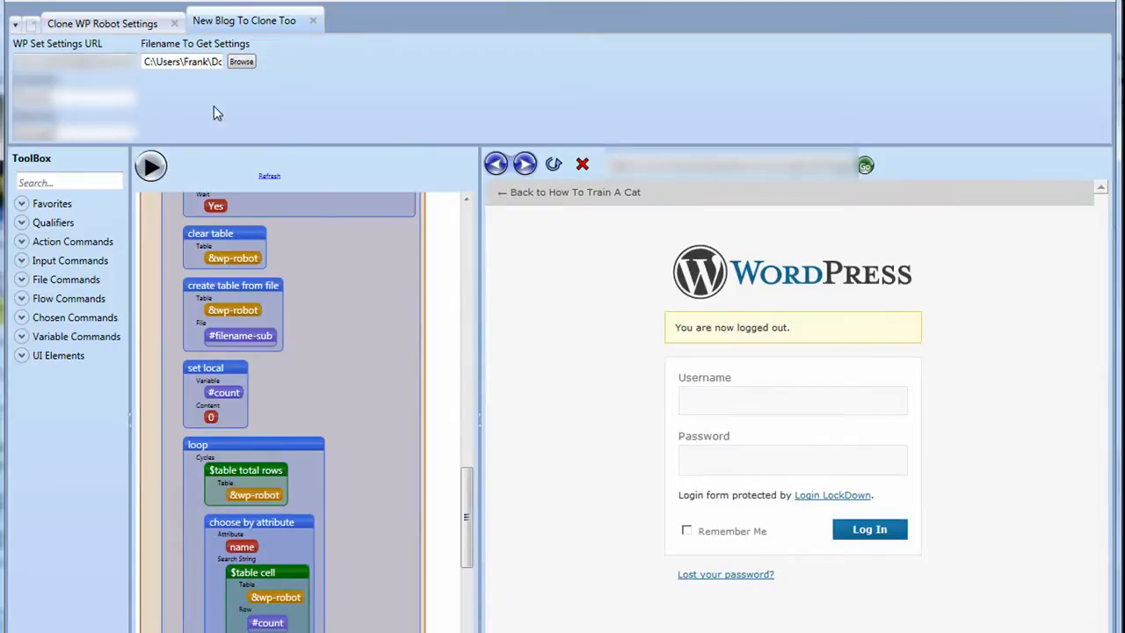
pyautogui.moveTo(453, 447)
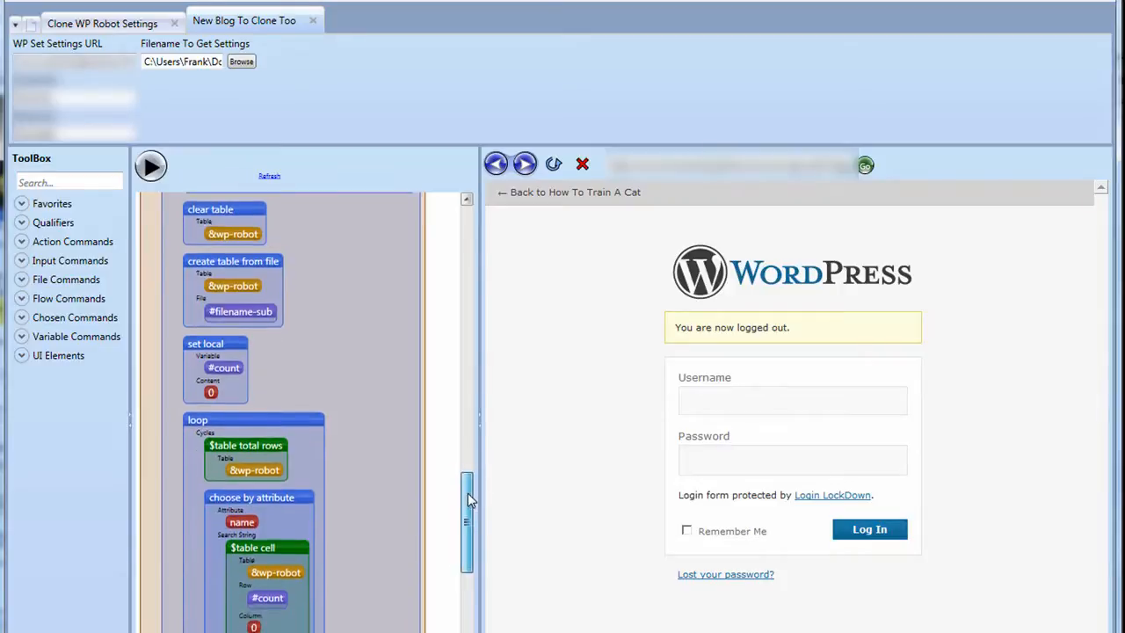
pyautogui.scroll(-3)
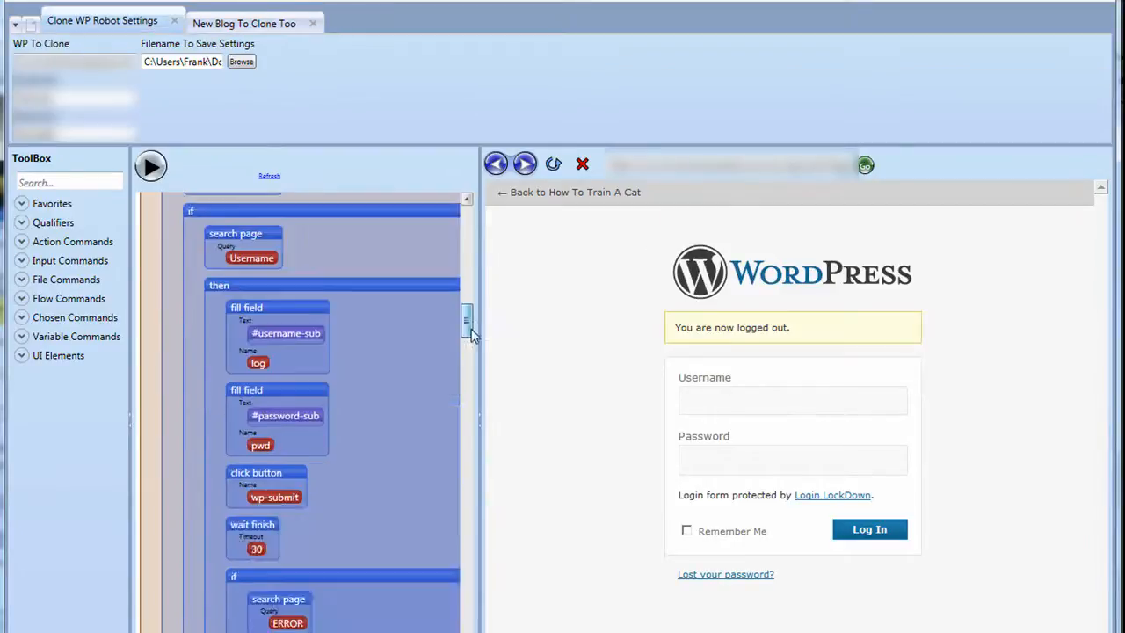
pyautogui.scroll(-3)
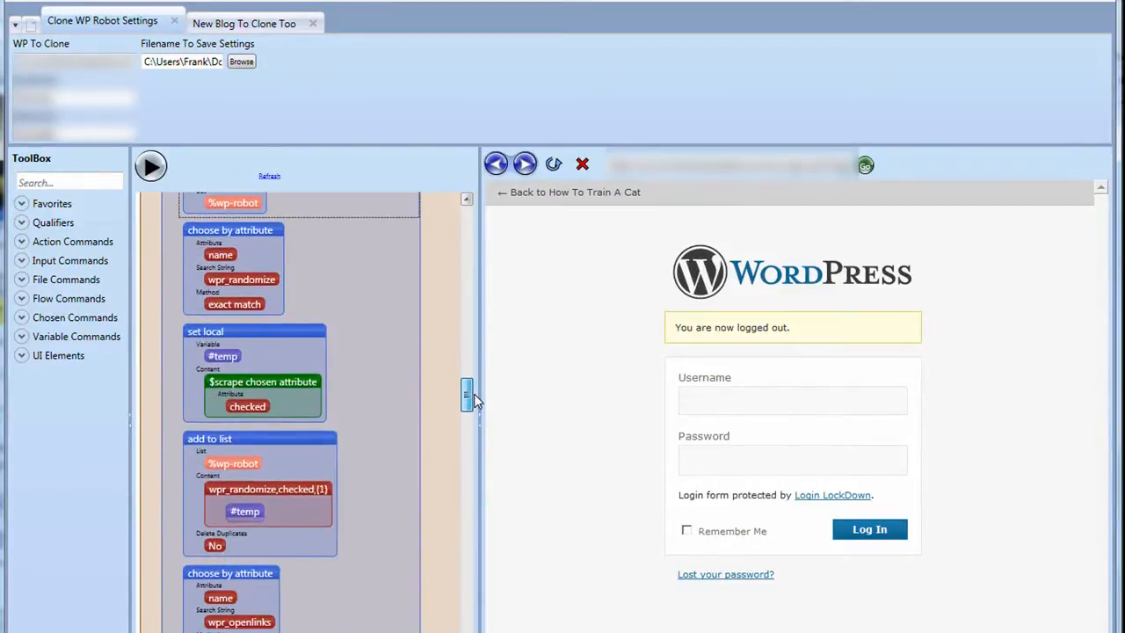
pyautogui.scroll(-3)
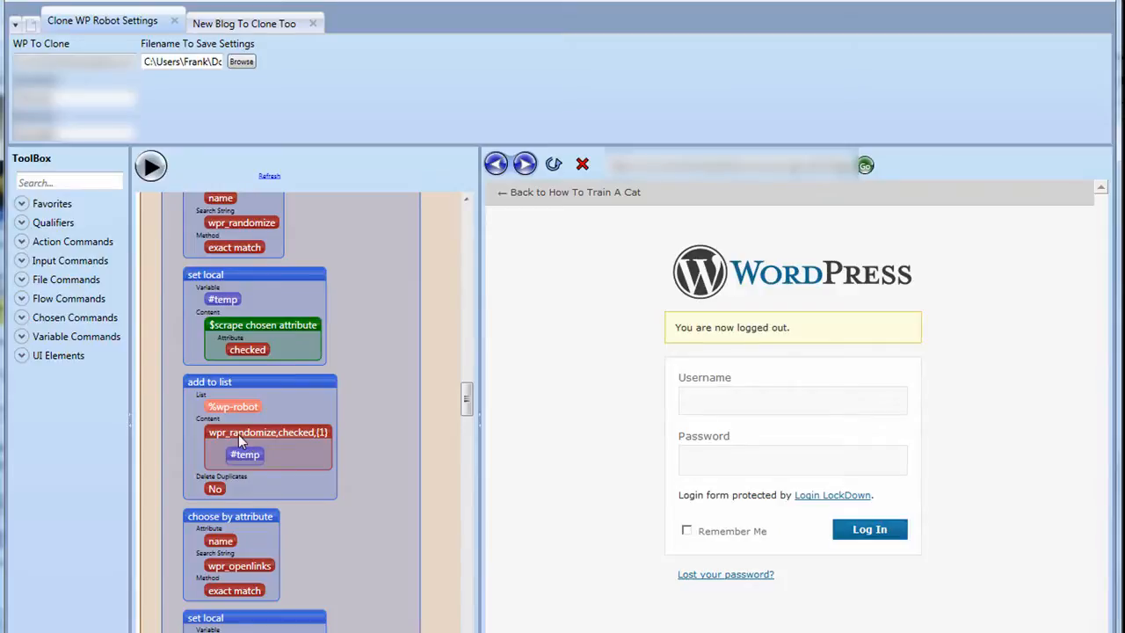
pyautogui.moveTo(295, 443)
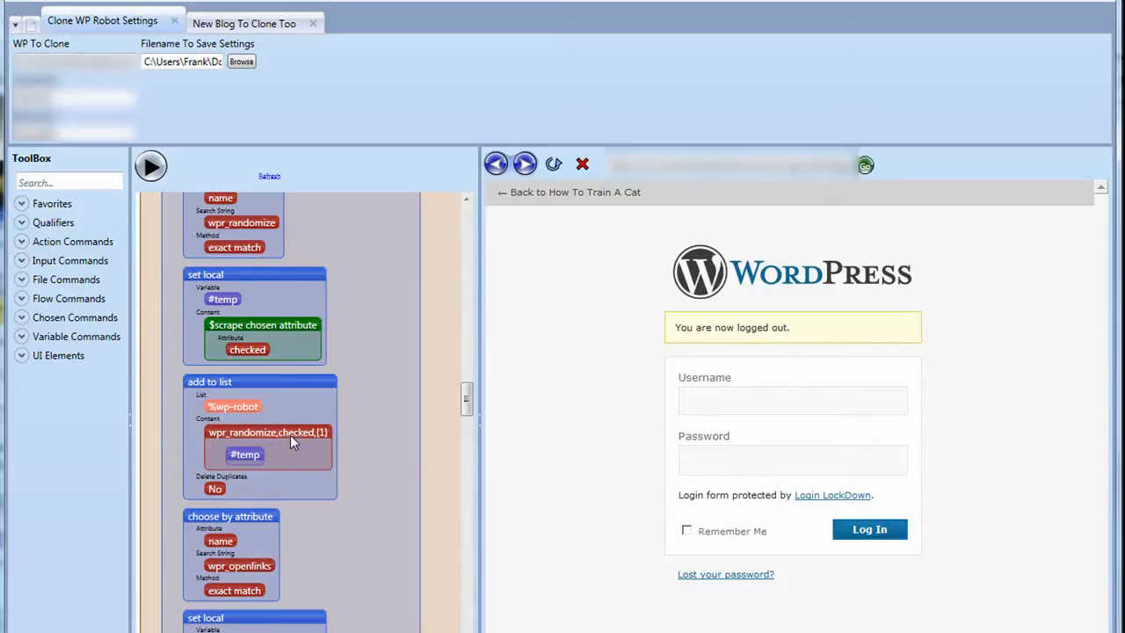
pyautogui.moveTo(324, 443)
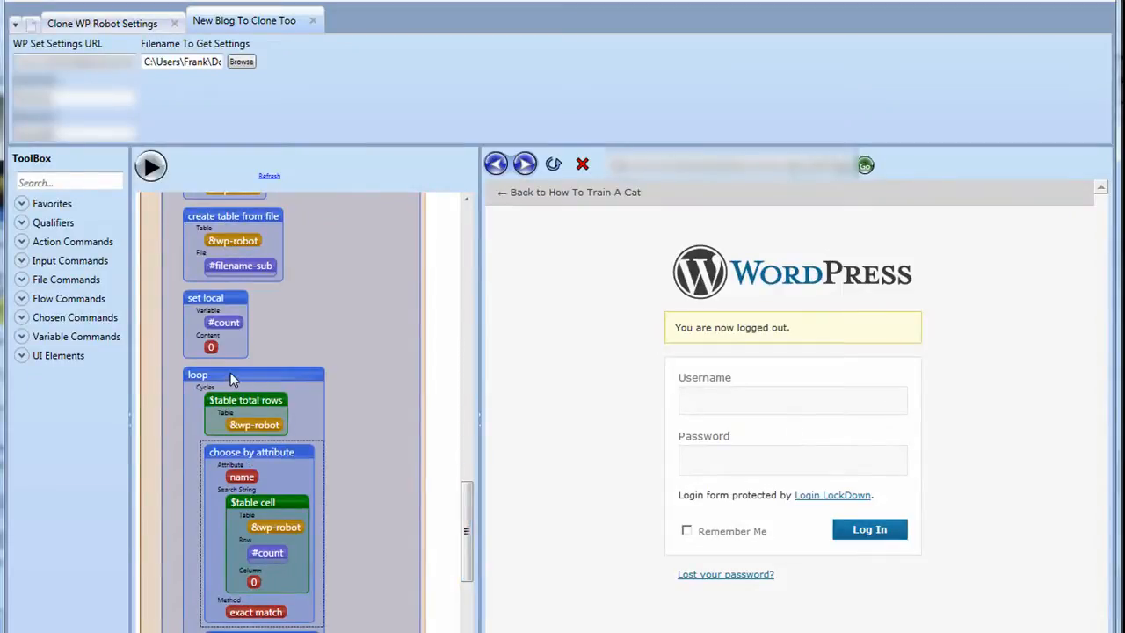
# Step: Search the Toolbox for stop, then run the New Blog To Clone Too script toward the Cool Smart Phones blog
pyautogui.write('stop')
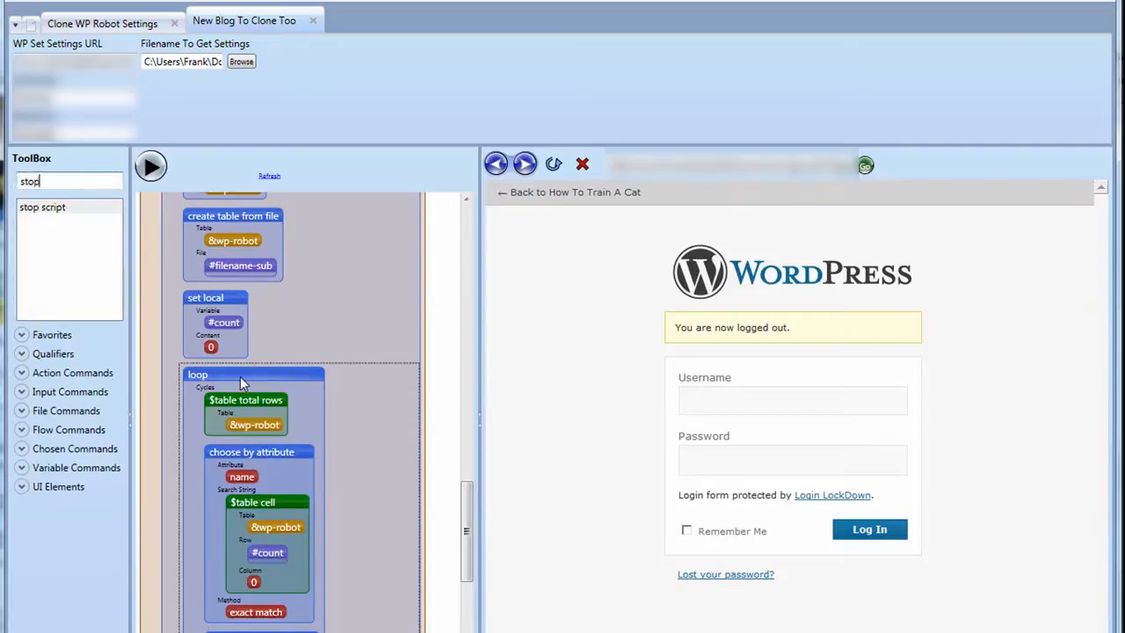
pyautogui.click(150, 165)
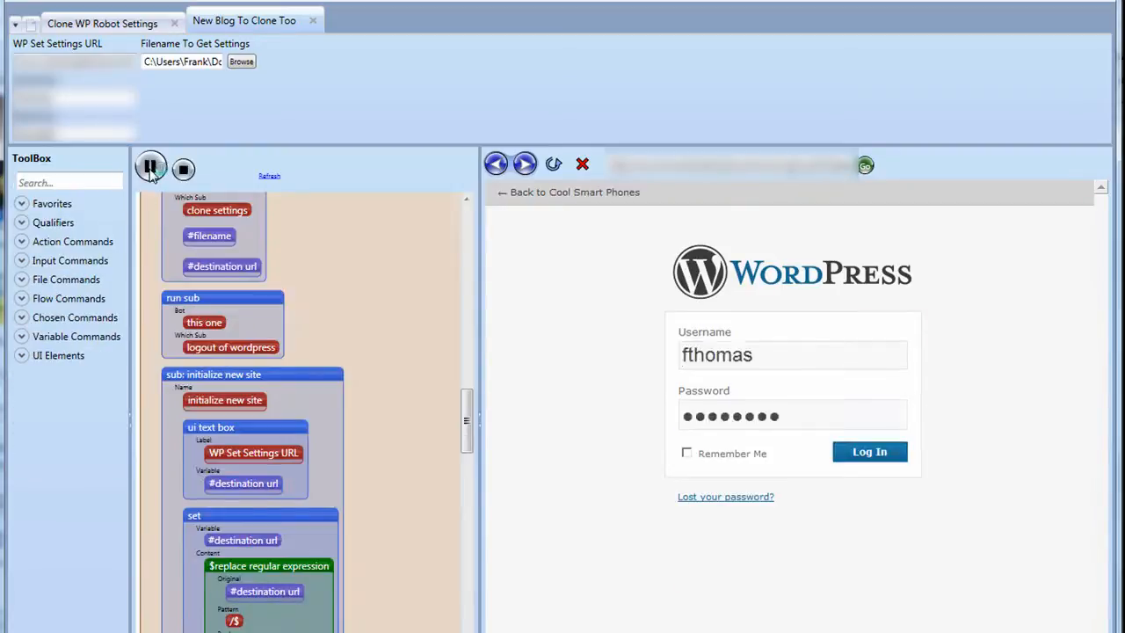
pyautogui.click(868, 450)
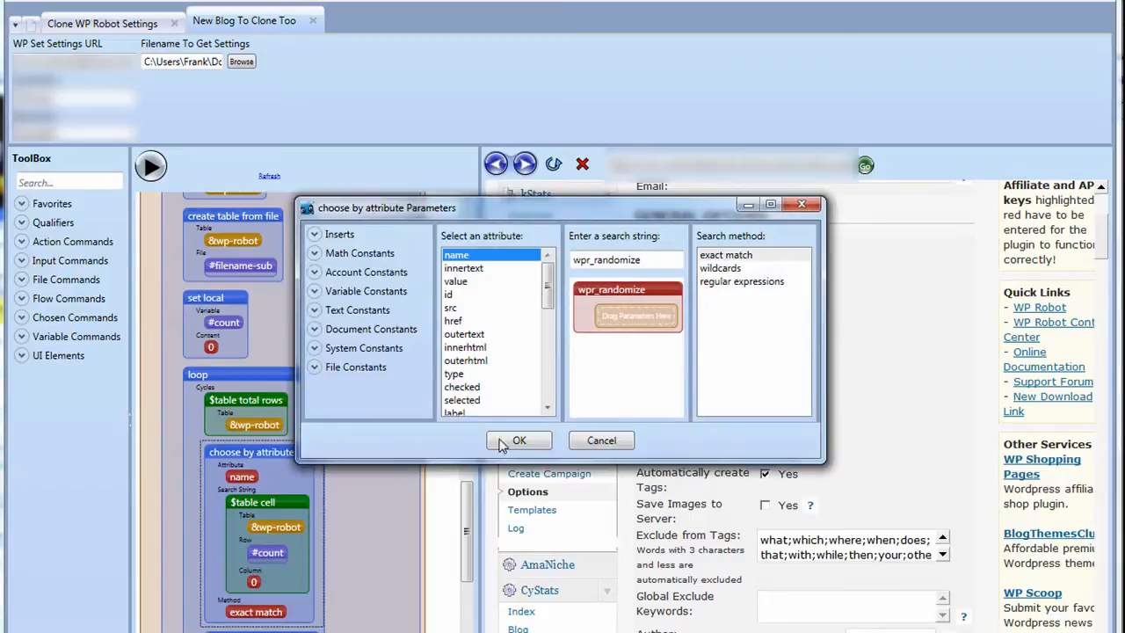
pyautogui.moveTo(467, 312)
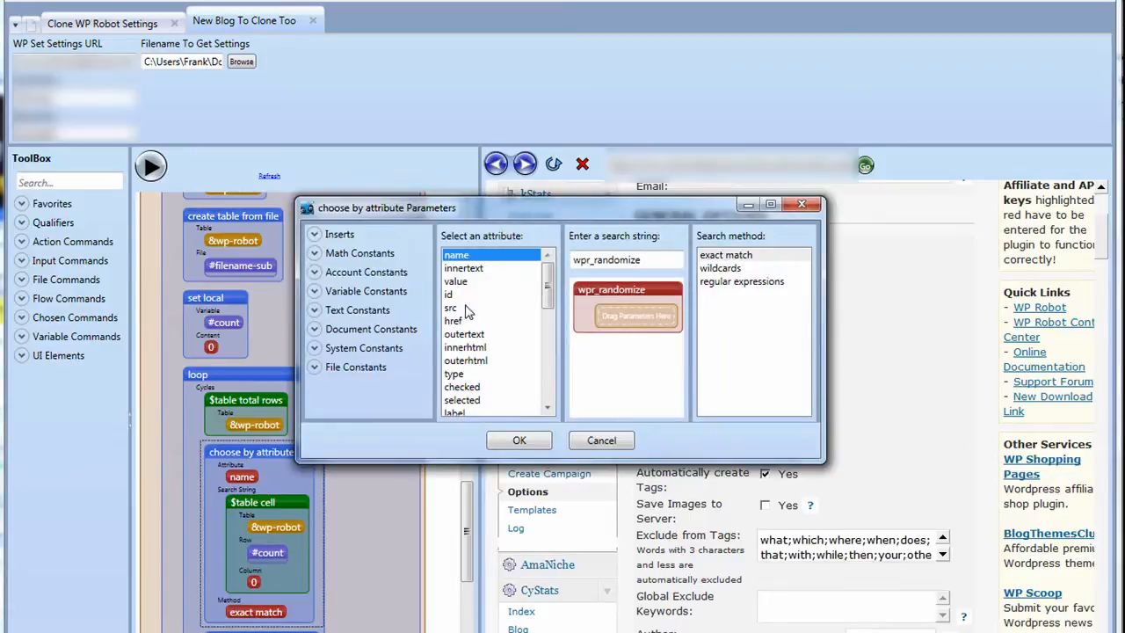
pyautogui.moveTo(476, 348)
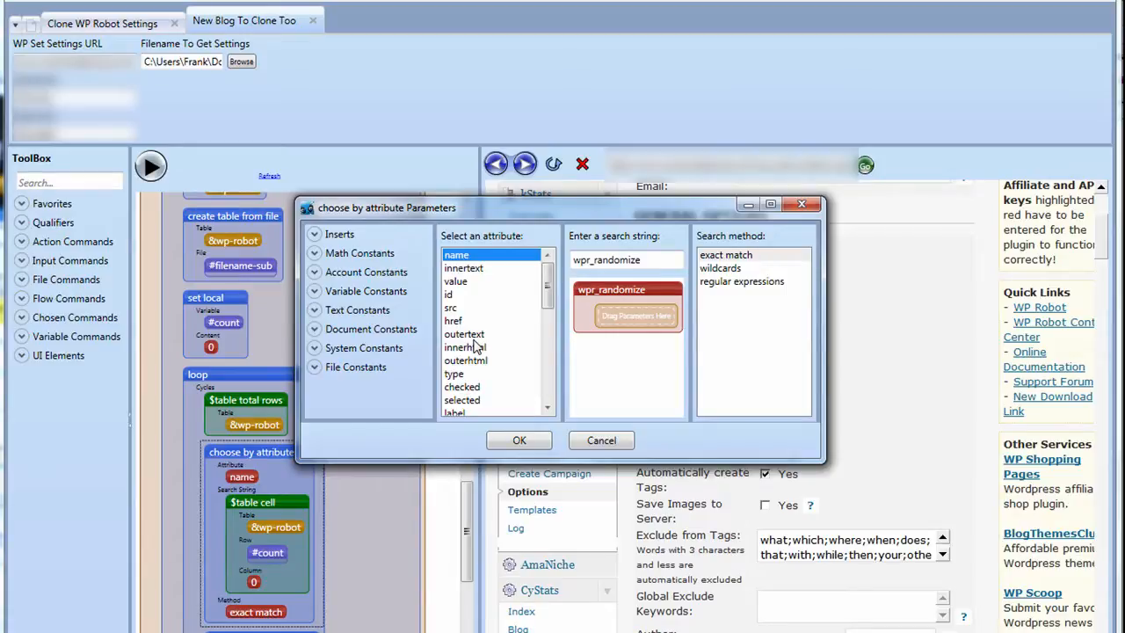
pyautogui.moveTo(495, 351)
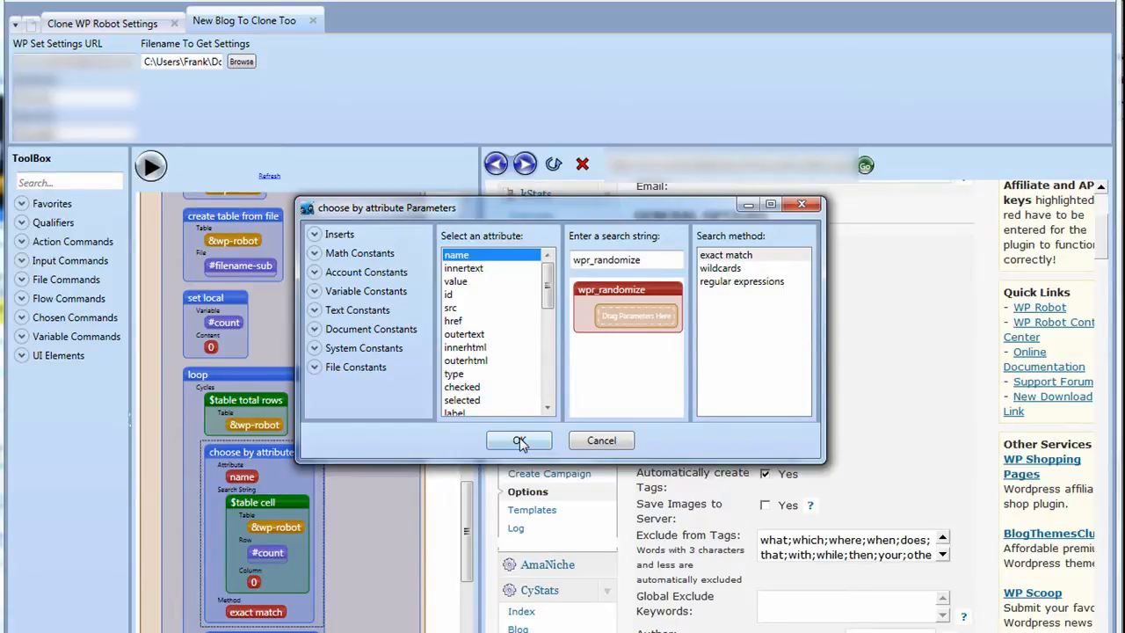
# Step: Confirm the loop's element search by name wpr_randomize with exact match
pyautogui.click(518, 440)
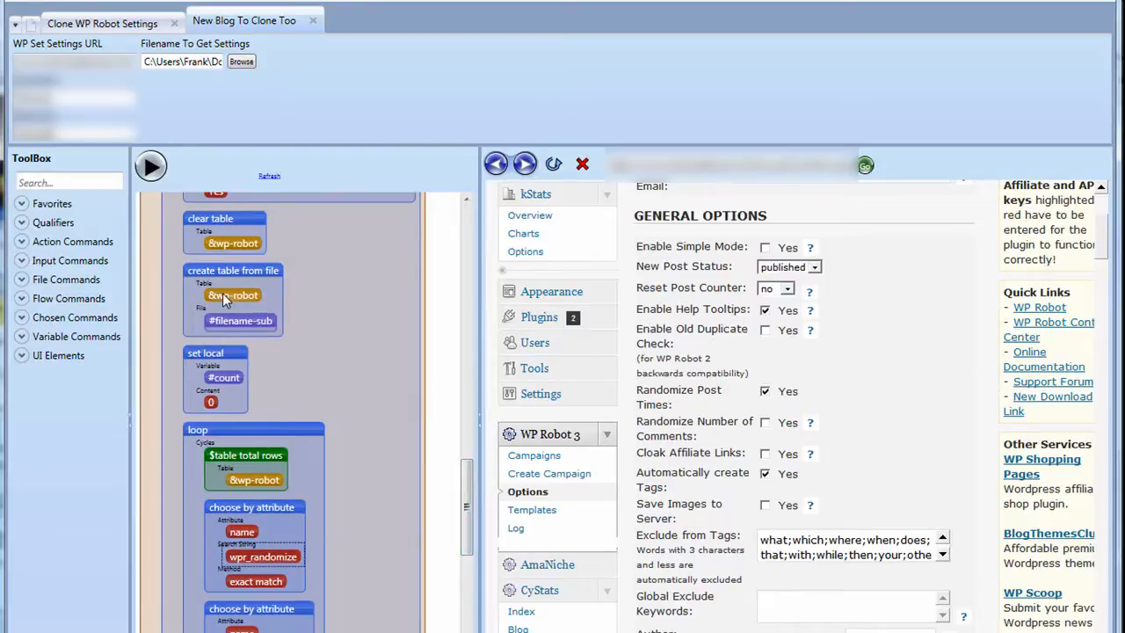
pyautogui.moveTo(464, 443)
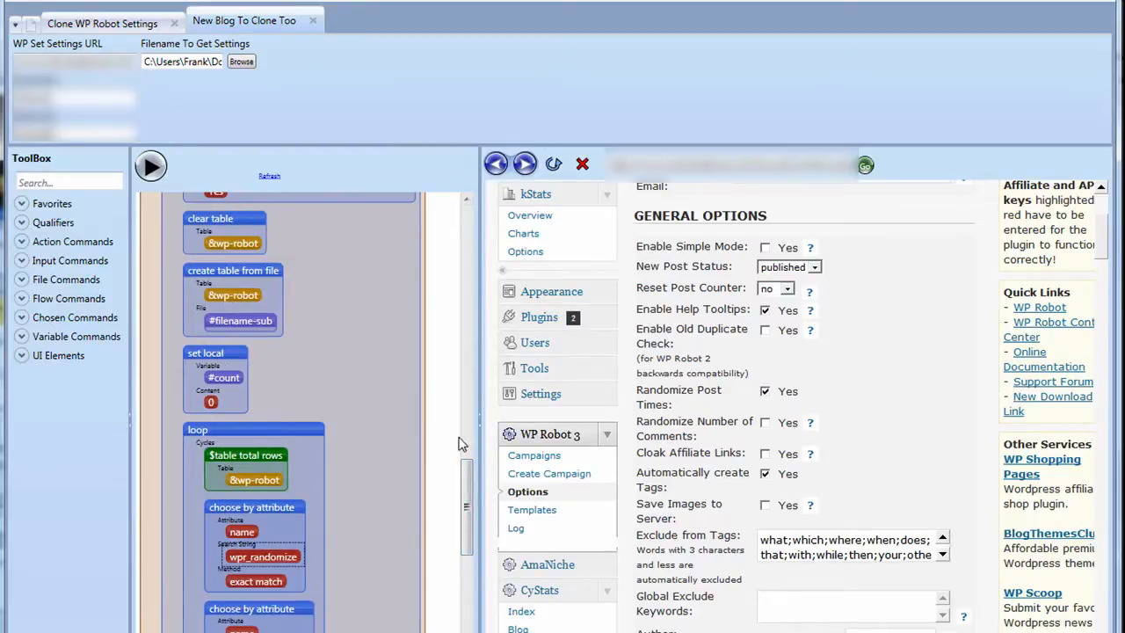
pyautogui.moveTo(246, 465)
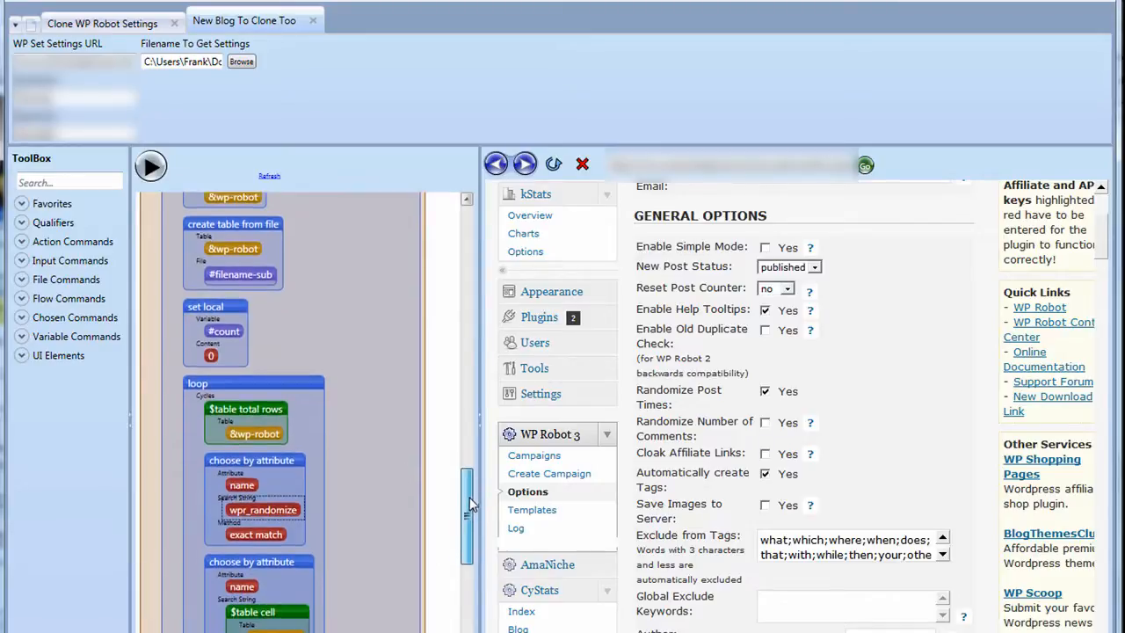
# Step: Replace the wpr_randomize search string with the &wp-robot table cell at row #count, column 1
pyautogui.scroll(-3)
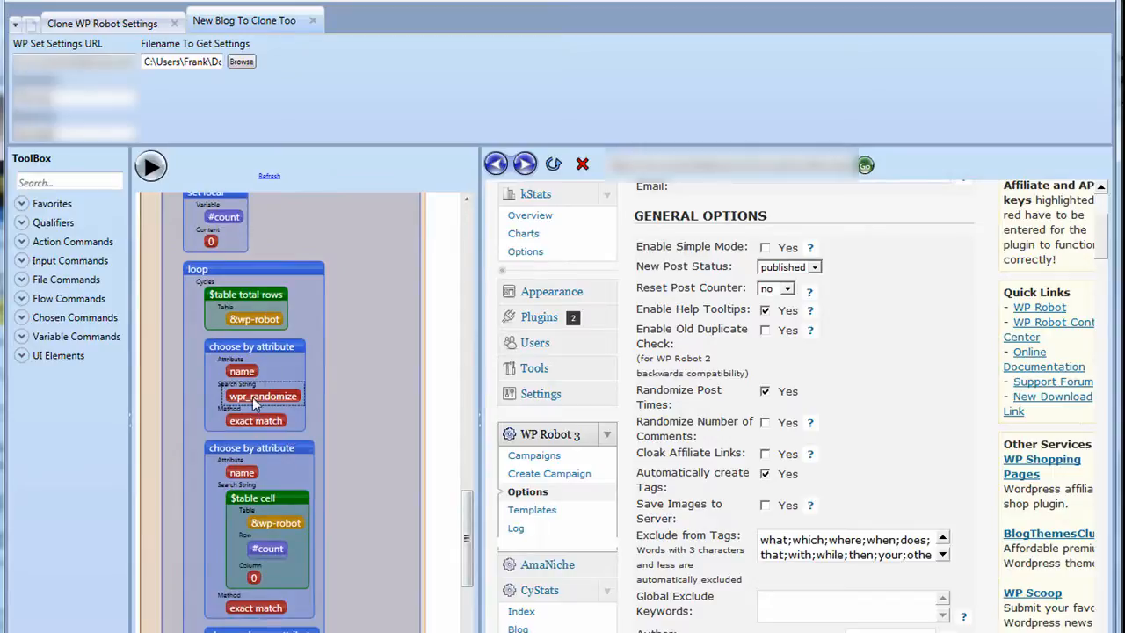
pyautogui.rightClick(262, 396)
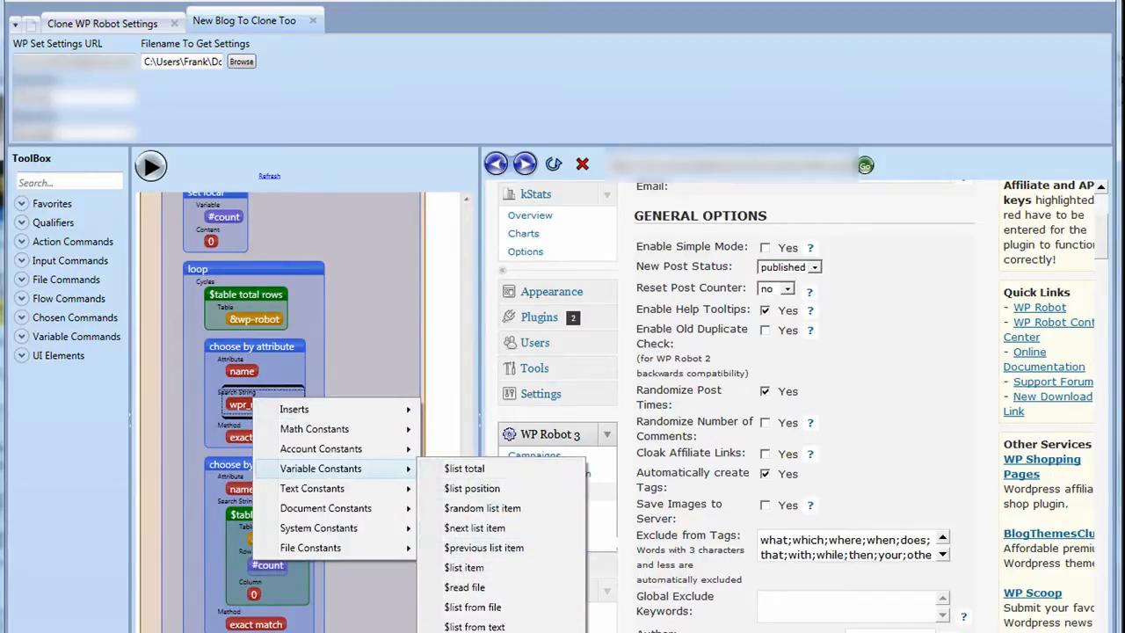
pyautogui.moveTo(484, 549)
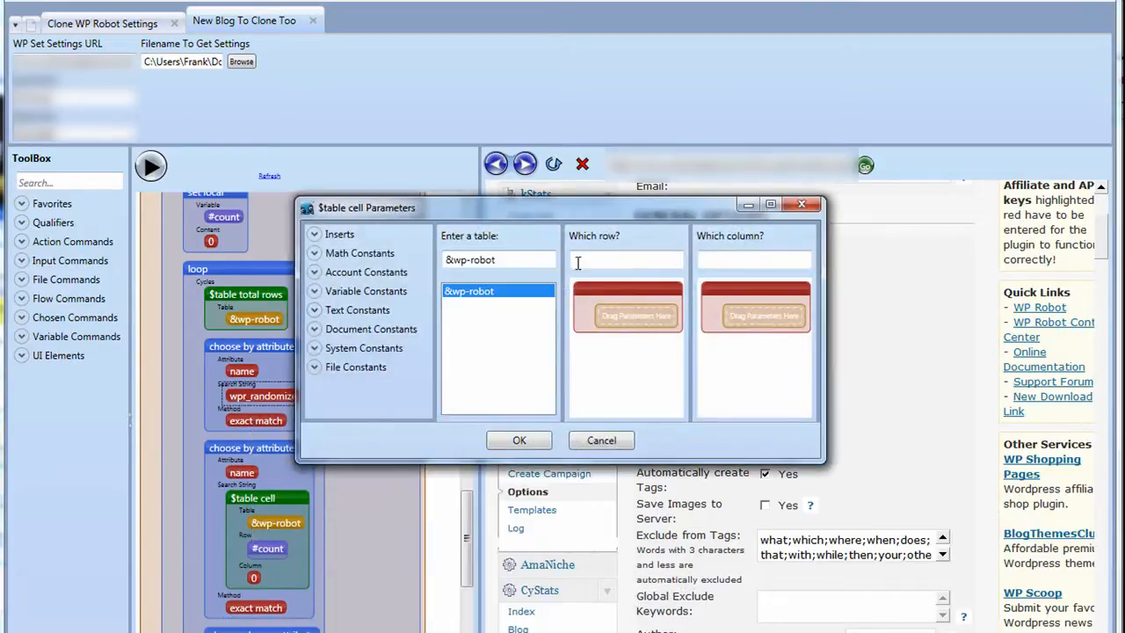
pyautogui.rightClick(625, 313)
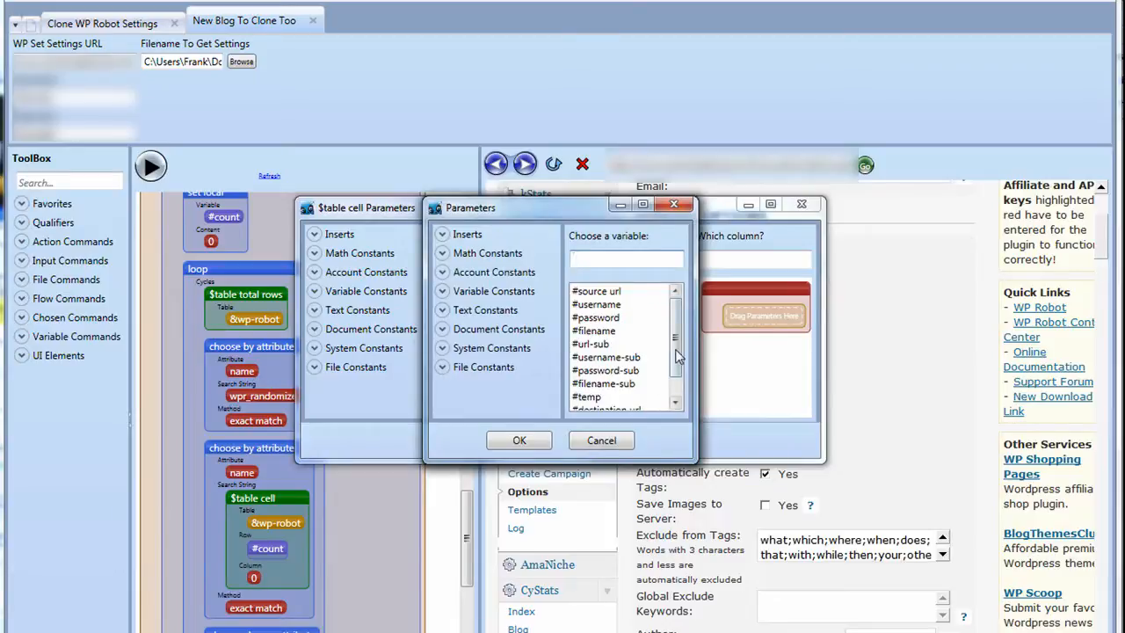
pyautogui.click(587, 397)
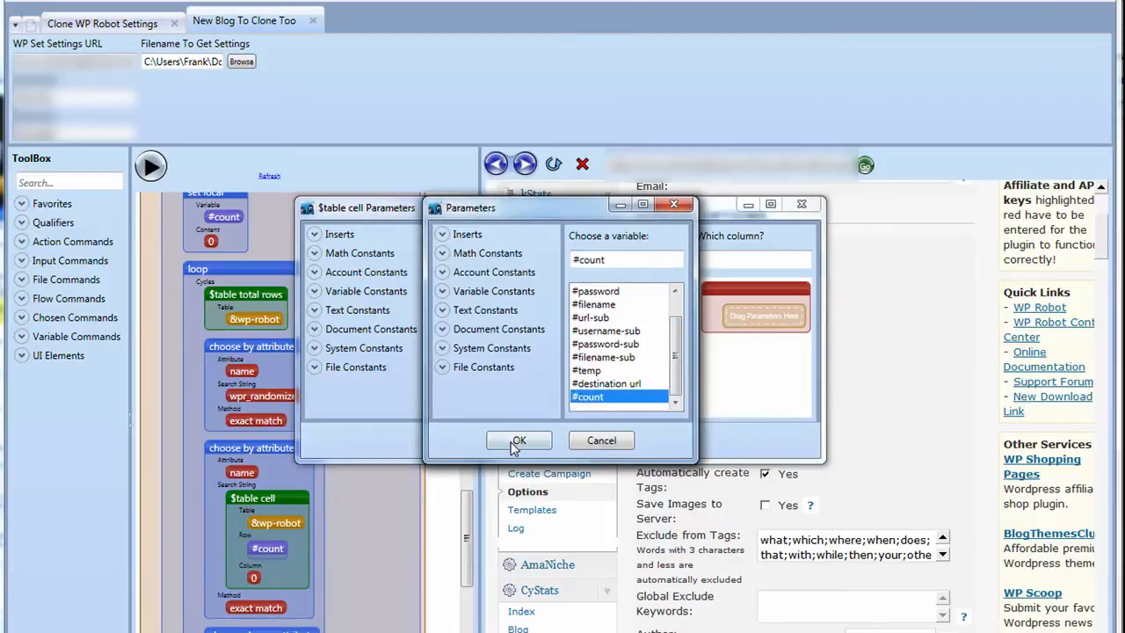
pyautogui.click(518, 439)
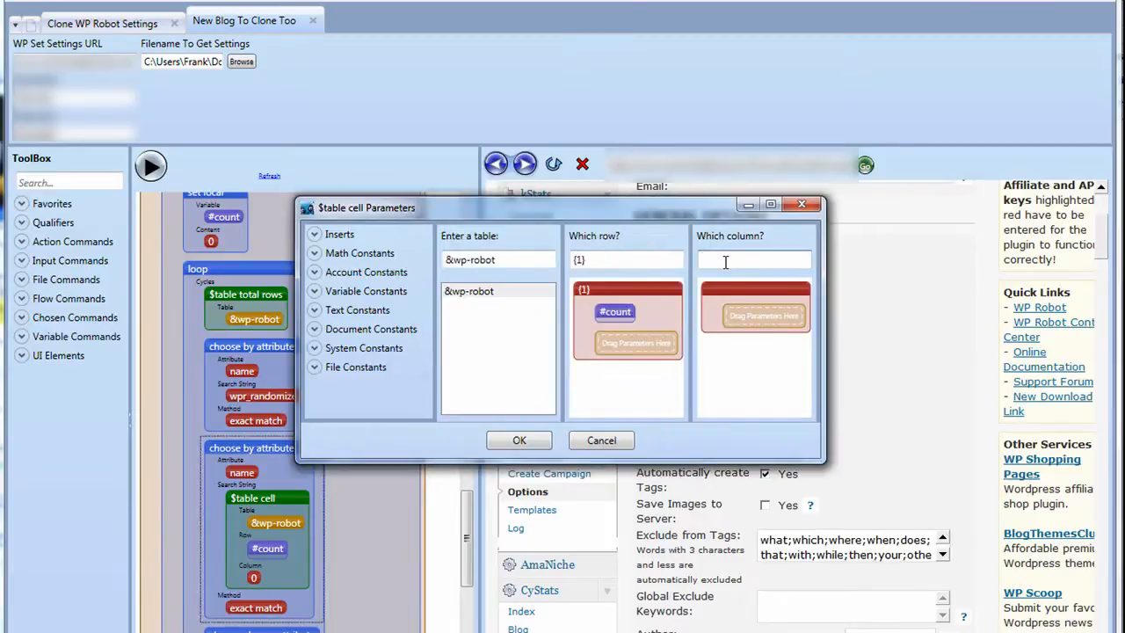
pyautogui.write('1')
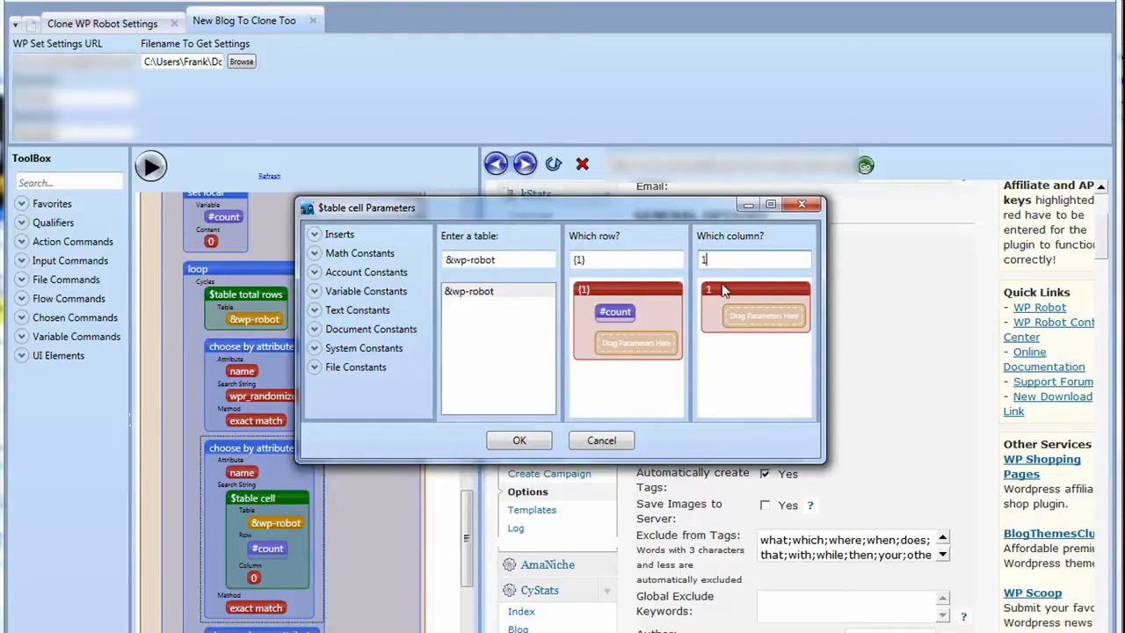
pyautogui.click(519, 440)
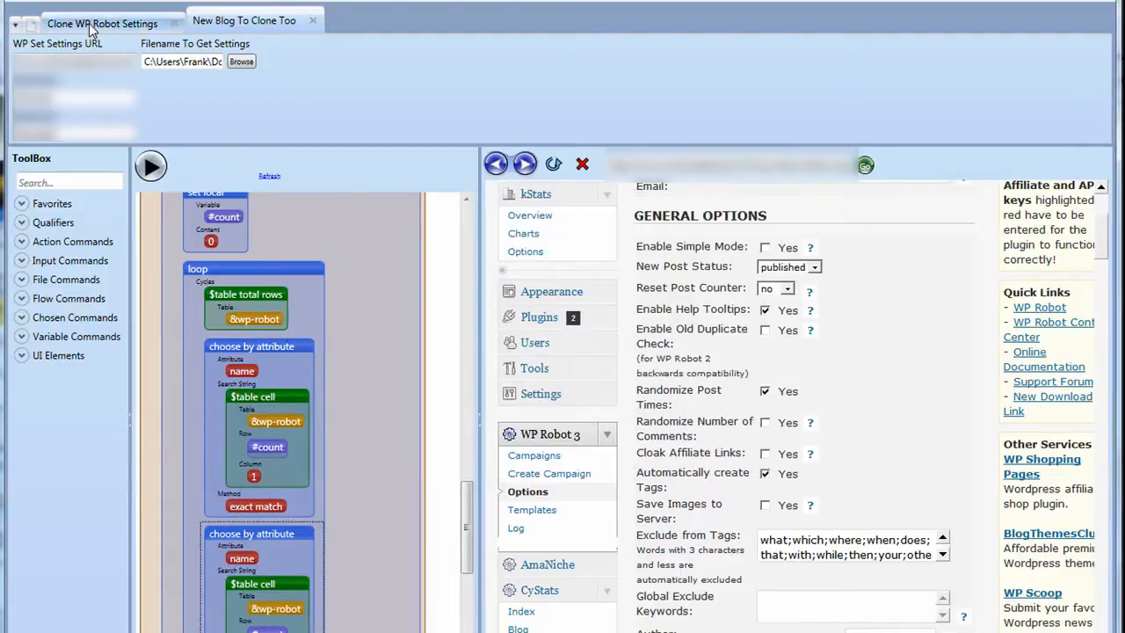
pyautogui.scroll(-3)
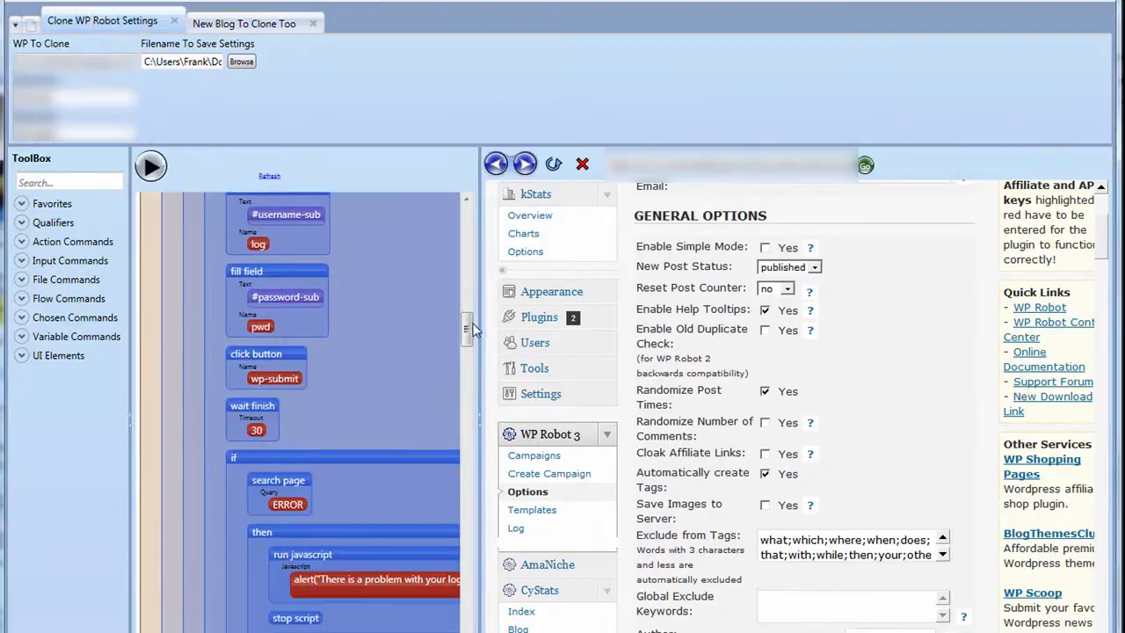
pyautogui.scroll(-3)
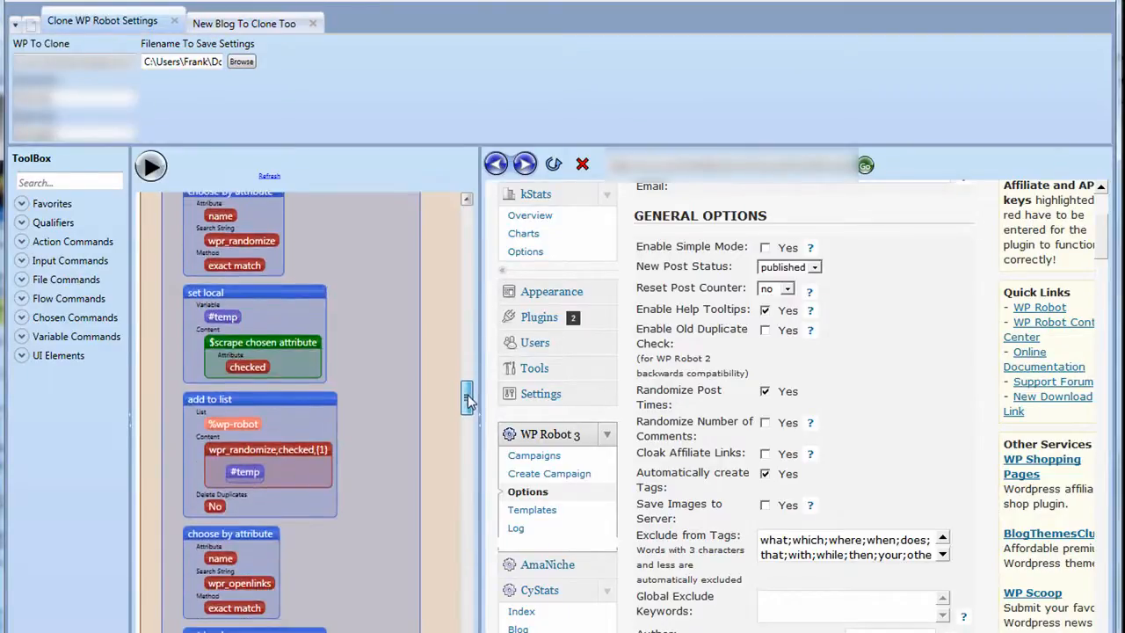
pyautogui.scroll(-3)
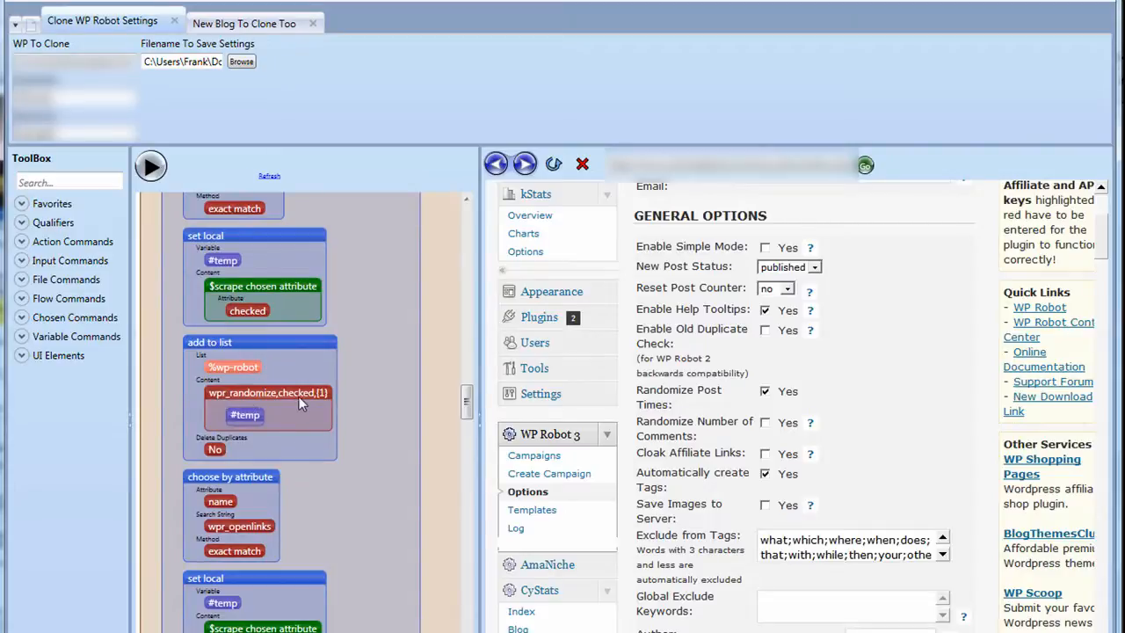
pyautogui.click(242, 21)
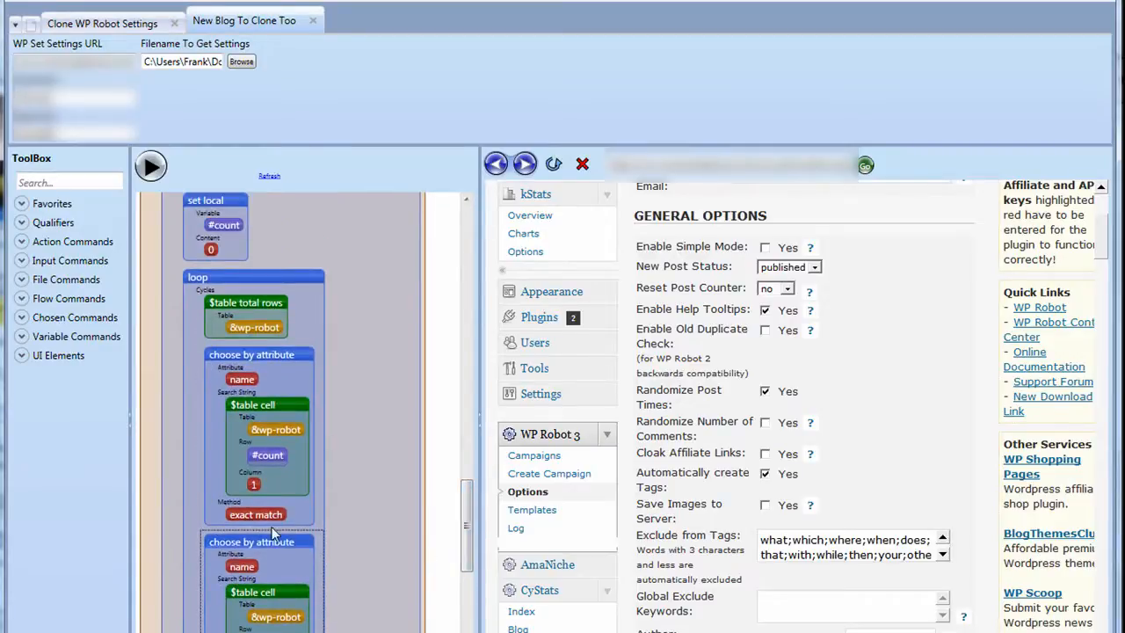
pyautogui.moveTo(281, 536)
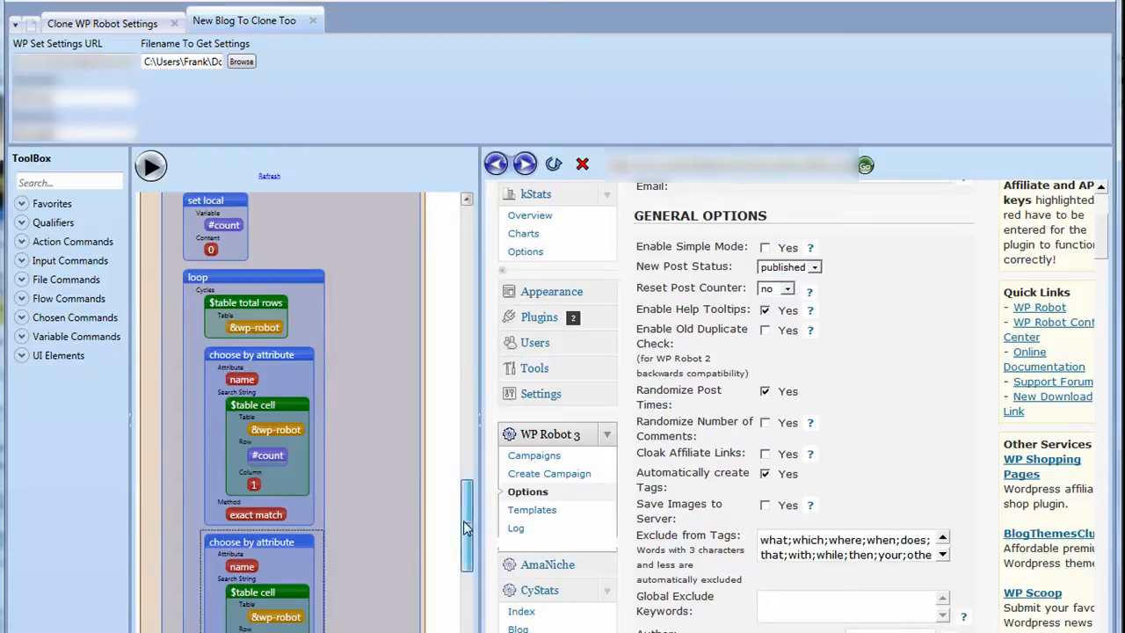
pyautogui.scroll(-3)
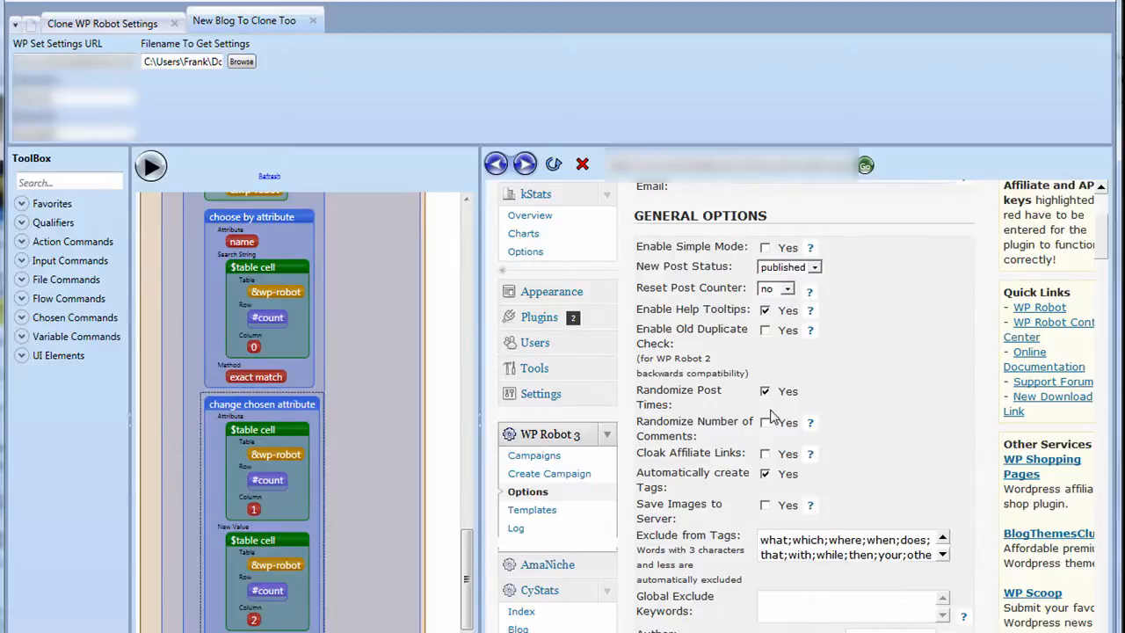
# Step: Insert a change chosen attribute command setting the name attribute to wpr_randomize
pyautogui.rightClick(763, 390)
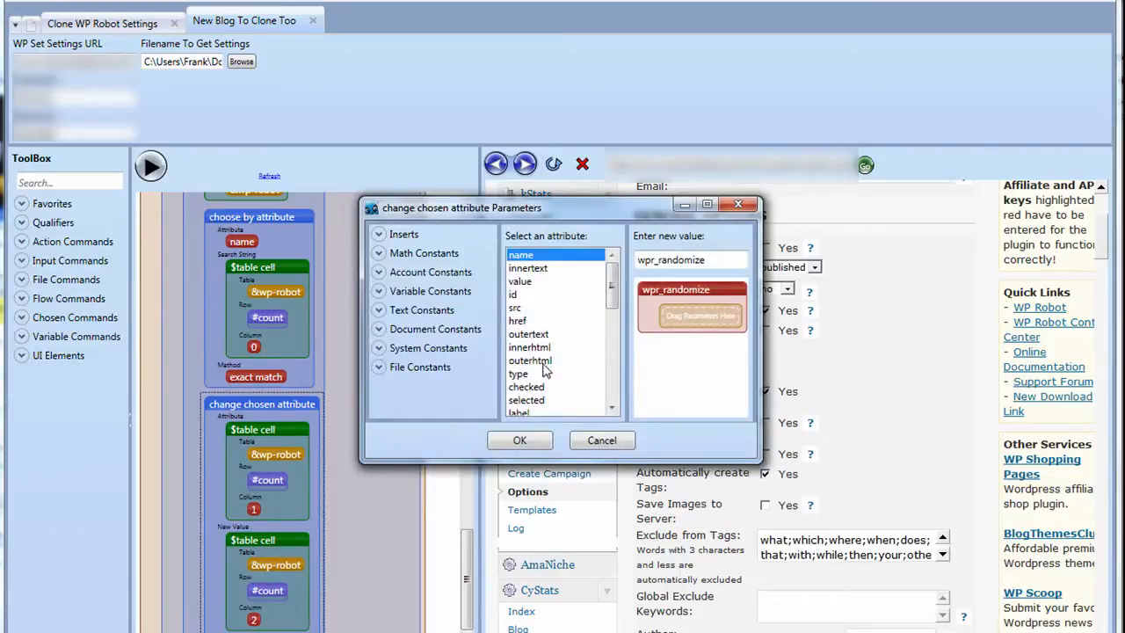
pyautogui.moveTo(545, 290)
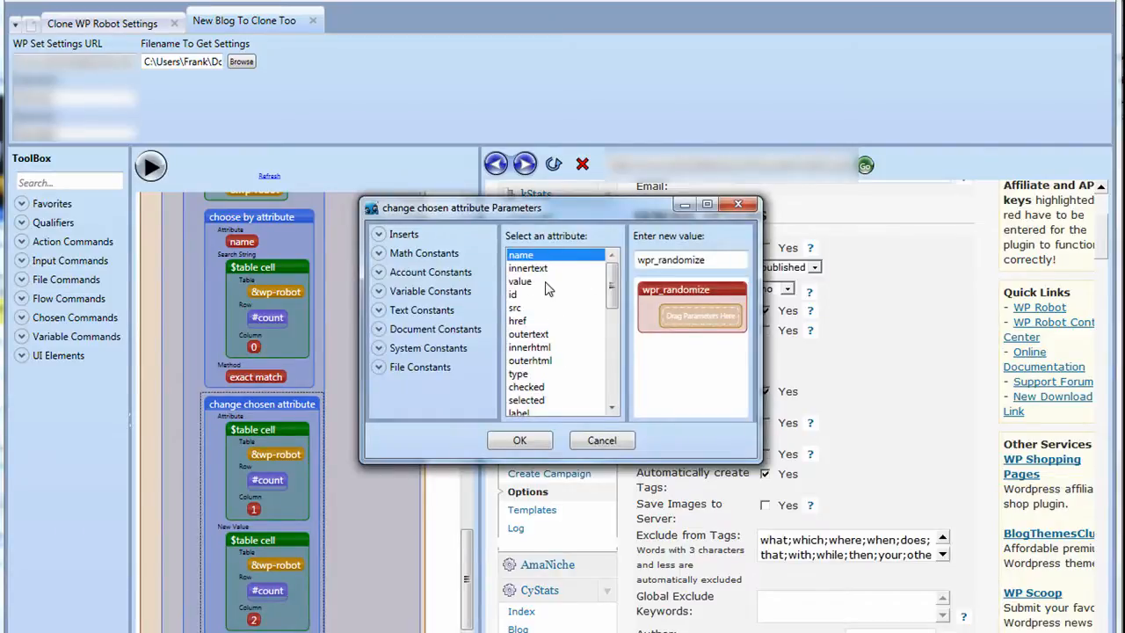
pyautogui.moveTo(548, 328)
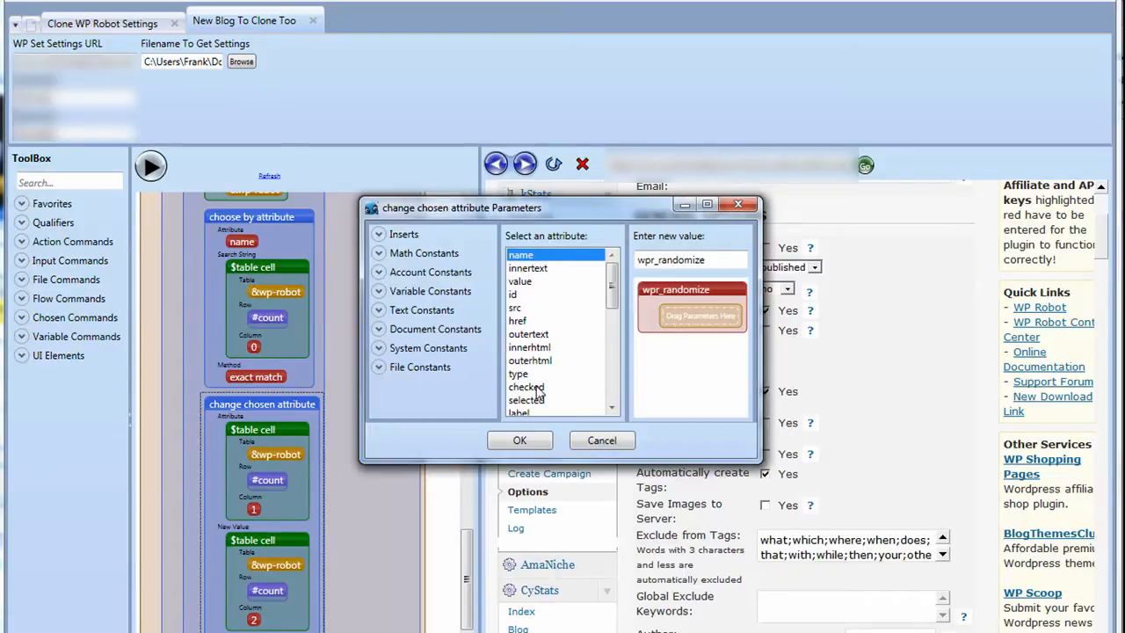
pyautogui.click(520, 281)
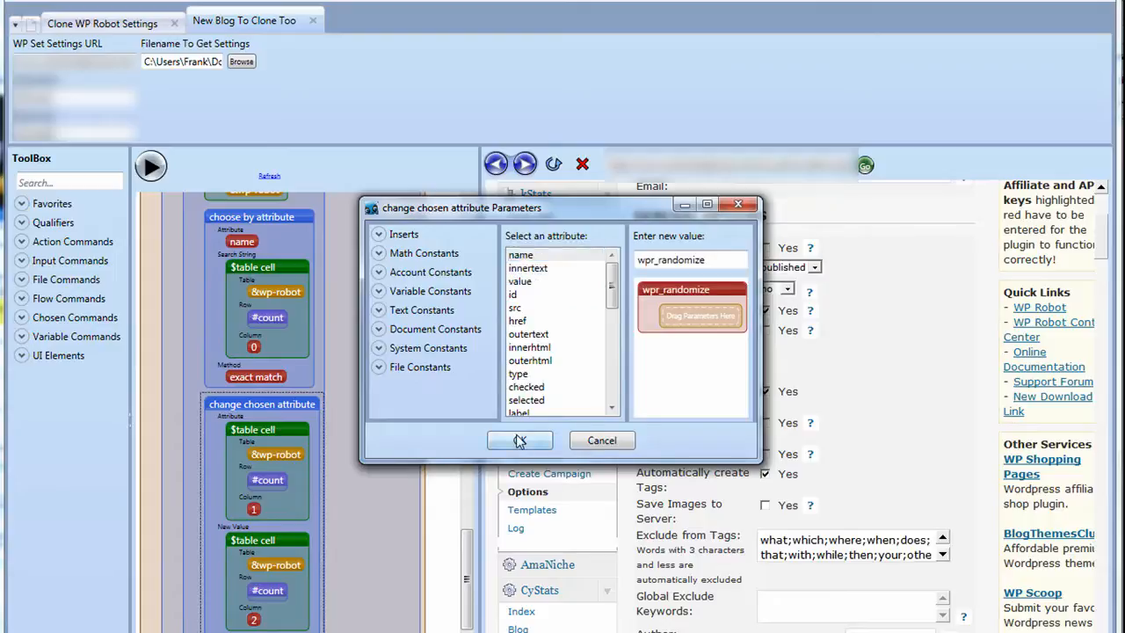
pyautogui.click(520, 439)
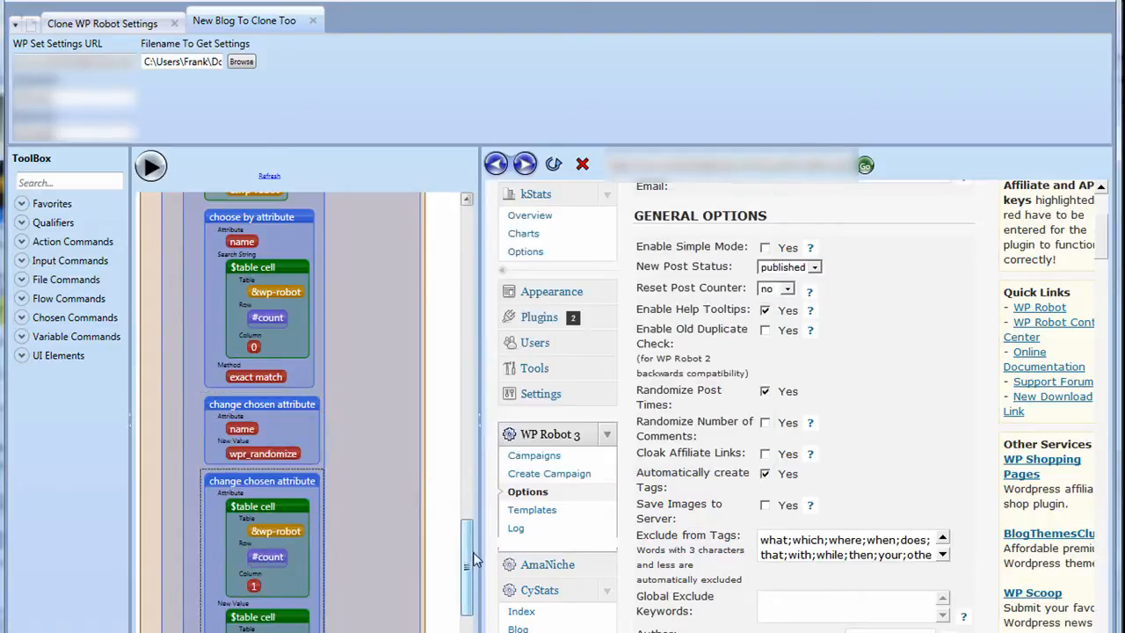
# Step: Set the new change step's attribute to the &wp-robot table cell at row #count, column 1
pyautogui.scroll(-3)
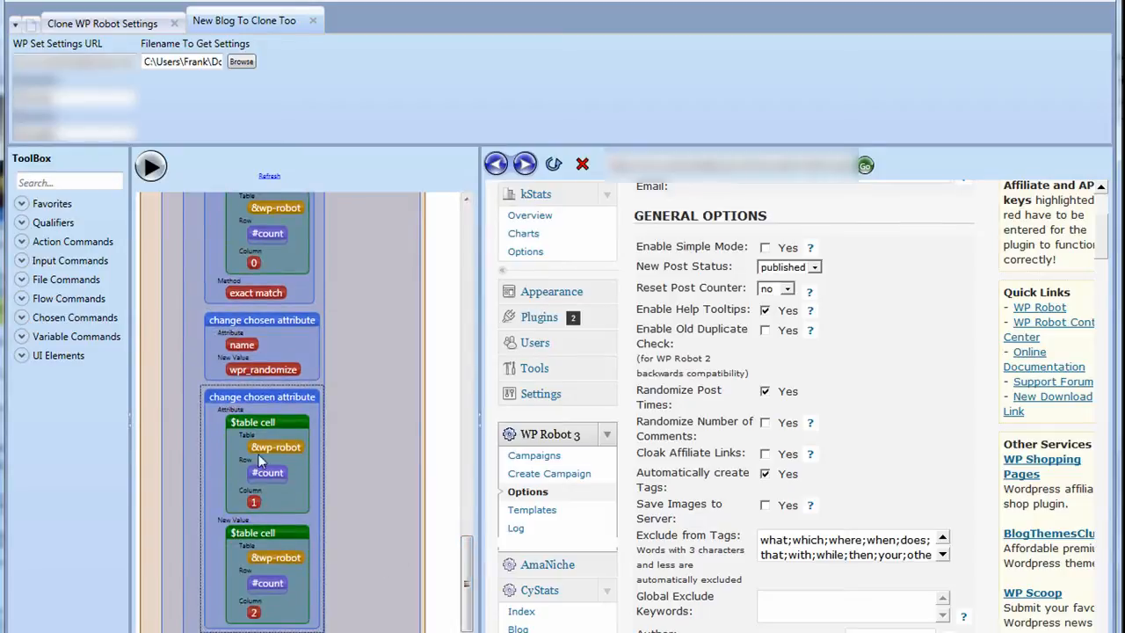
pyautogui.rightClick(262, 345)
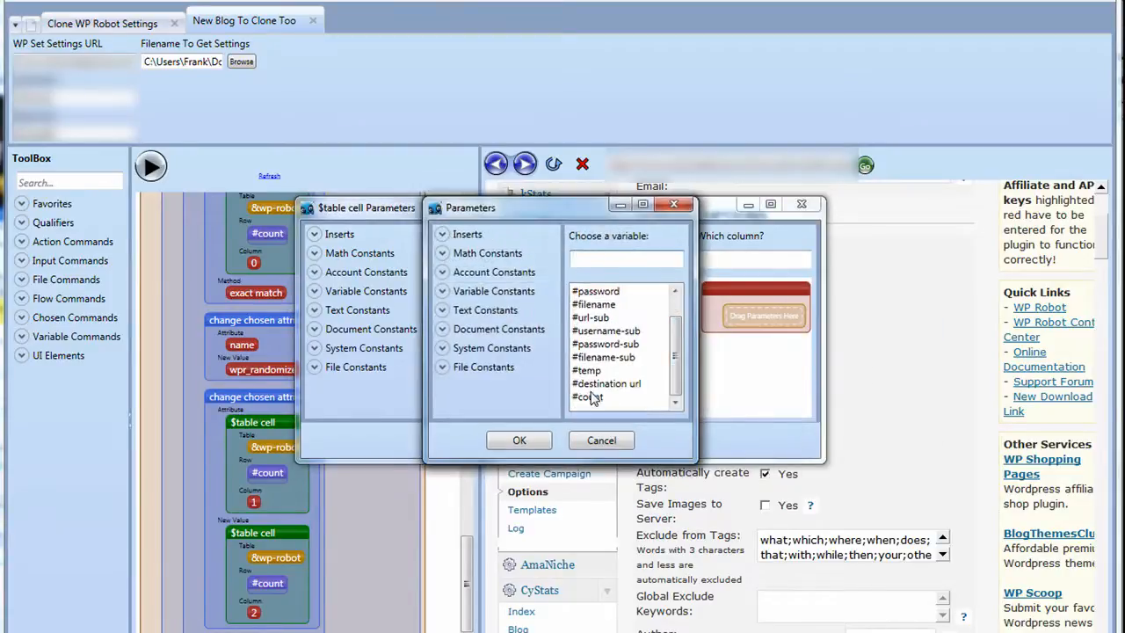
pyautogui.click(675, 204)
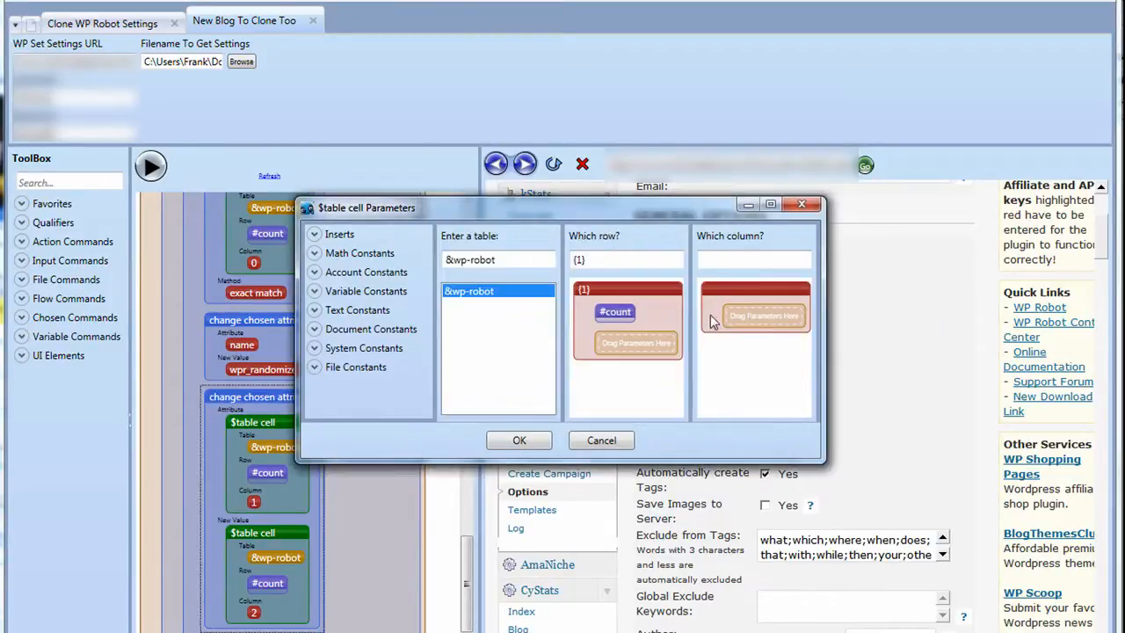
pyautogui.click(753, 261)
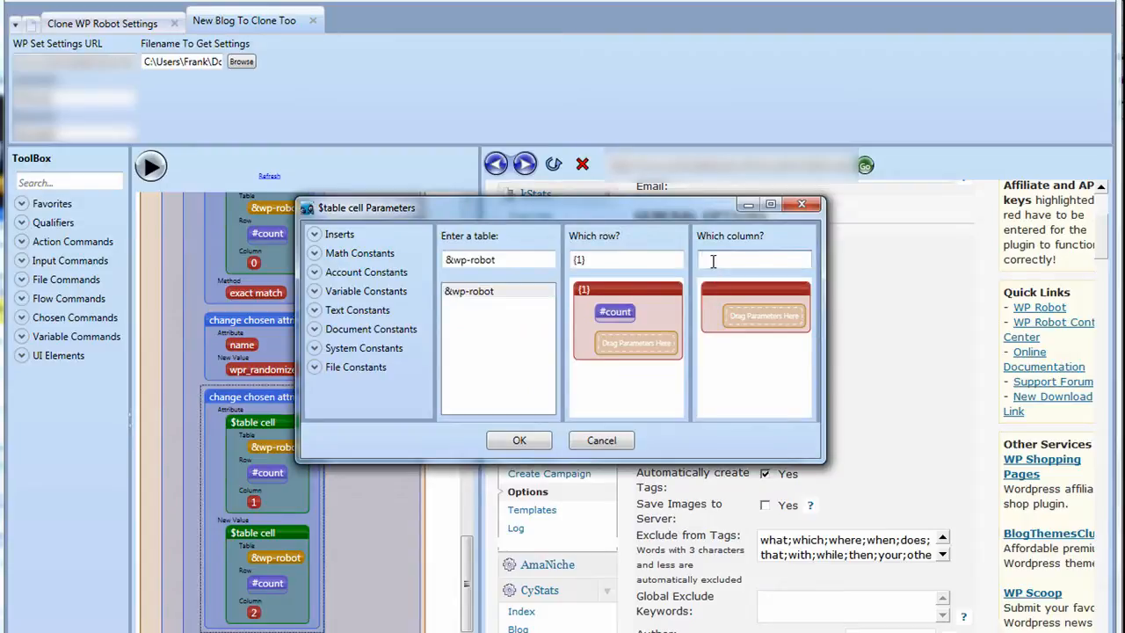
pyautogui.write('1')
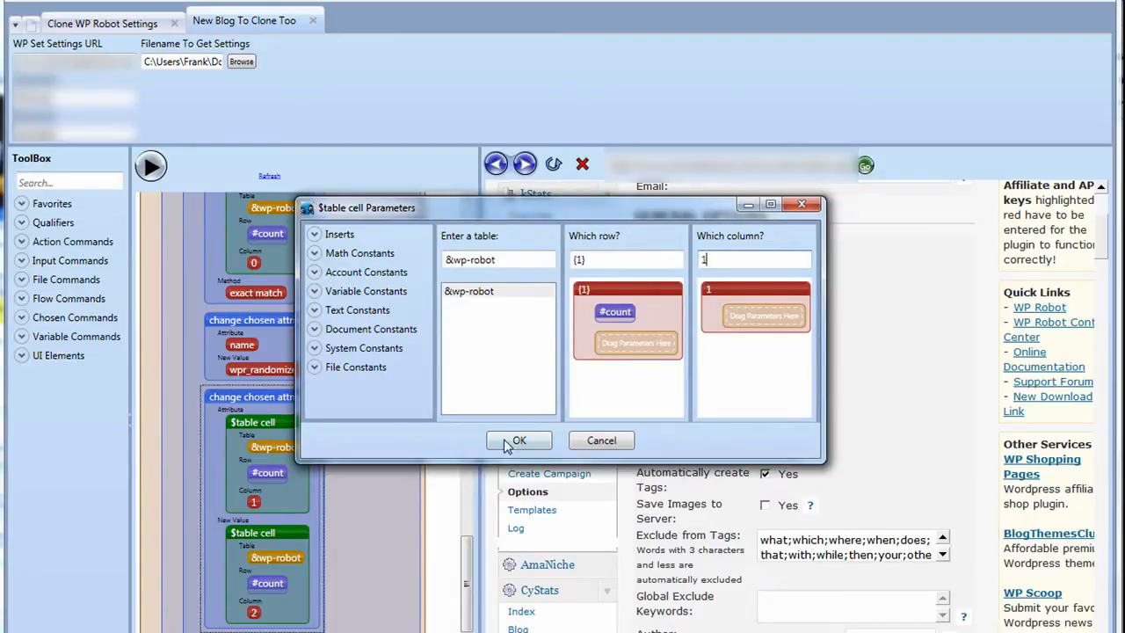
pyautogui.click(518, 439)
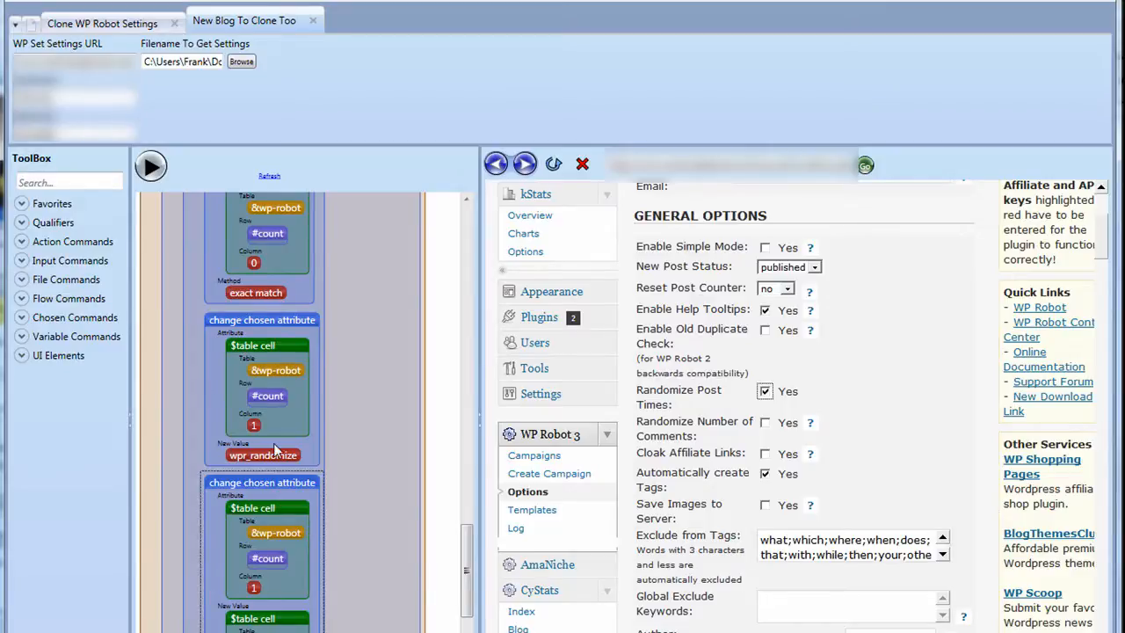
pyautogui.moveTo(278, 457)
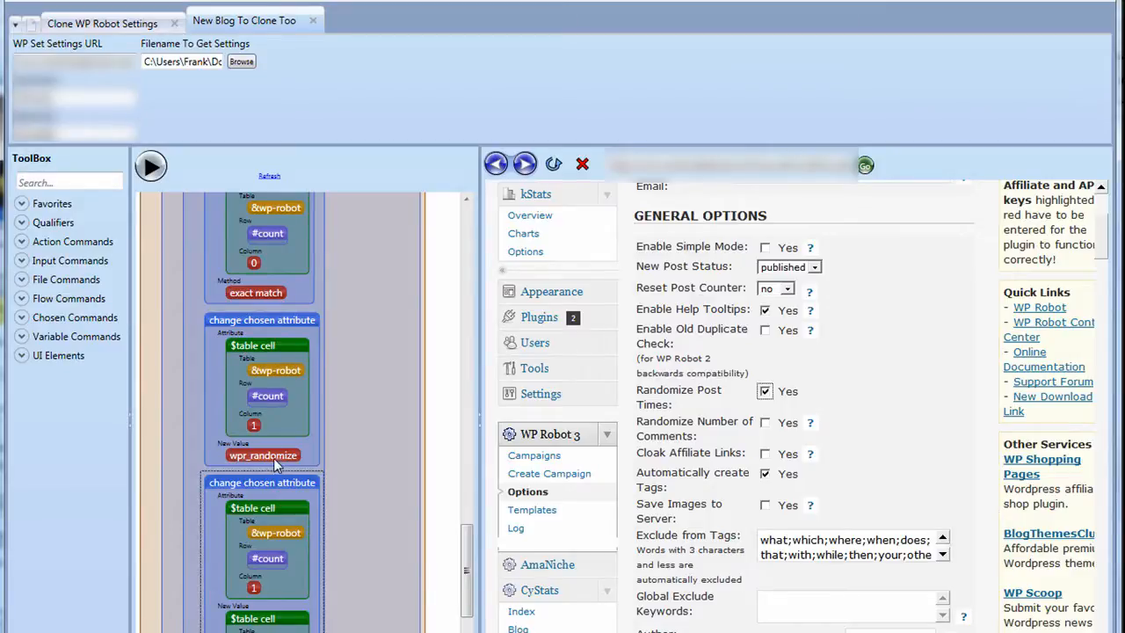
# Step: Take the new value from a $table cell: table &wp-robot, row #count, column 2
pyautogui.rightClick(264, 464)
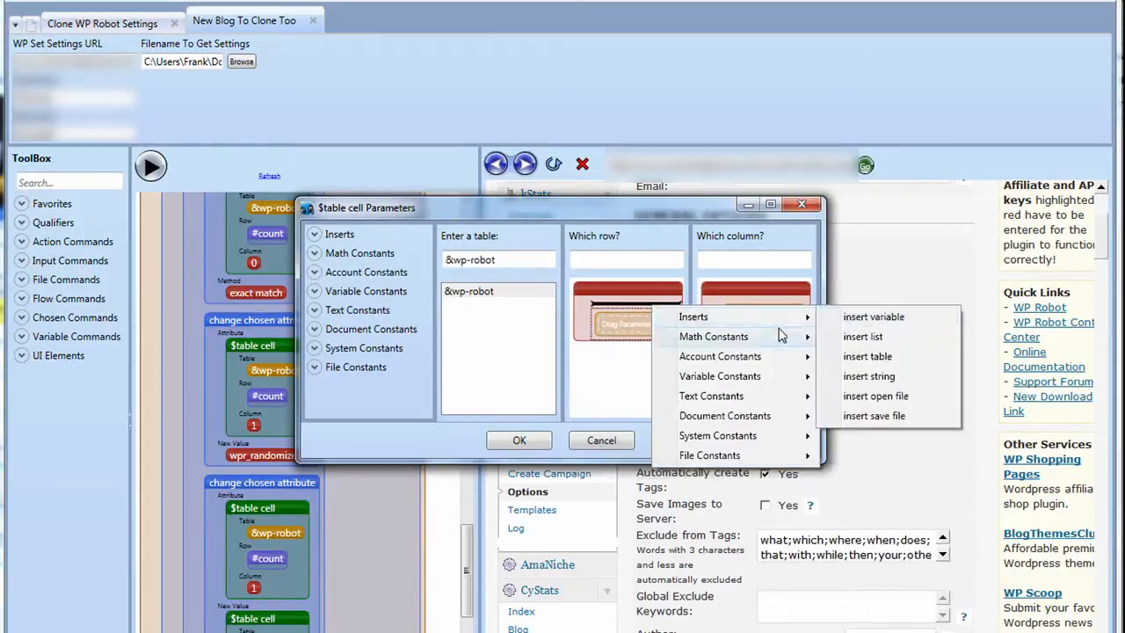
pyautogui.click(871, 316)
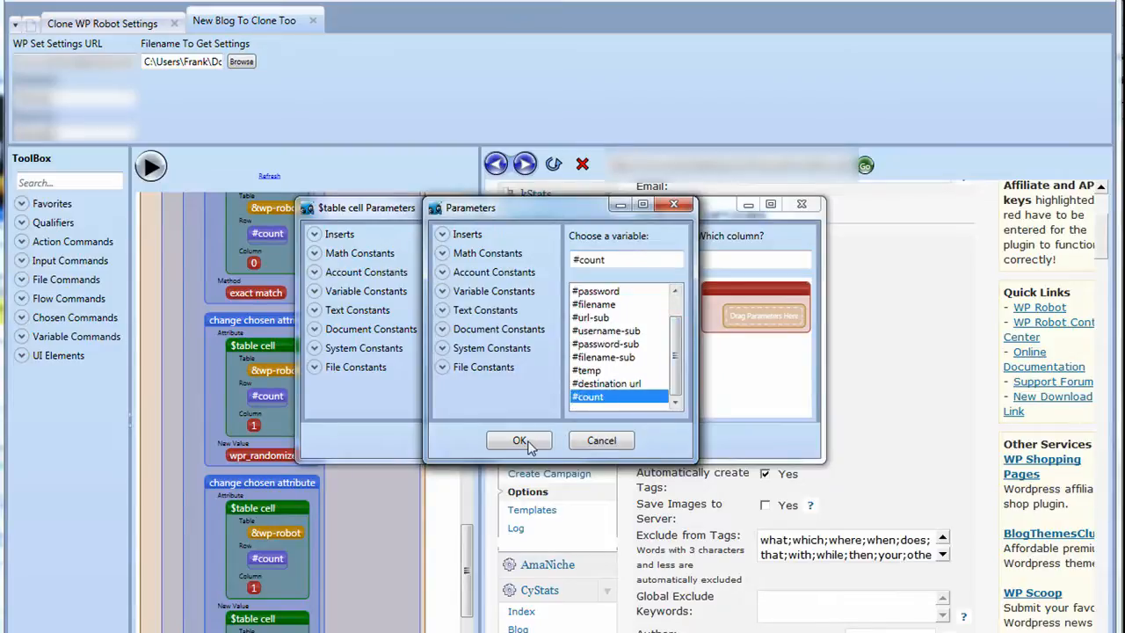
pyautogui.click(519, 440)
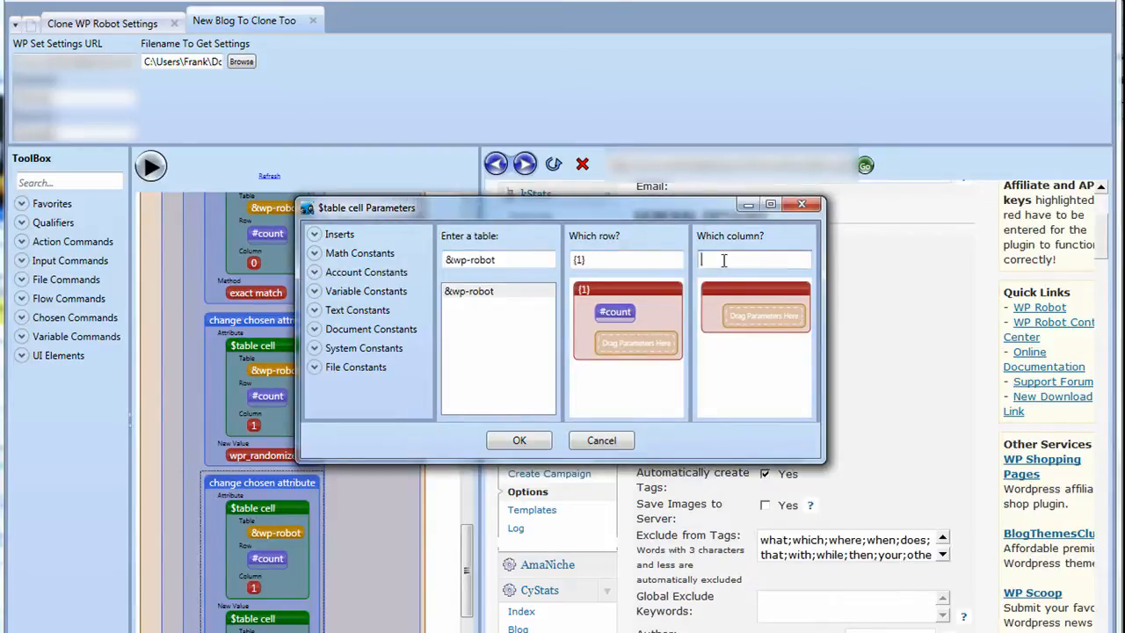
pyautogui.moveTo(619, 209)
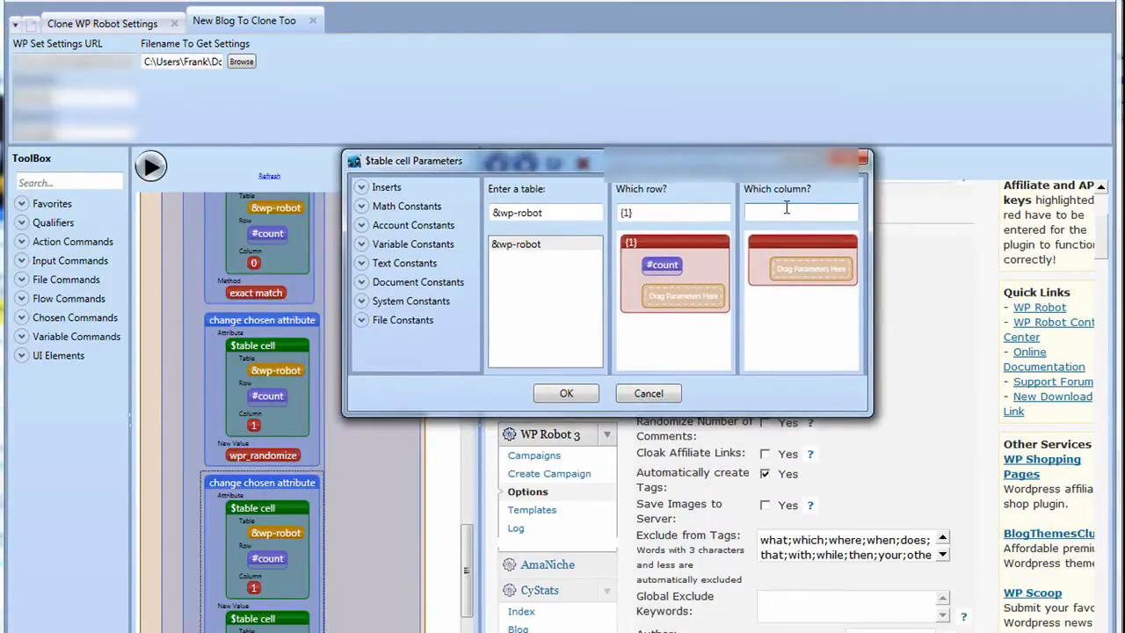
pyautogui.write('2')
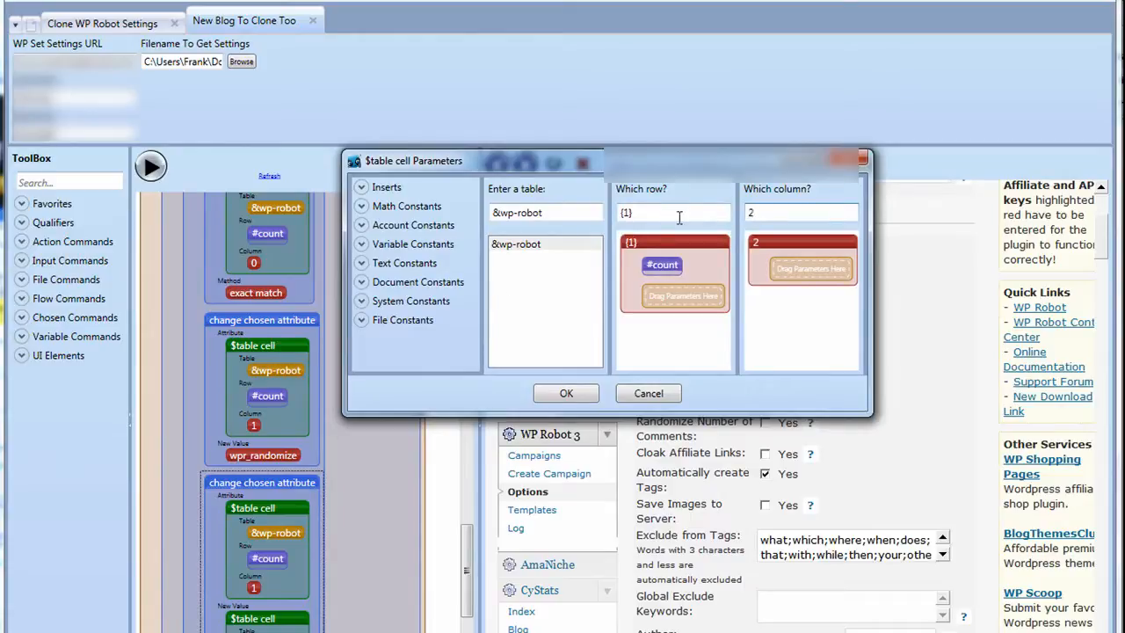
pyautogui.click(566, 394)
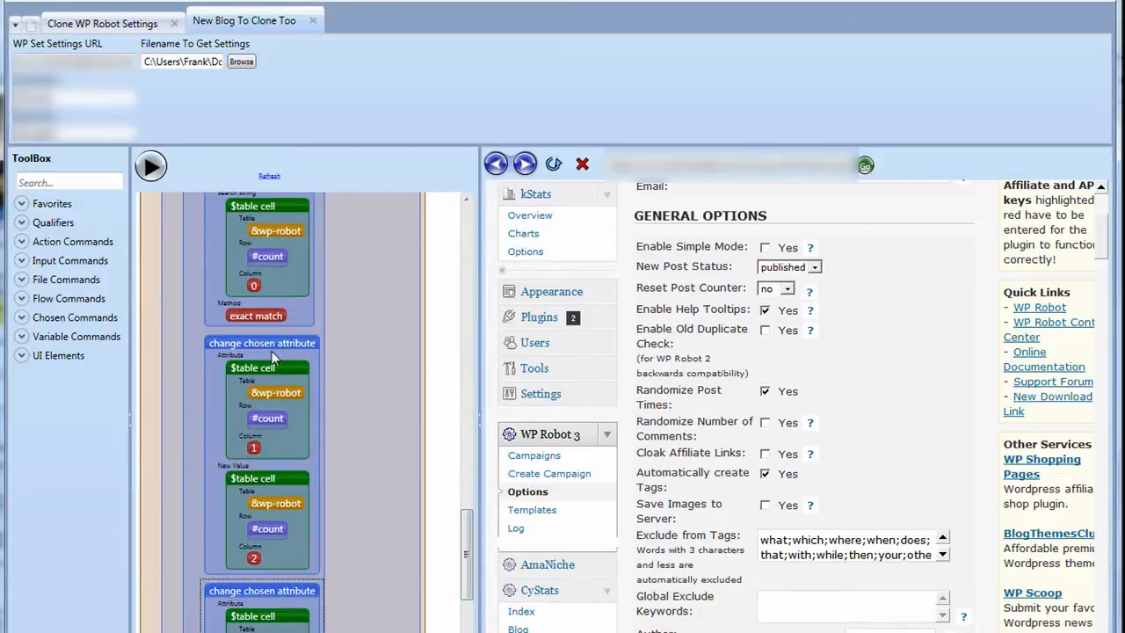
pyautogui.moveTo(333, 450)
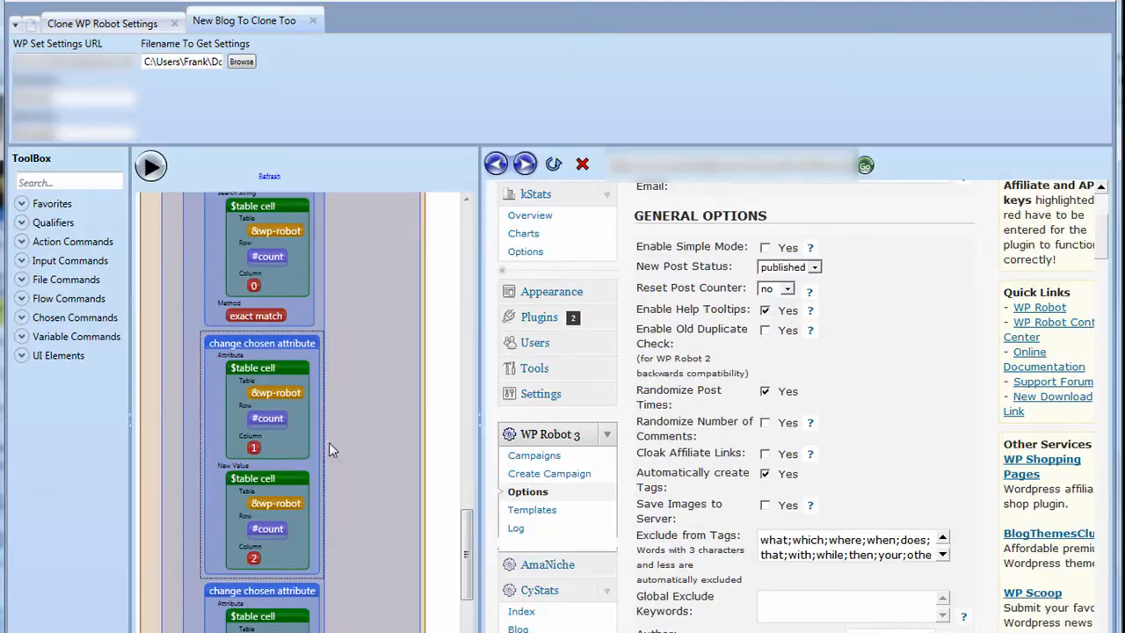
# Step: Review the loop on the New Blog tab so inc #count follows the attribute changes
pyautogui.scroll(-3)
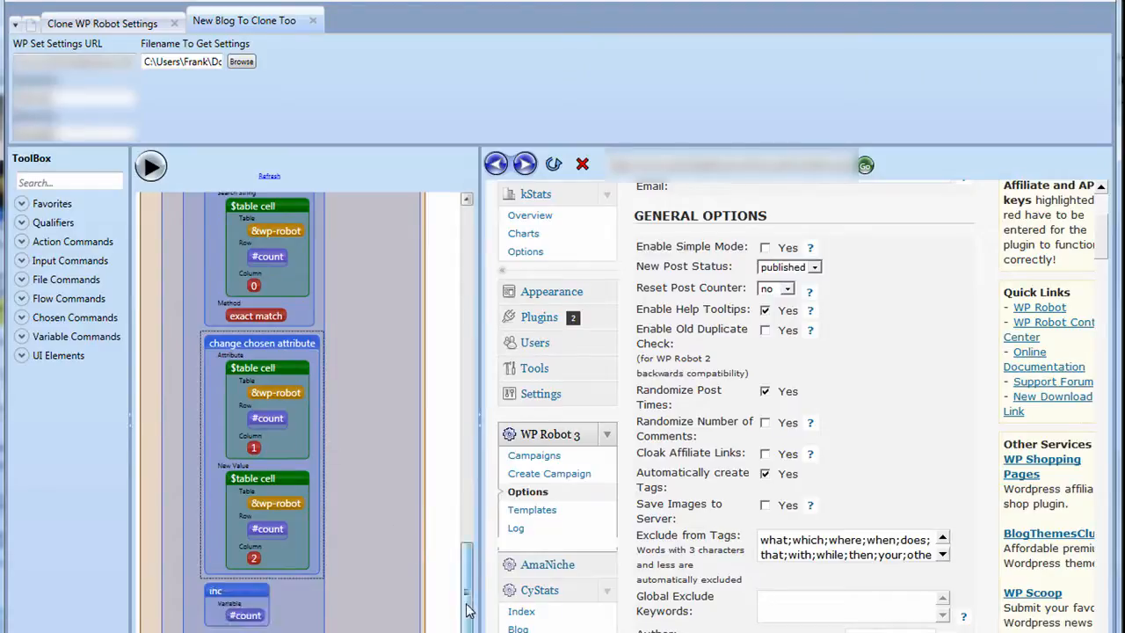
pyautogui.scroll(-3)
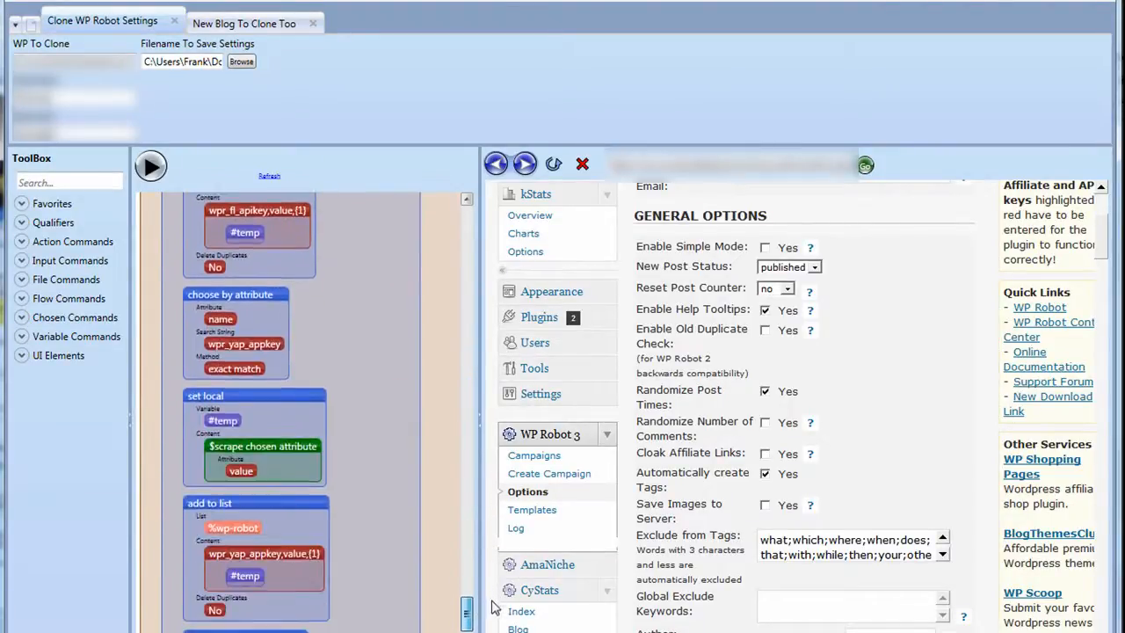
pyautogui.click(242, 21)
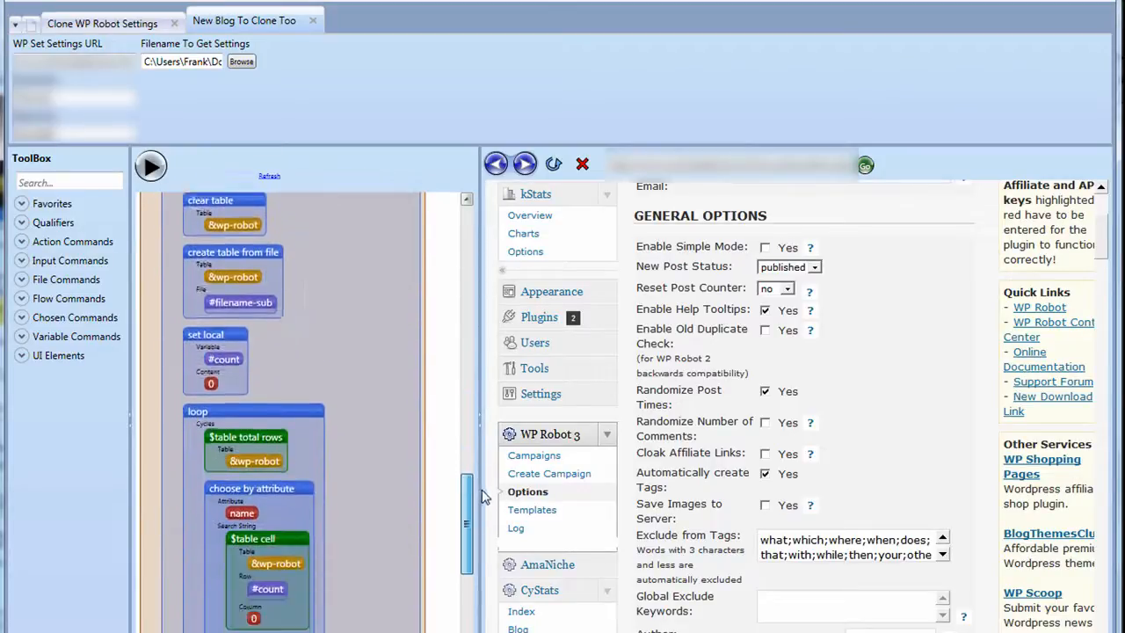
pyautogui.scroll(-3)
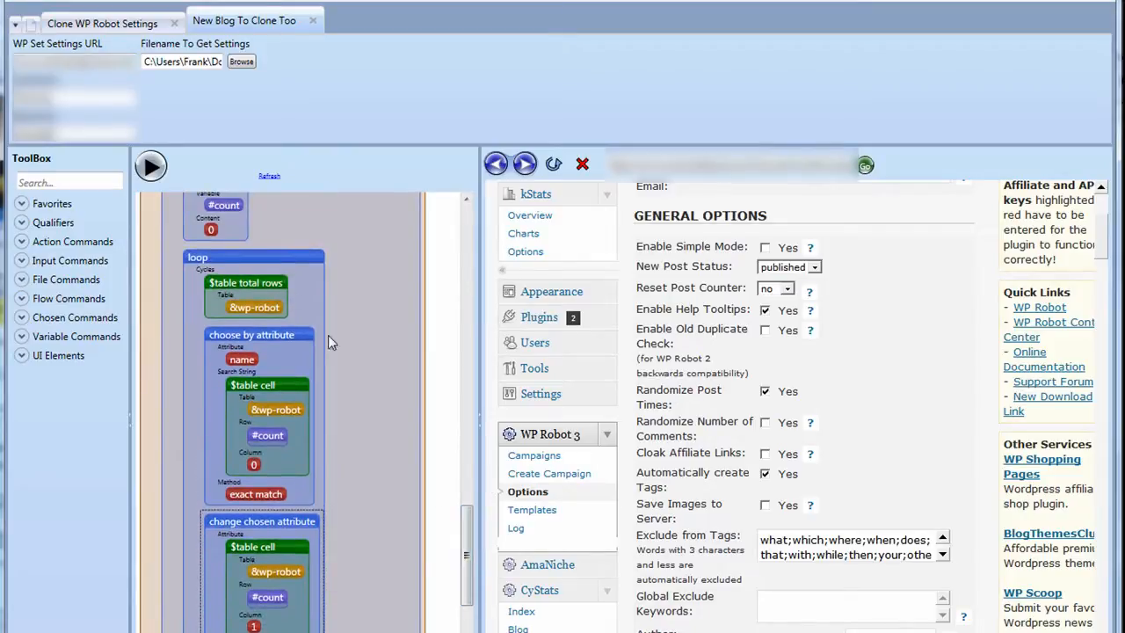
pyautogui.scroll(-3)
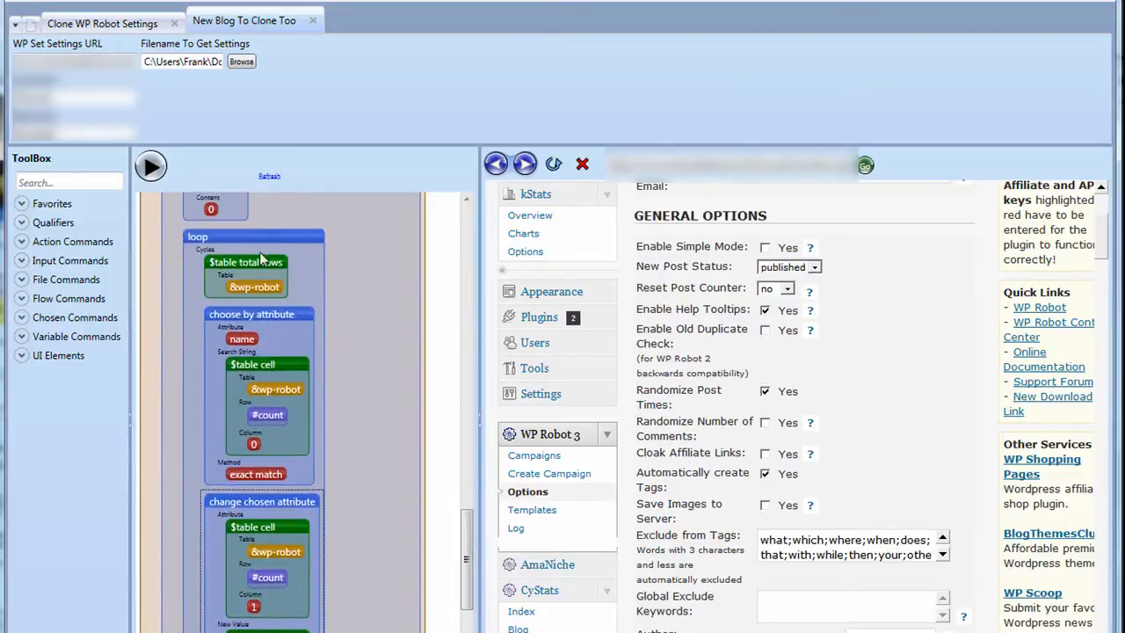
pyautogui.moveTo(351, 542)
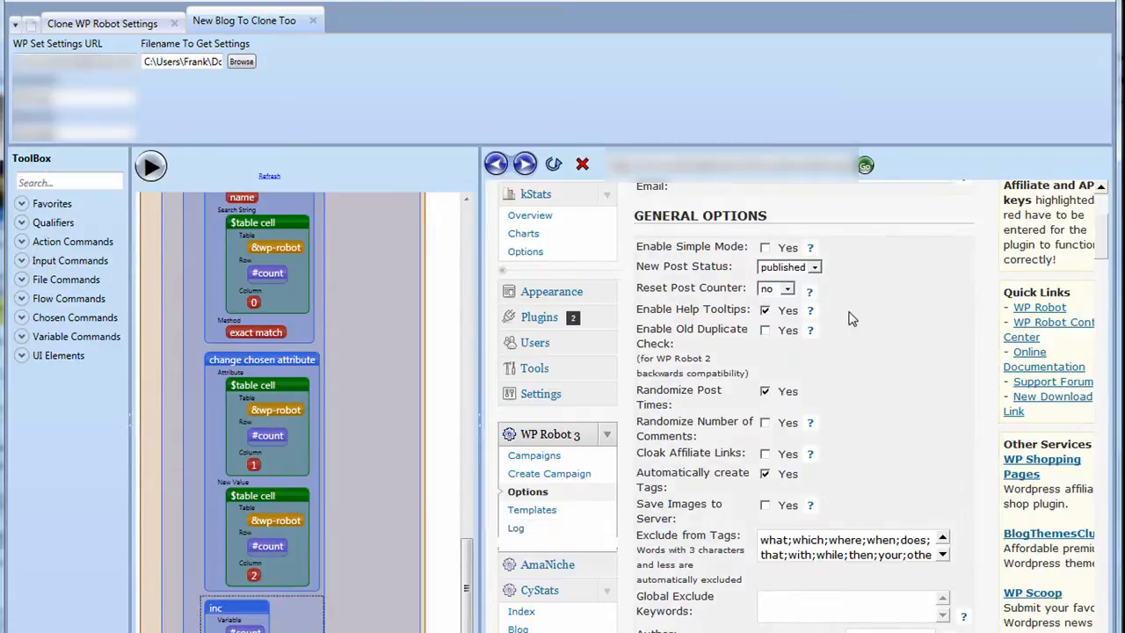
pyautogui.moveTo(875, 323)
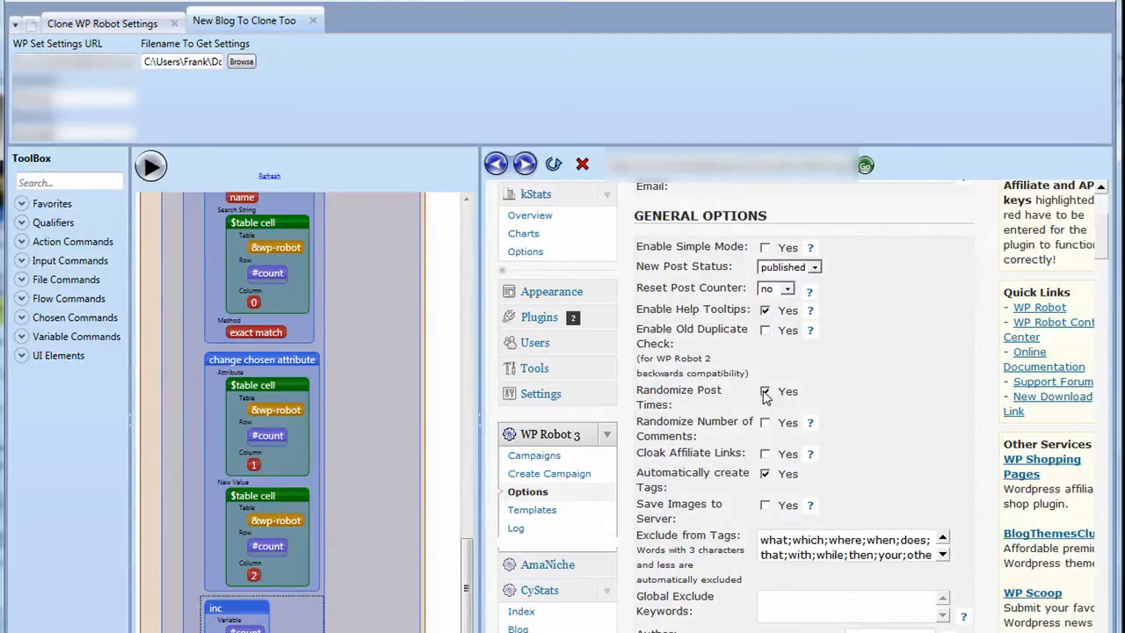
# Step: Untick Randomize Post Times, set Open Links to 'In the same window' and save the options
pyautogui.click(765, 390)
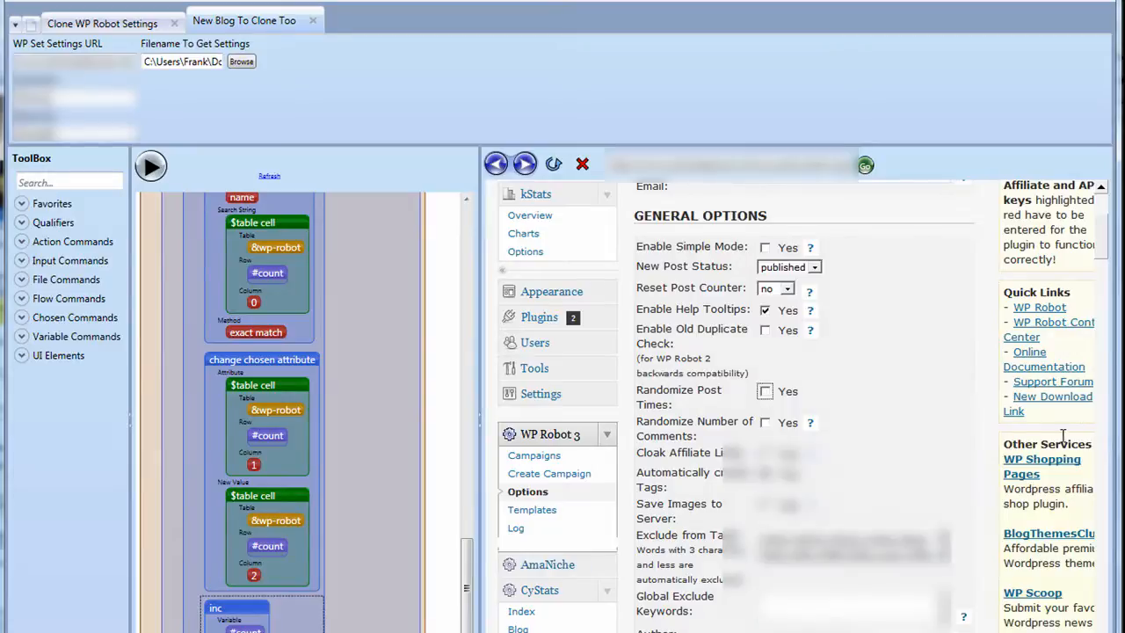
pyautogui.scroll(-3)
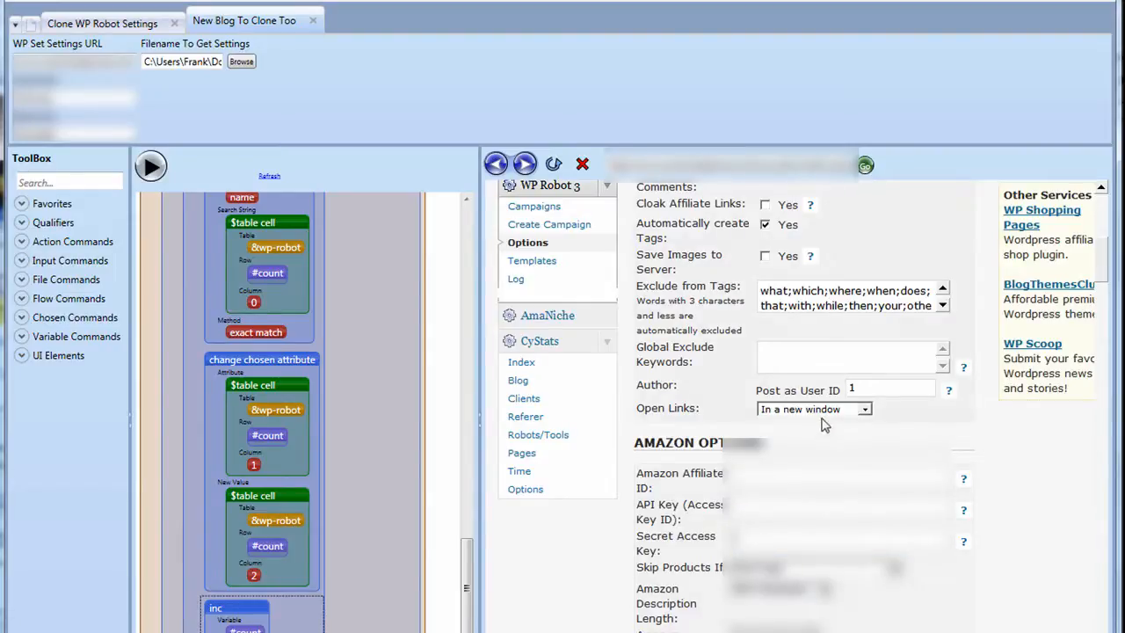
pyautogui.click(812, 407)
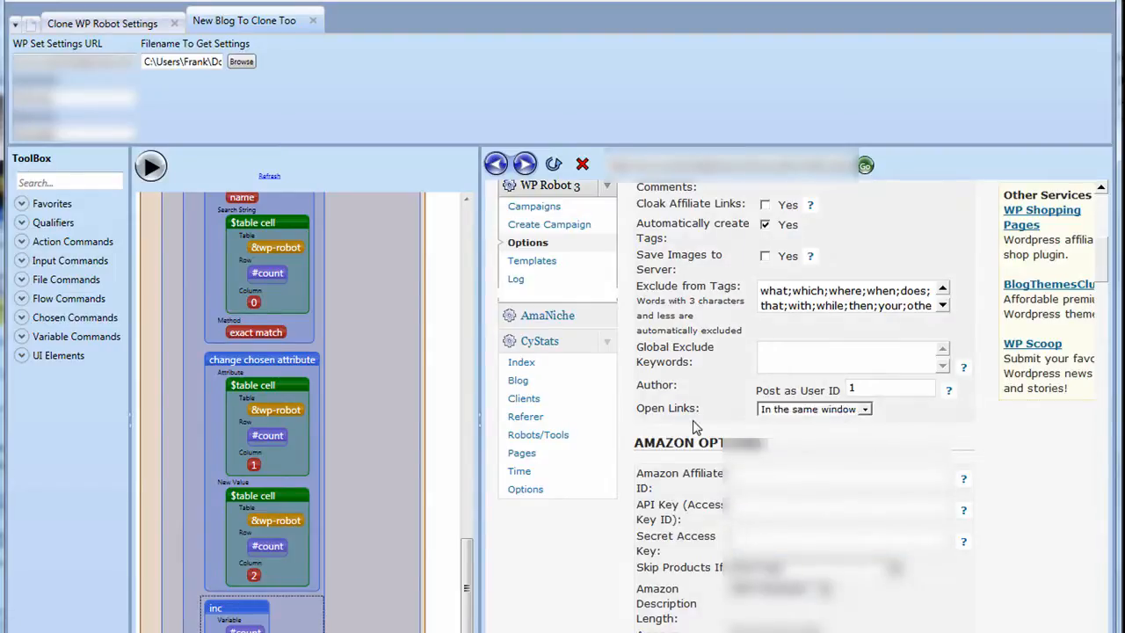
pyautogui.moveTo(1096, 427)
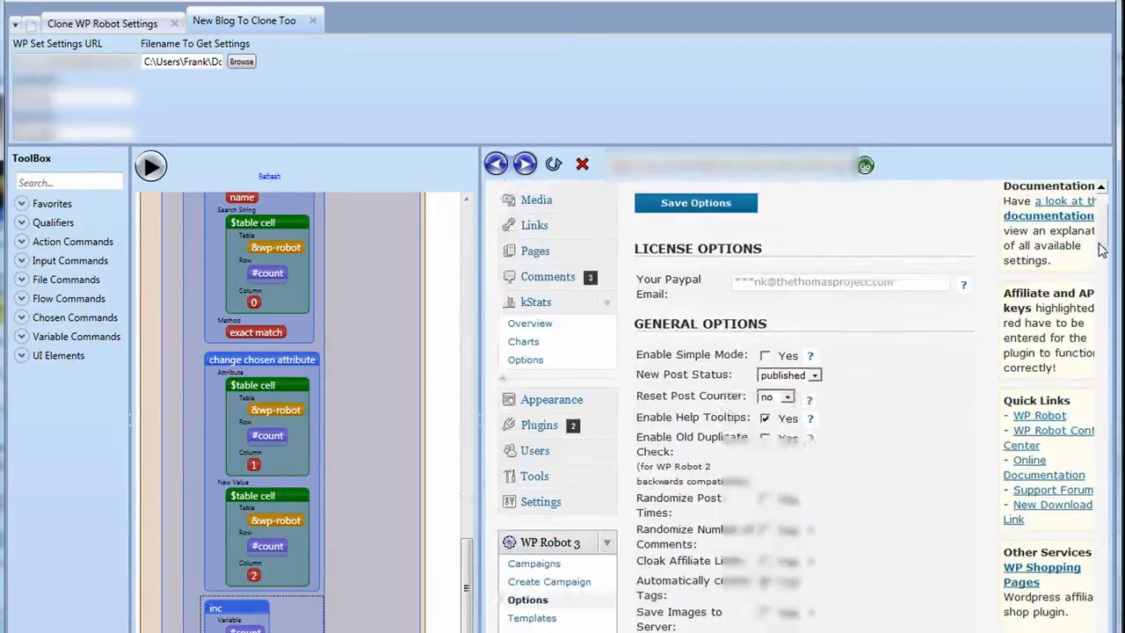
pyautogui.click(696, 202)
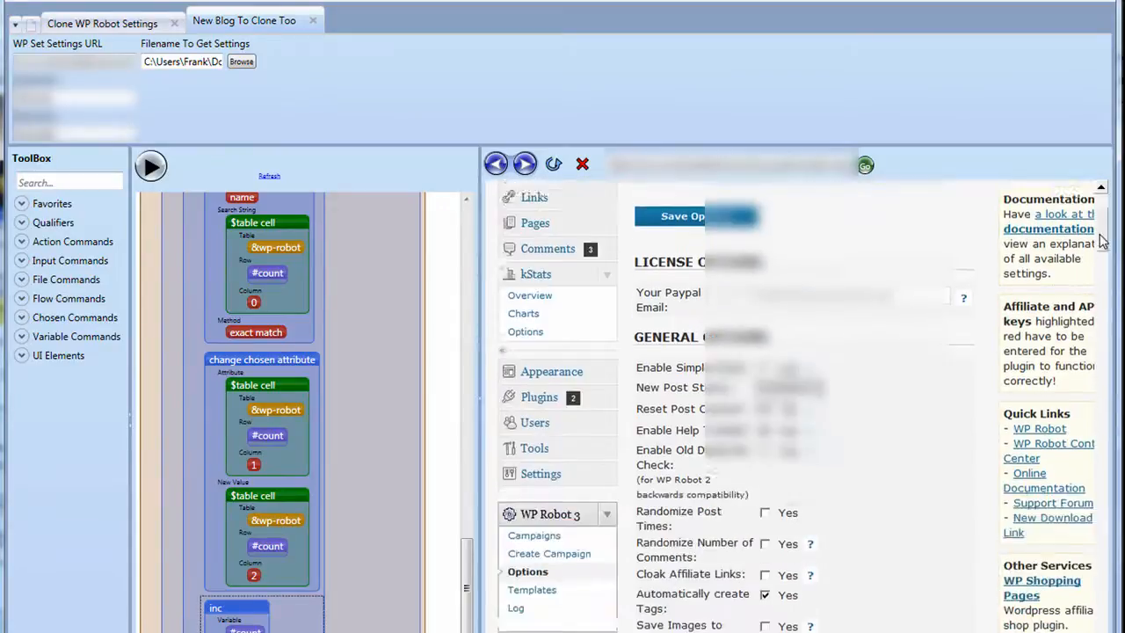
pyautogui.scroll(-3)
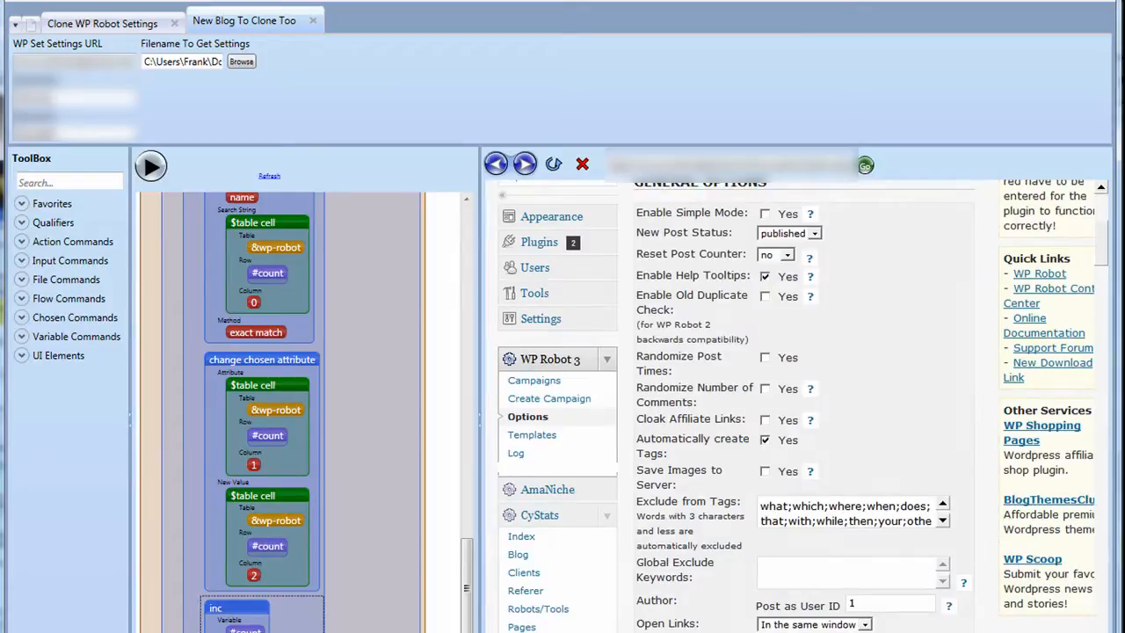
pyautogui.scroll(-3)
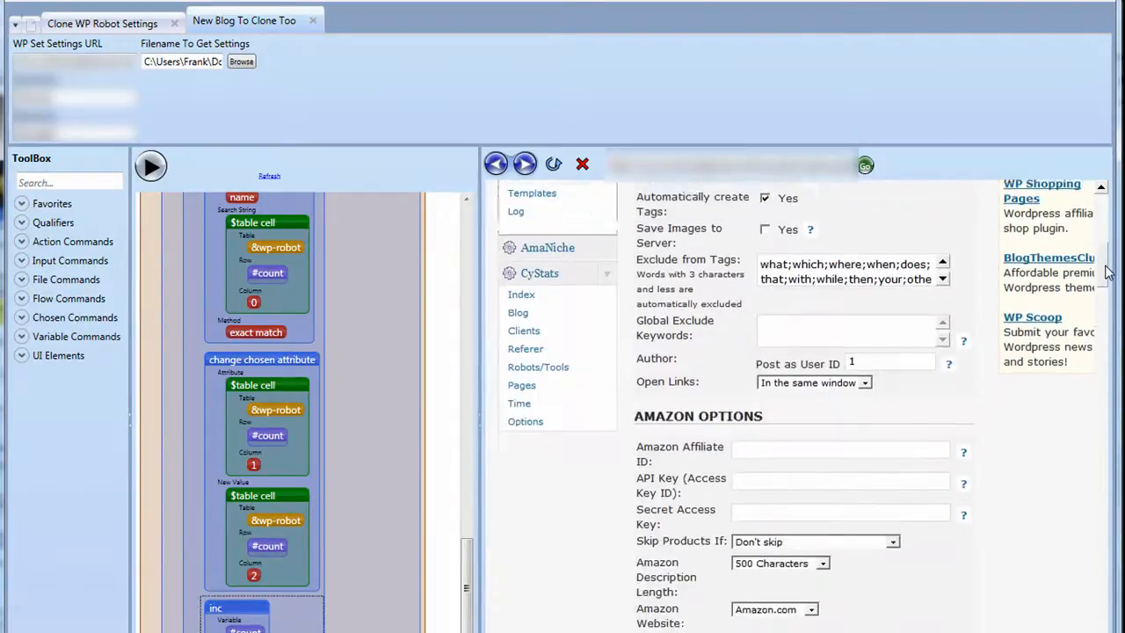
pyautogui.scroll(-3)
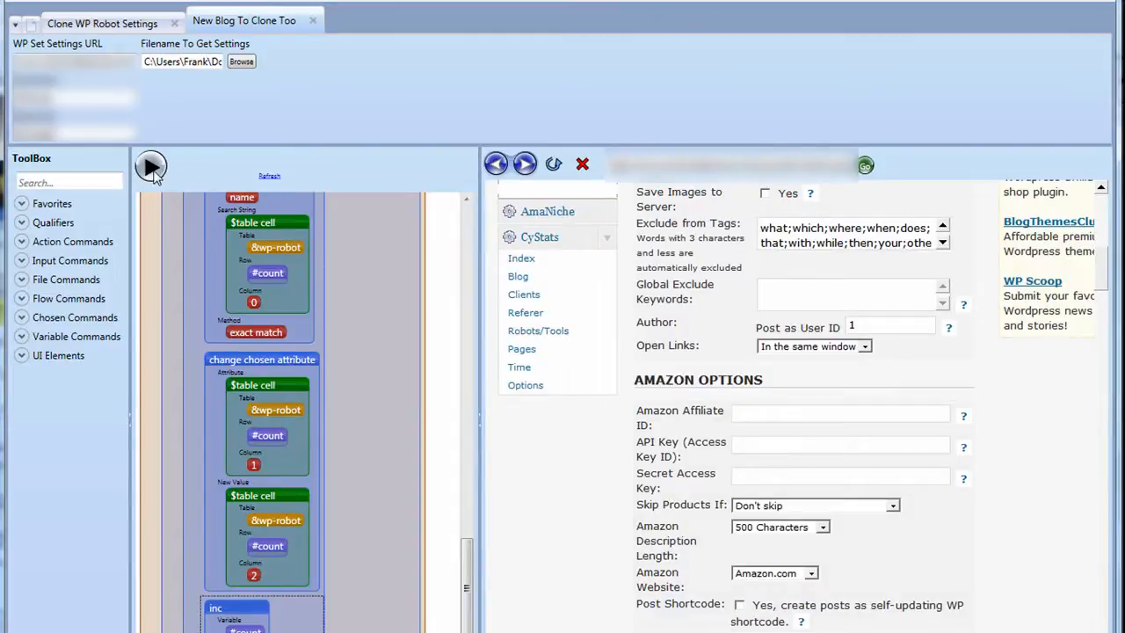
# Step: Run the bot so Randomize Post Times is re-ticked and links open in a new window
pyautogui.click(149, 165)
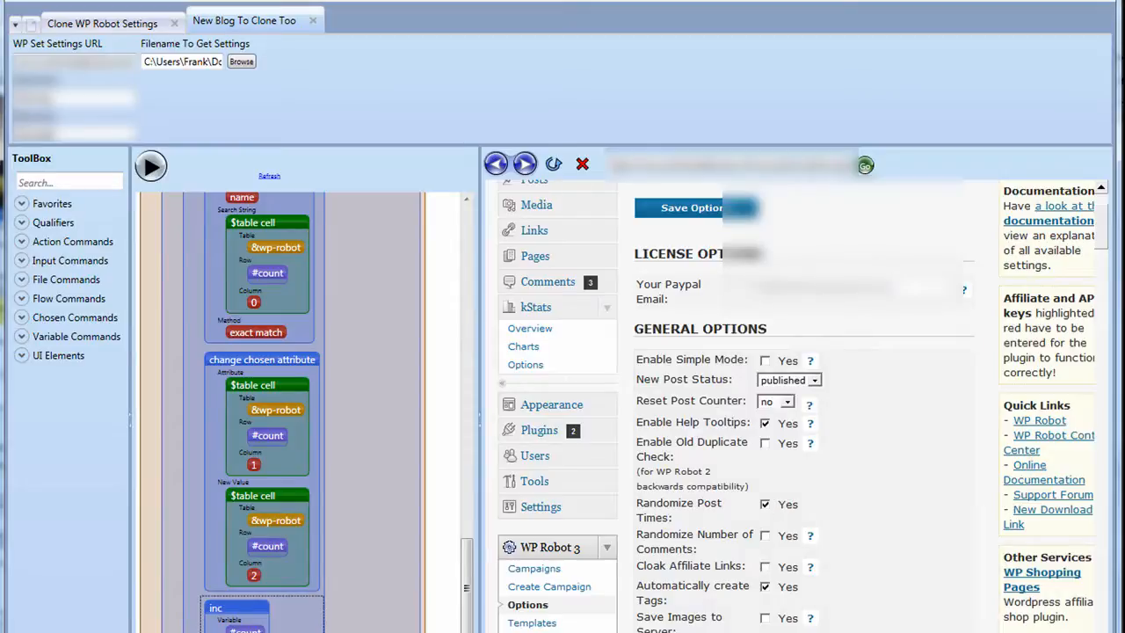
pyautogui.scroll(-3)
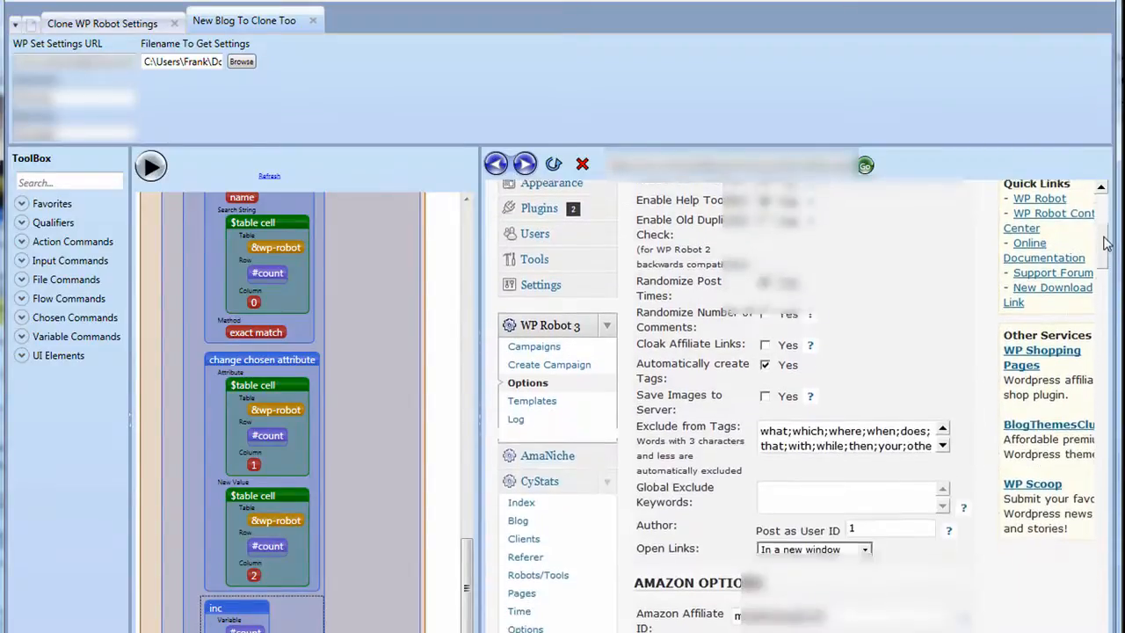
pyautogui.scroll(-3)
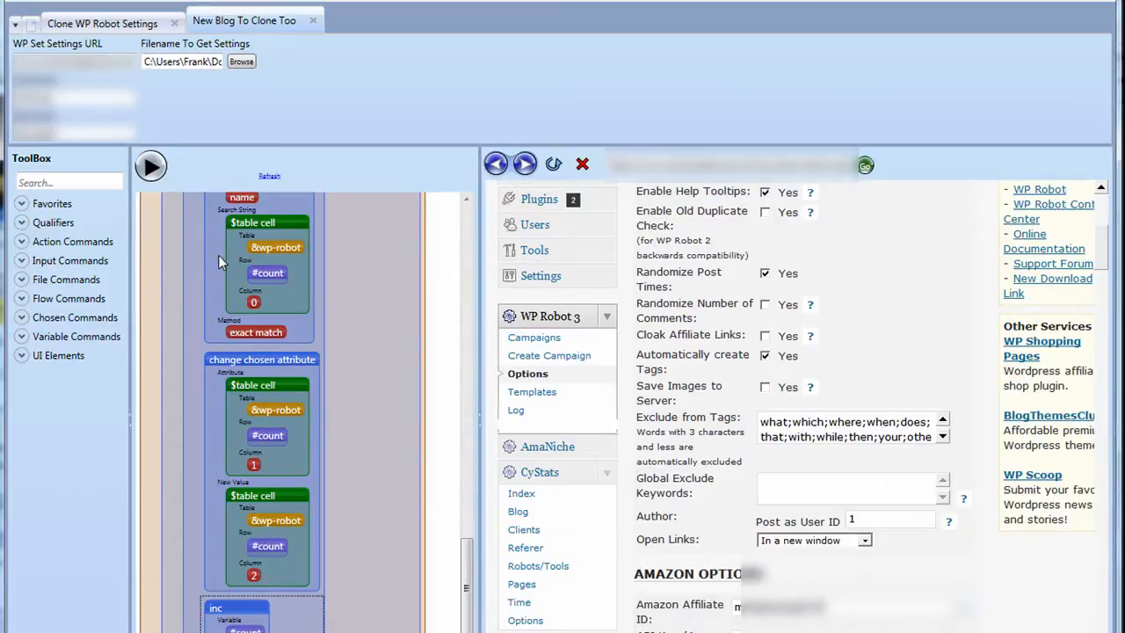
pyautogui.moveTo(302, 495)
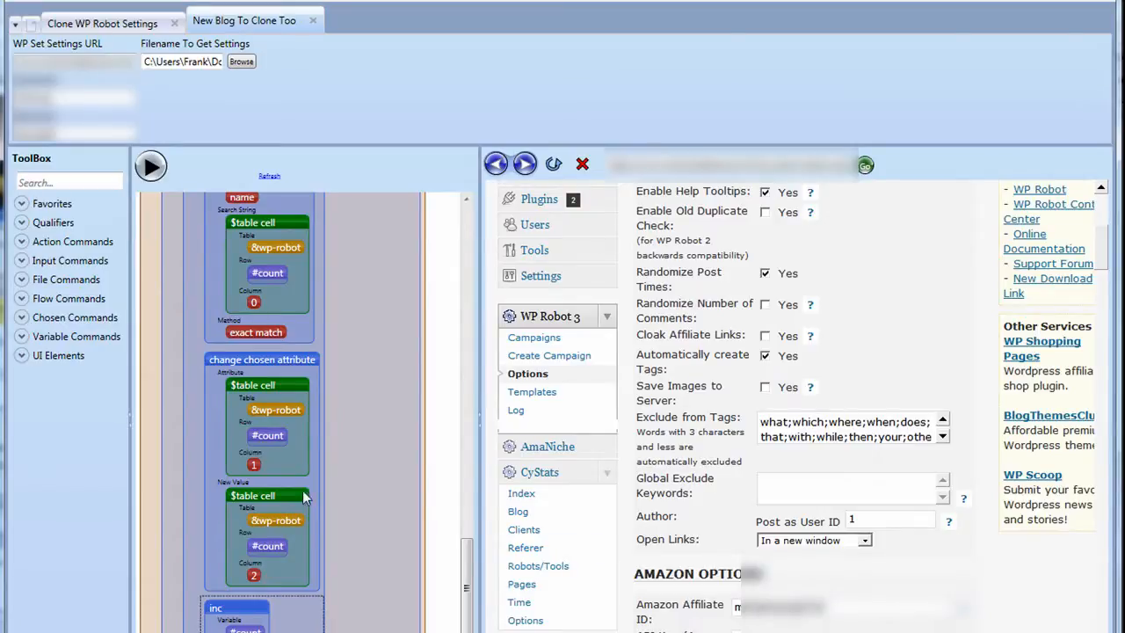
pyautogui.moveTo(450, 575)
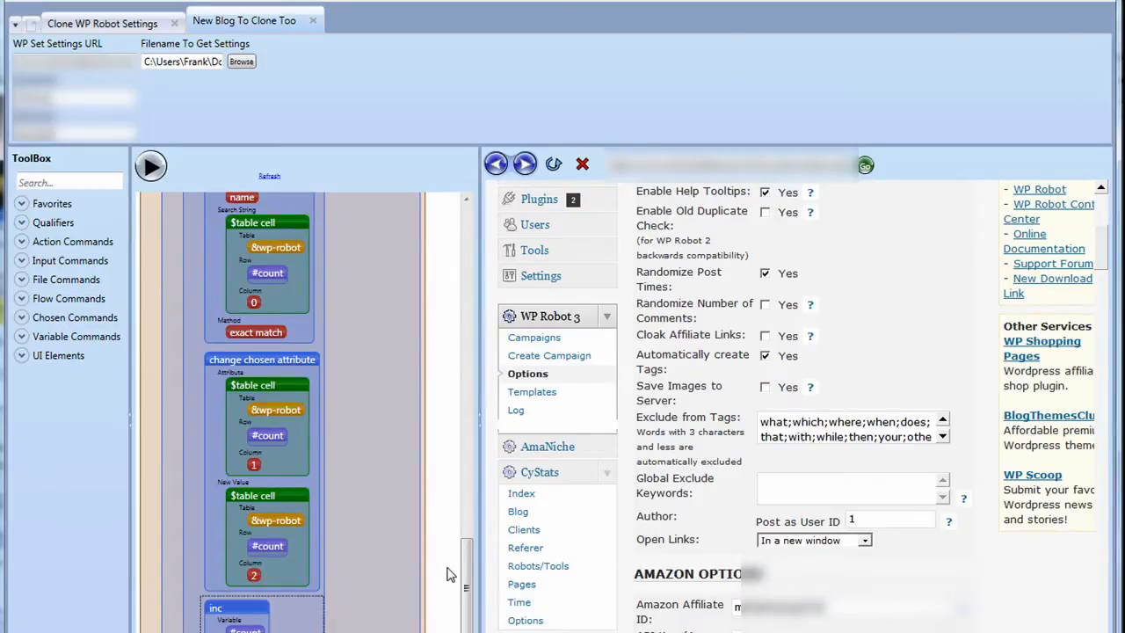